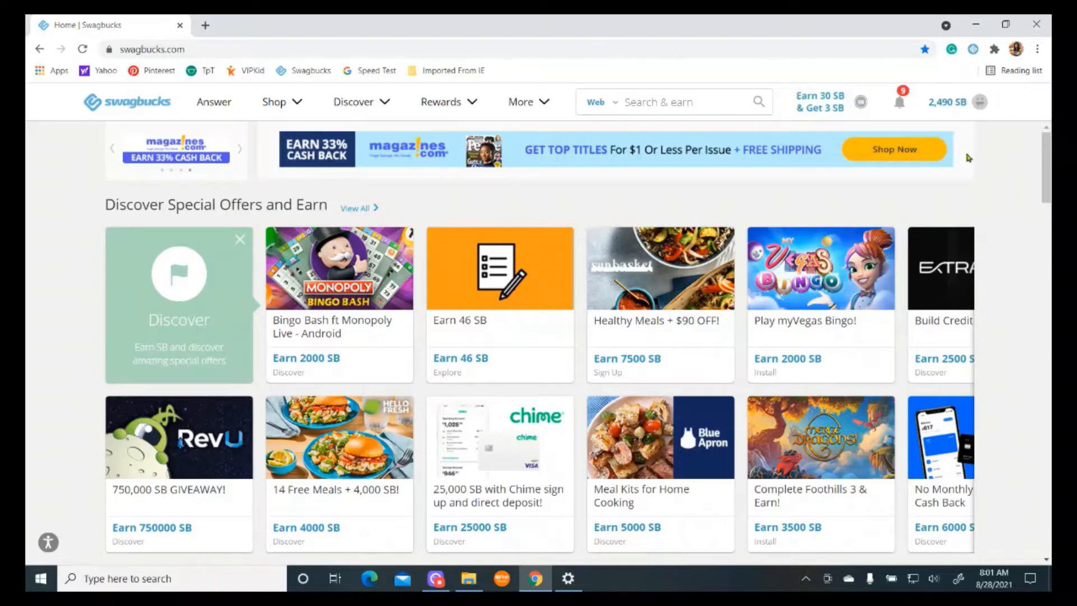
mouse_move(859, 102)
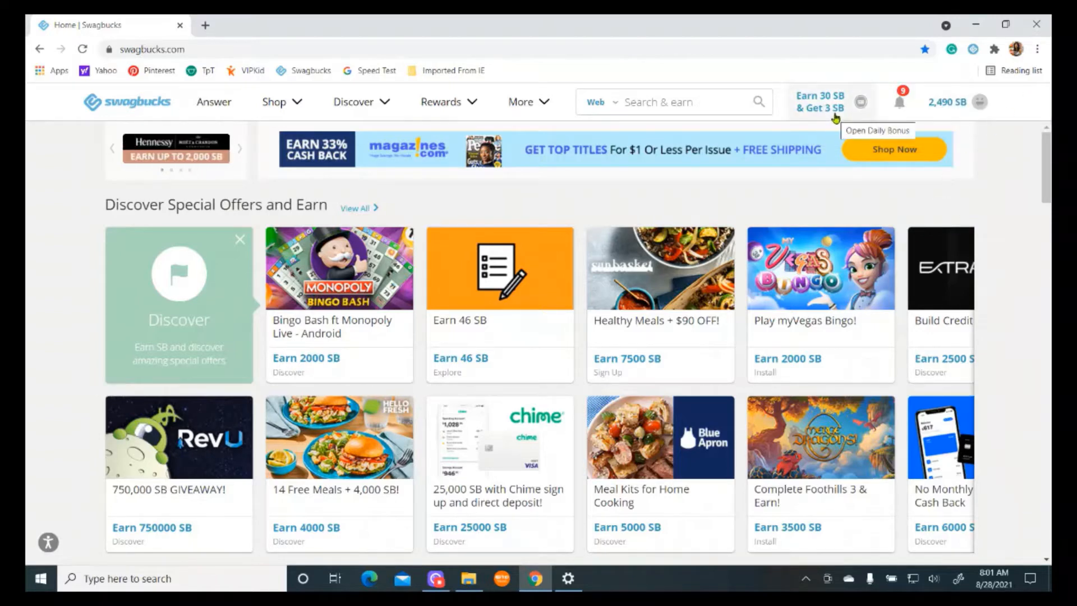
mouse_move(440, 182)
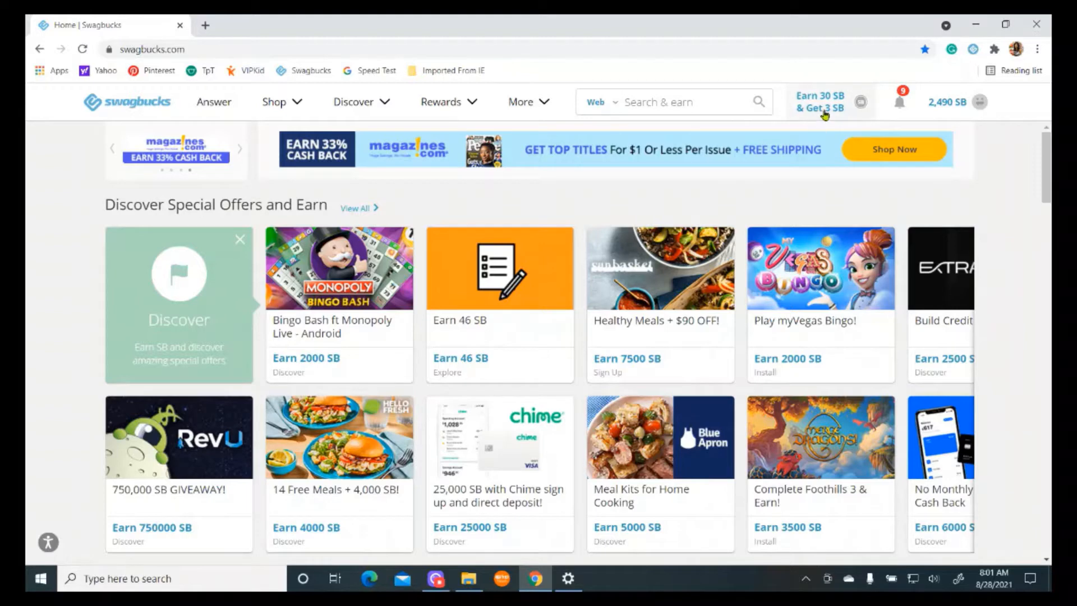
mouse_move(822, 110)
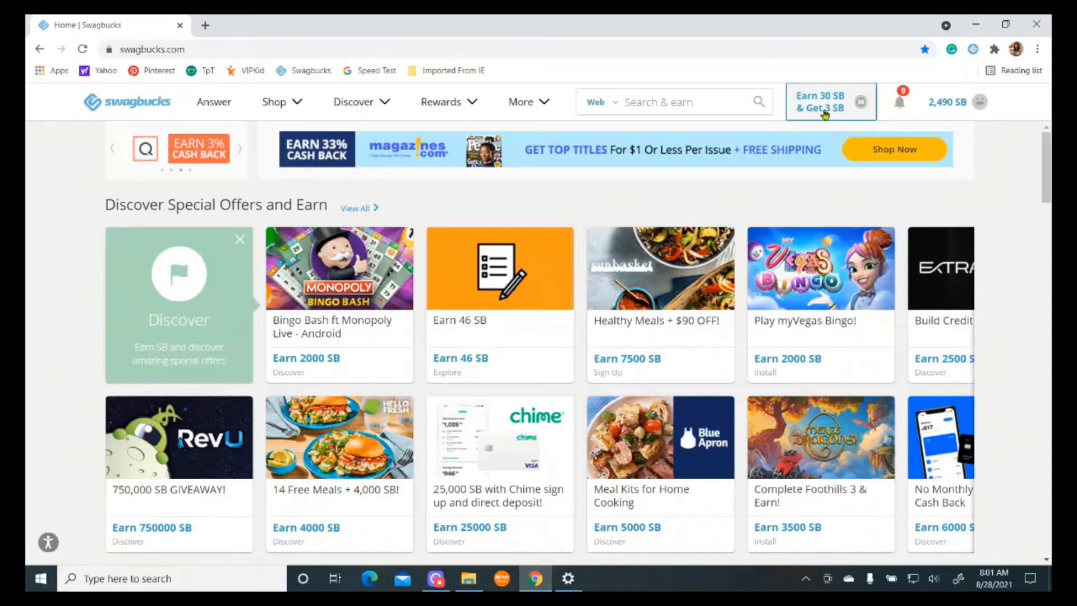
Show the Daily Bonus to-do list with today's eight goals and the current streak.
left_click(821, 102)
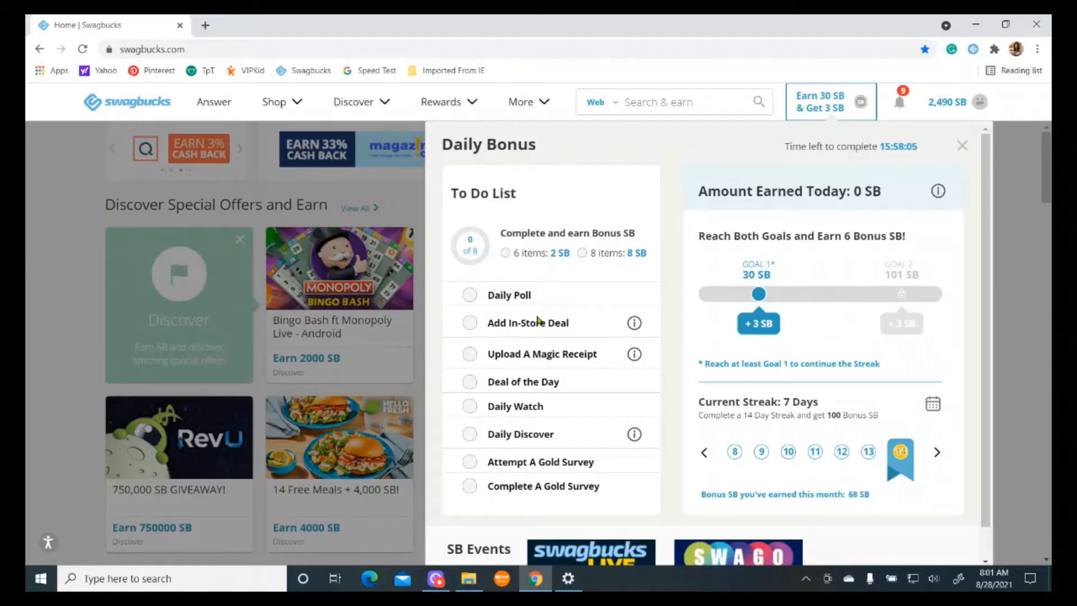
mouse_move(547, 454)
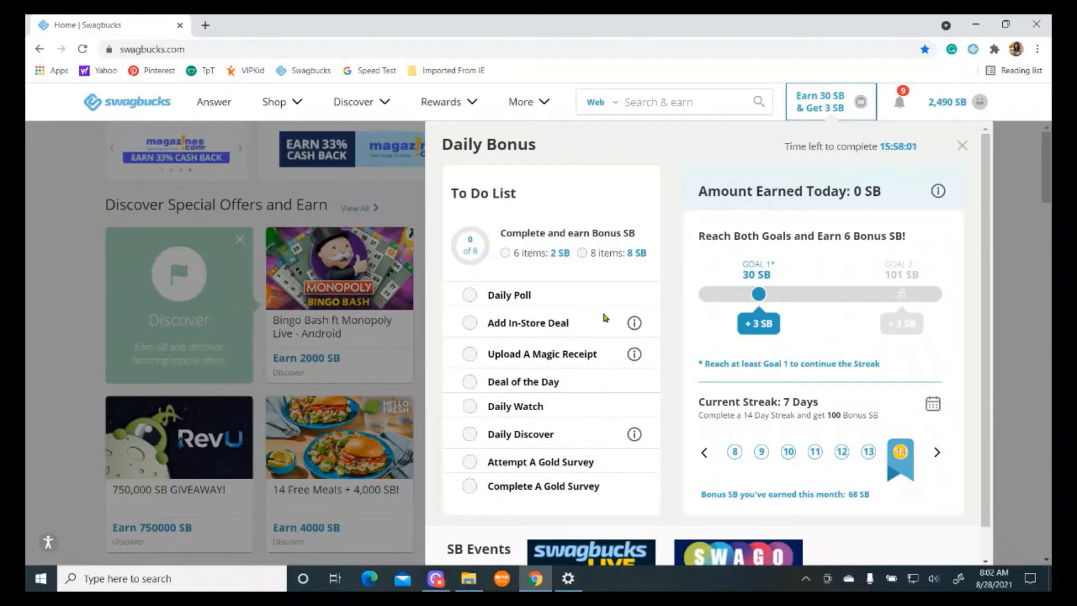
mouse_move(528, 497)
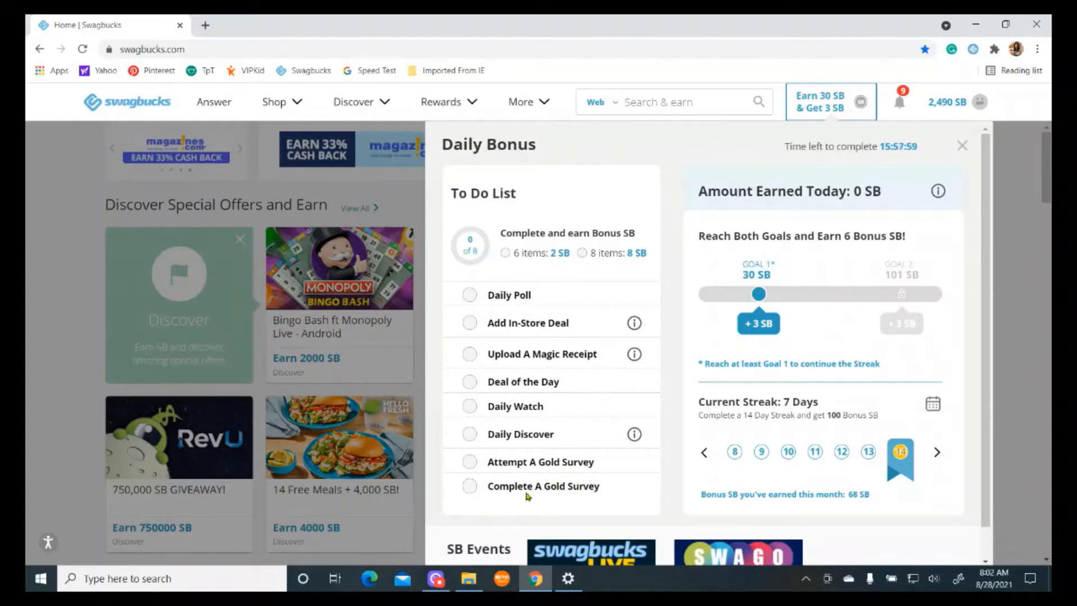
mouse_move(543, 486)
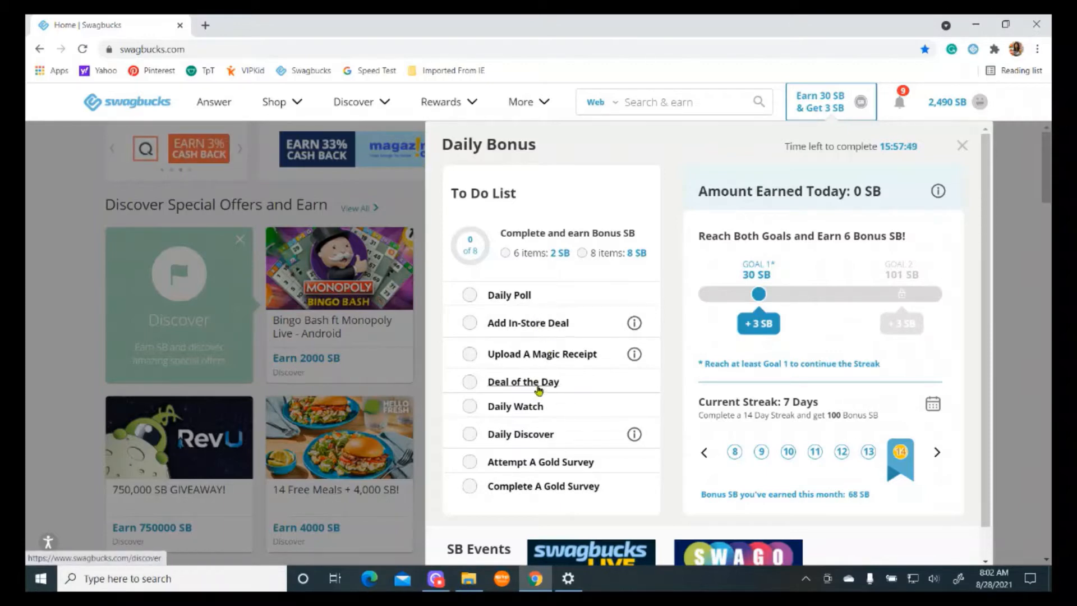
mouse_move(527, 457)
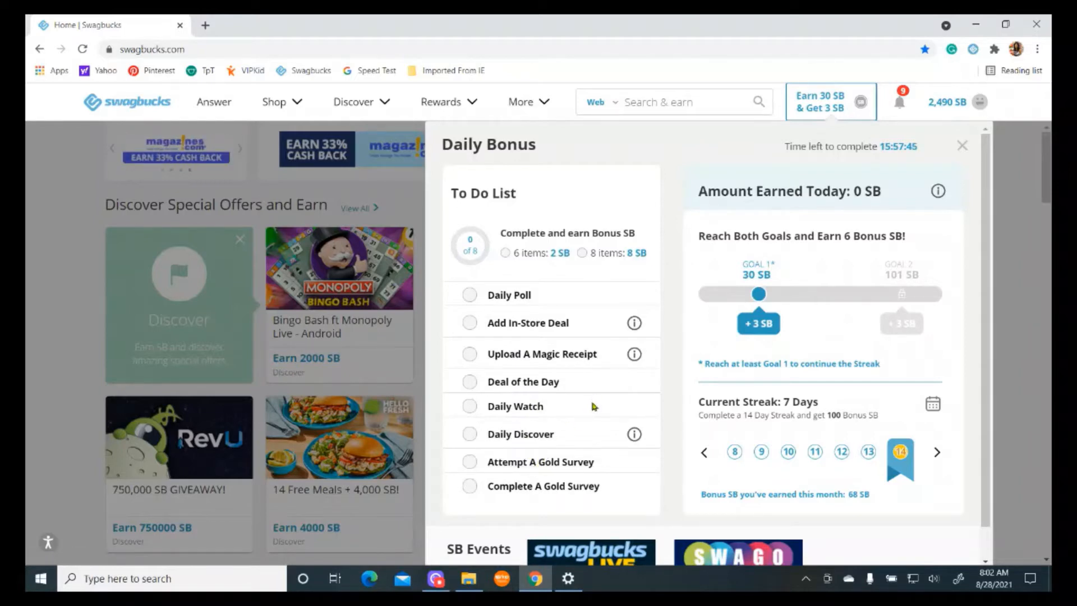
mouse_move(588, 411)
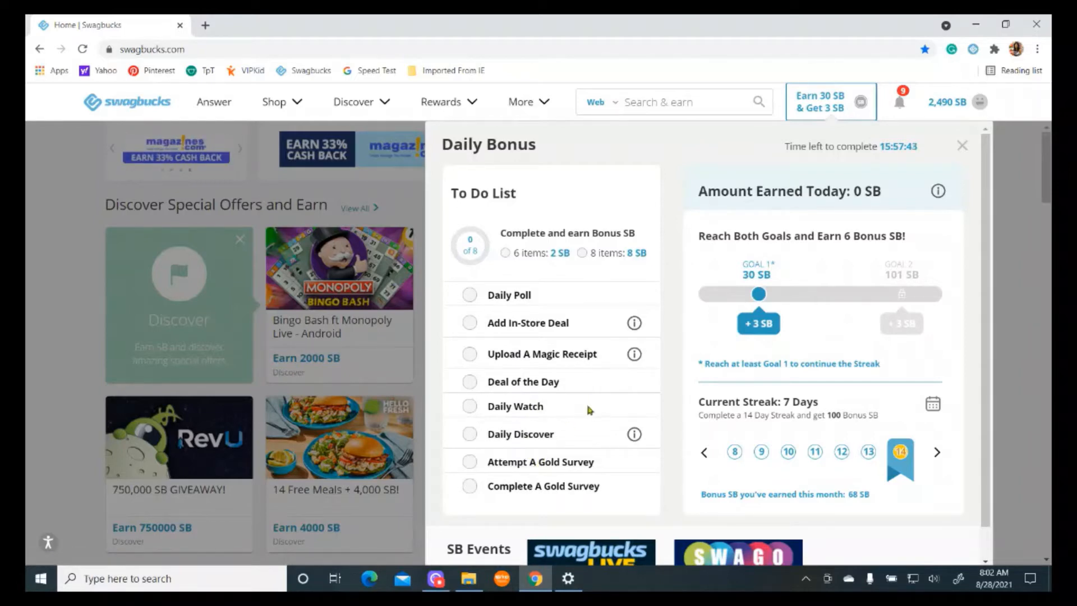
mouse_move(540, 461)
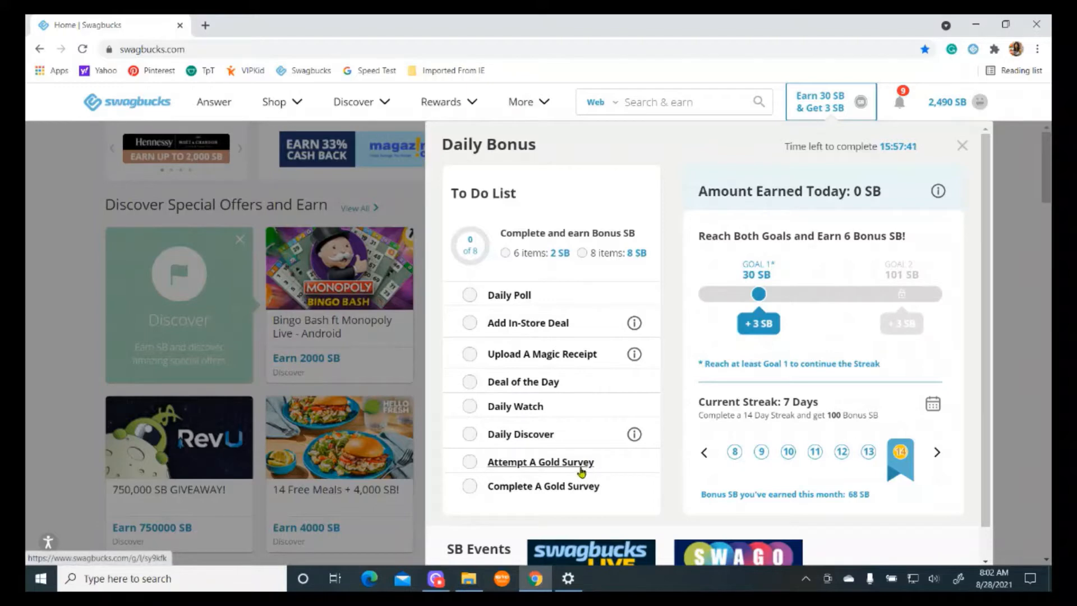
mouse_move(585, 418)
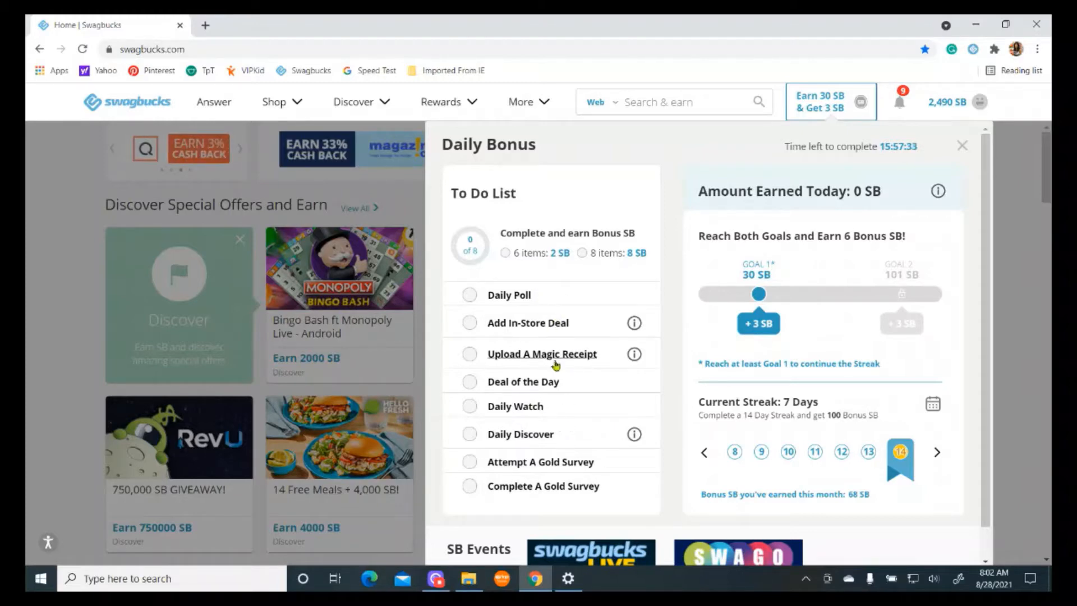
mouse_move(551, 393)
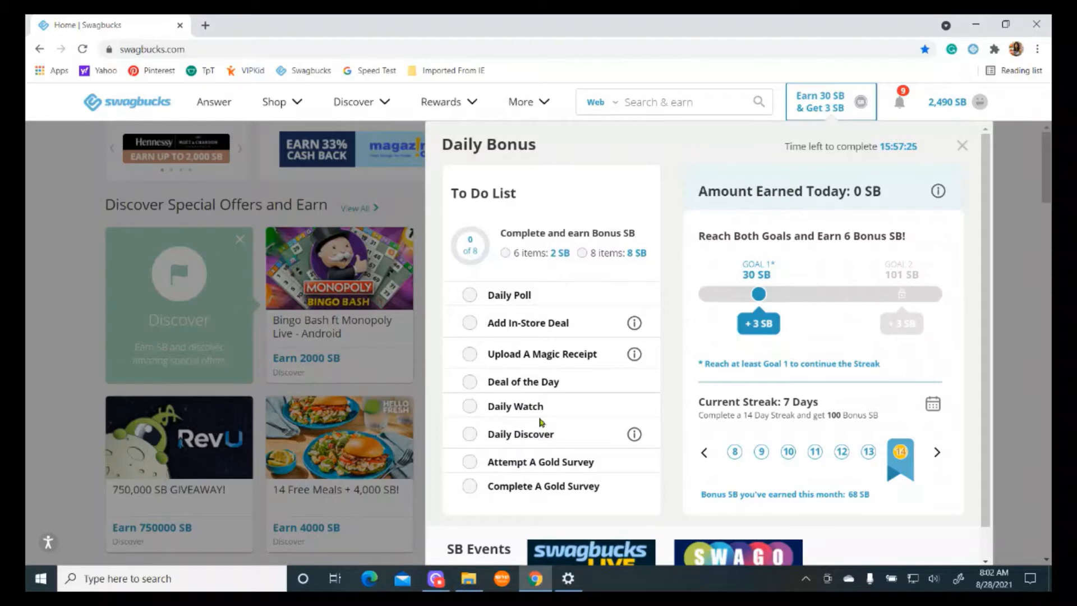
mouse_move(547, 405)
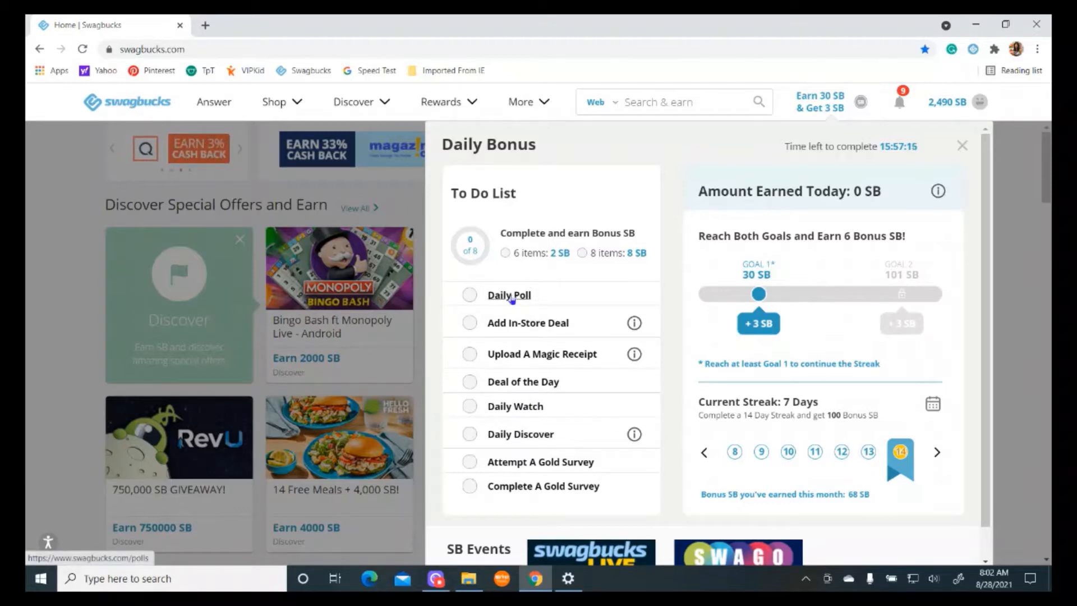
left_click(508, 295)
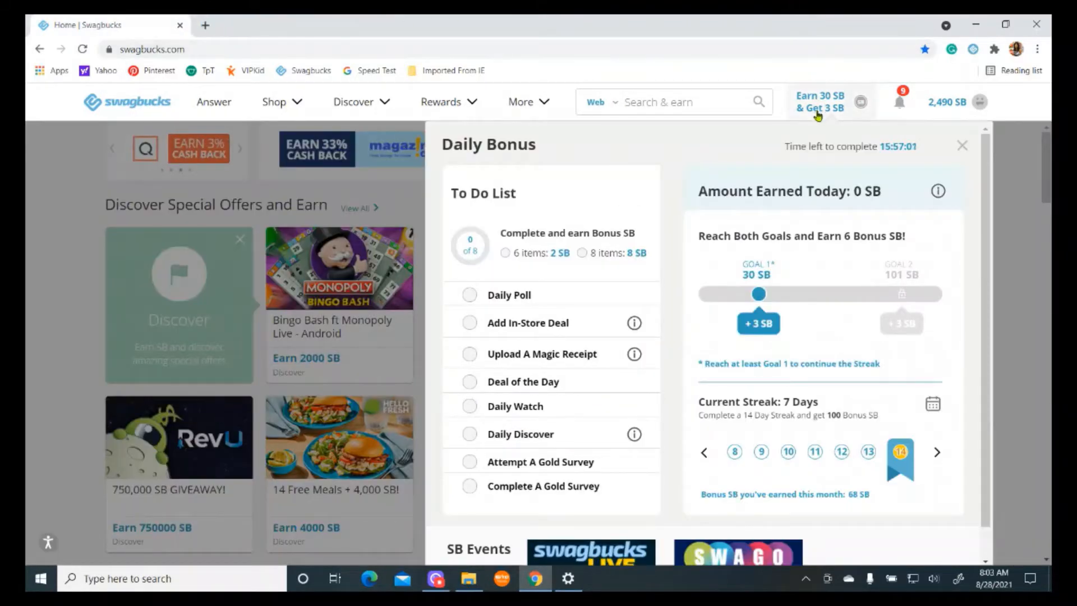
mouse_move(540, 340)
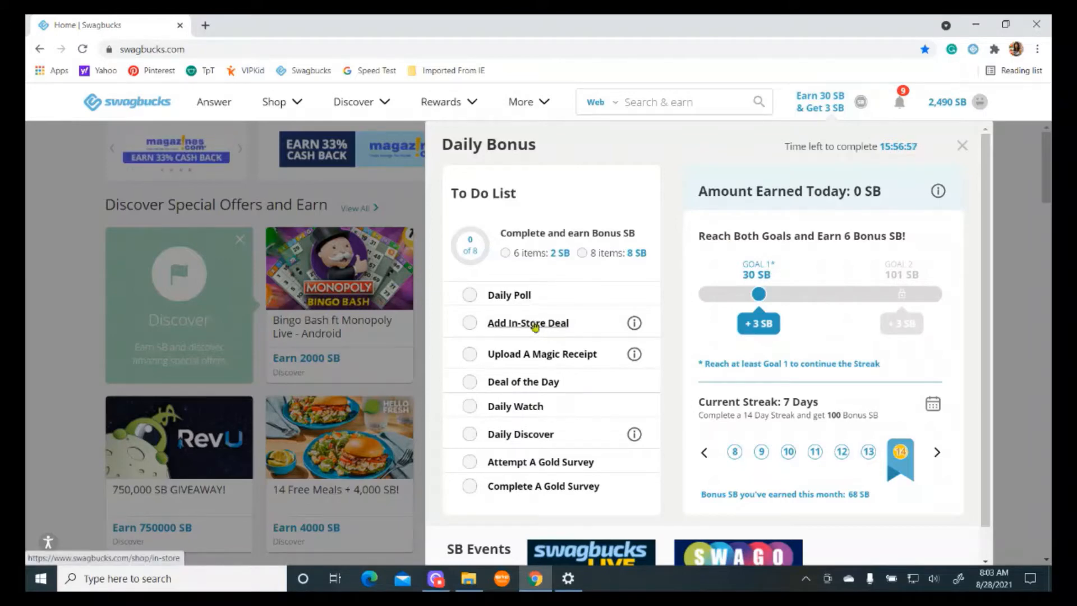
Go to the Add In-Store Deal task on Magic Receipts and dismiss the how-it-works popup.
left_click(541, 354)
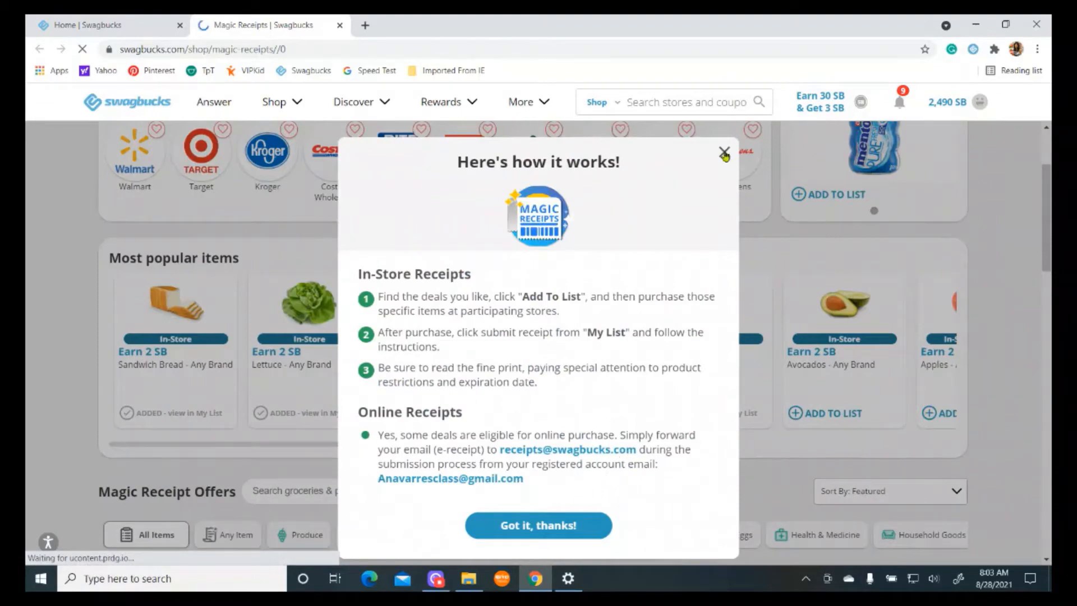
left_click(724, 151)
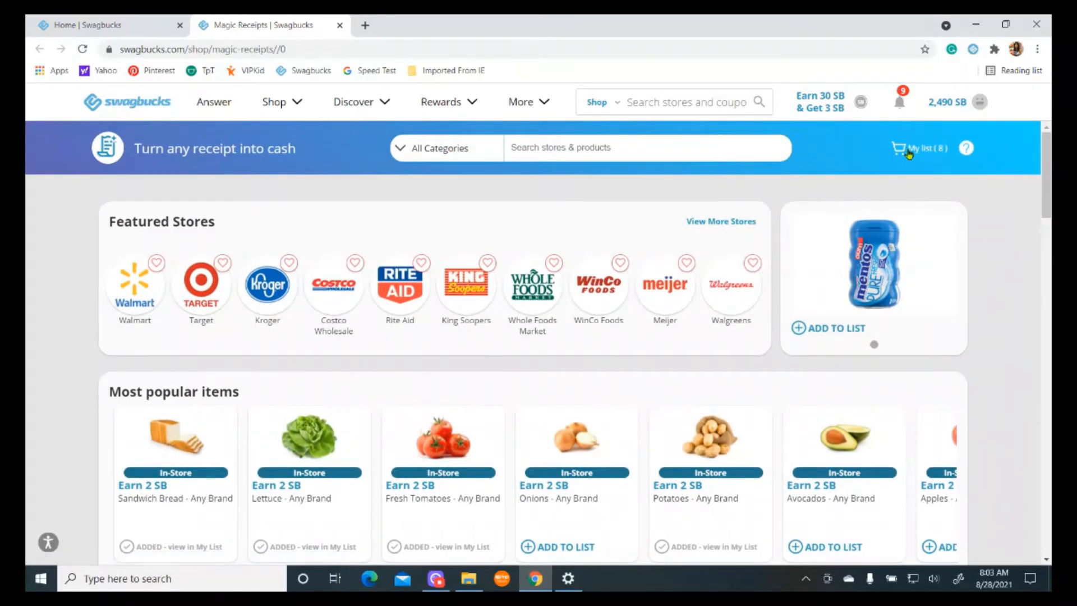
scroll("down", 3)
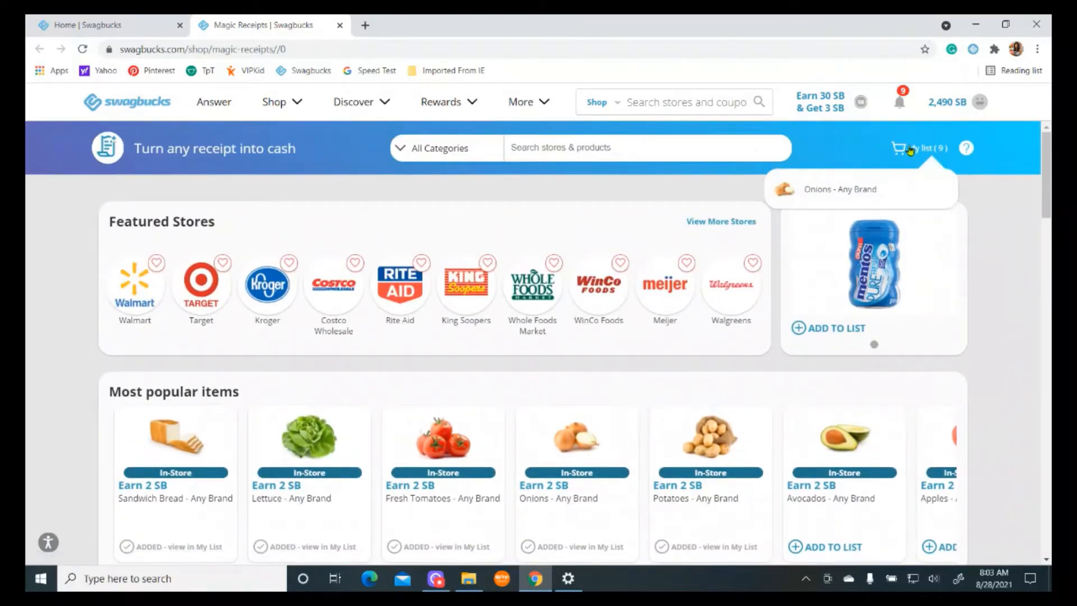
mouse_move(653, 222)
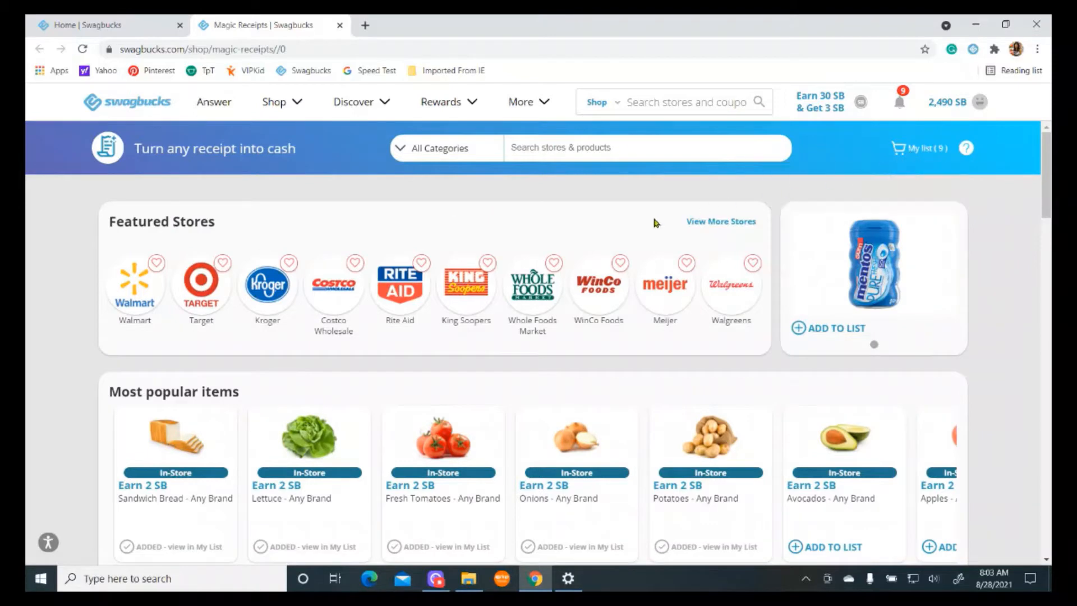
scroll("down", 3)
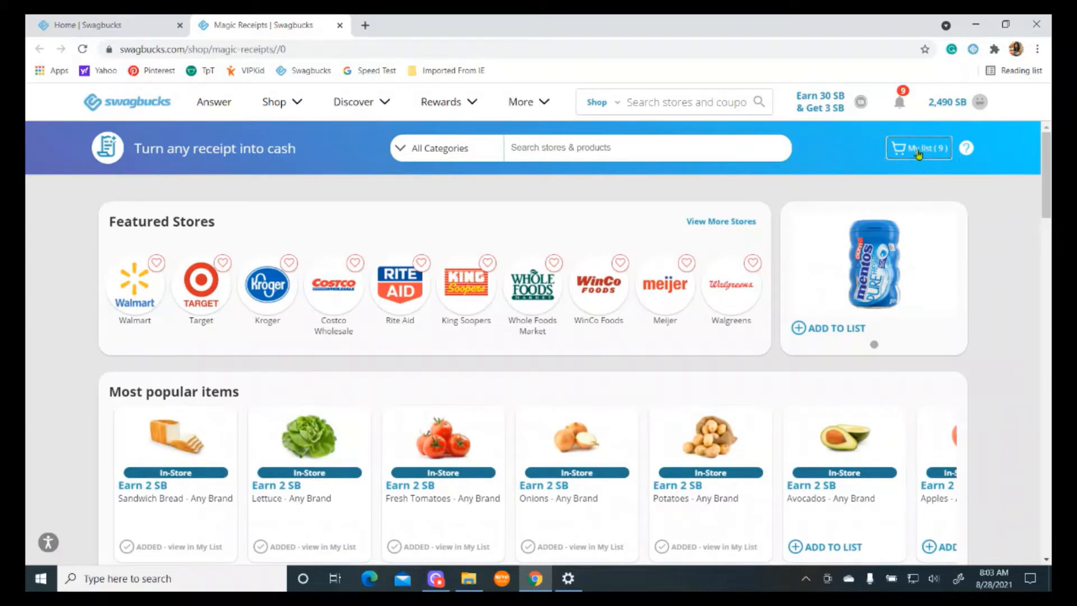
Review My list of nine saved grocery items worth about 18 SB, then close it.
left_click(918, 148)
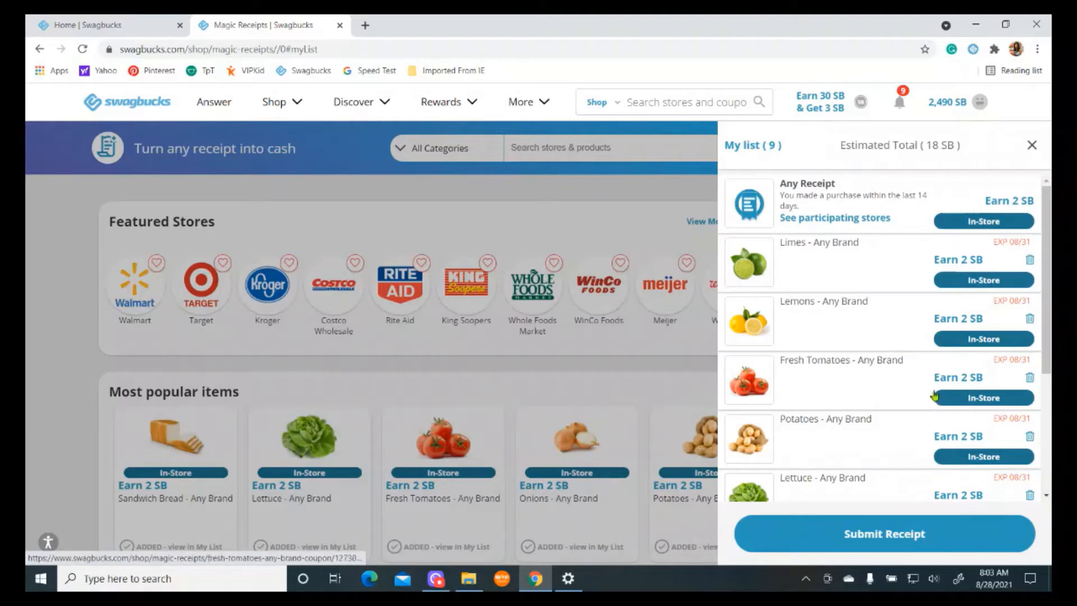
mouse_move(914, 191)
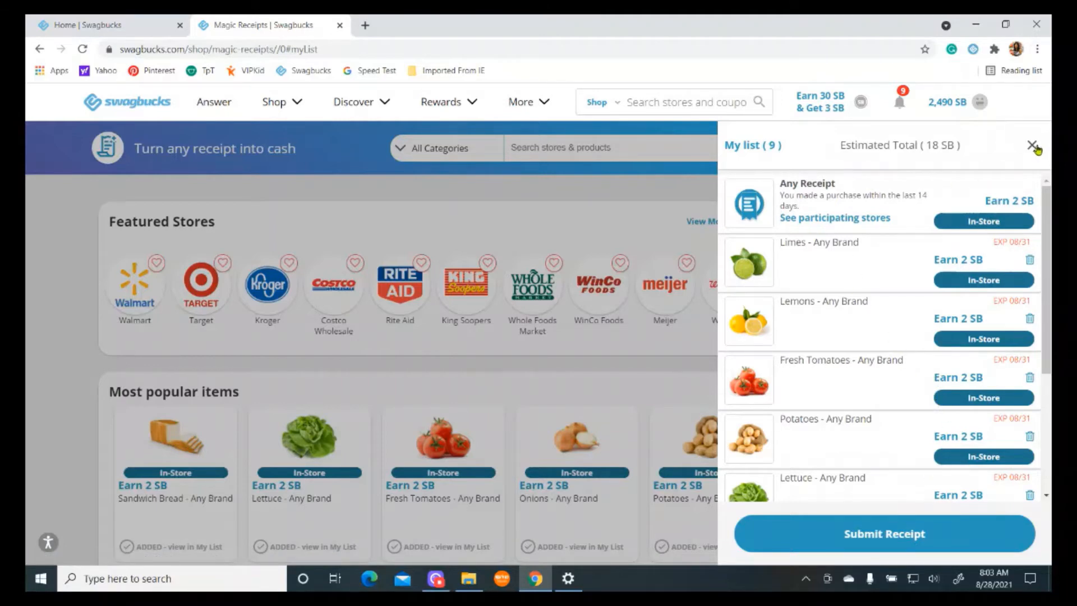
left_click(1032, 146)
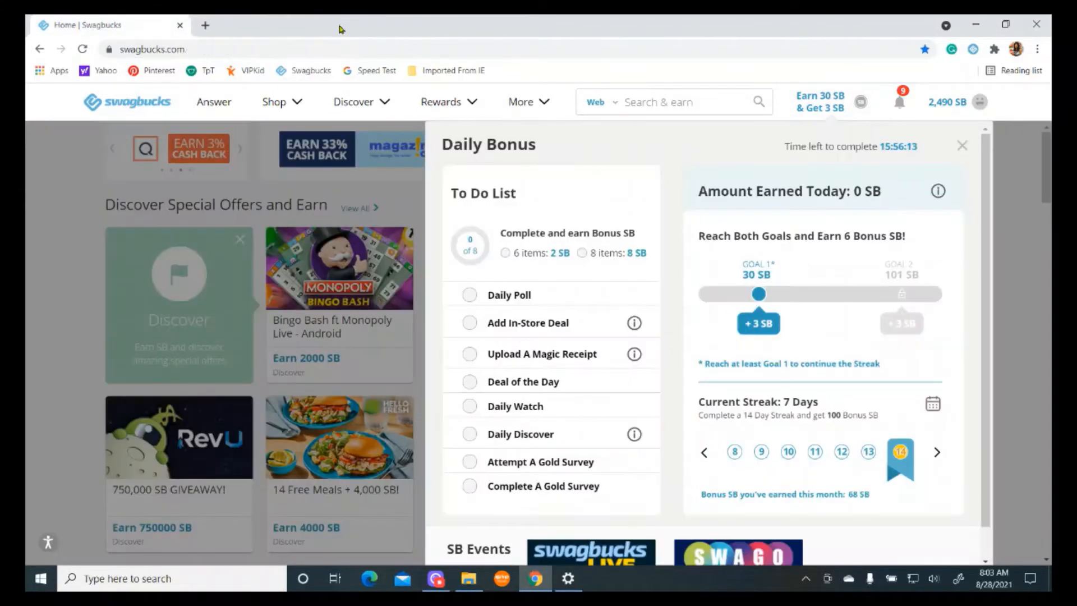
Reopen the Daily Bonus list so Add In-Store Deal shows checked off at 1 of 8.
left_click(961, 146)
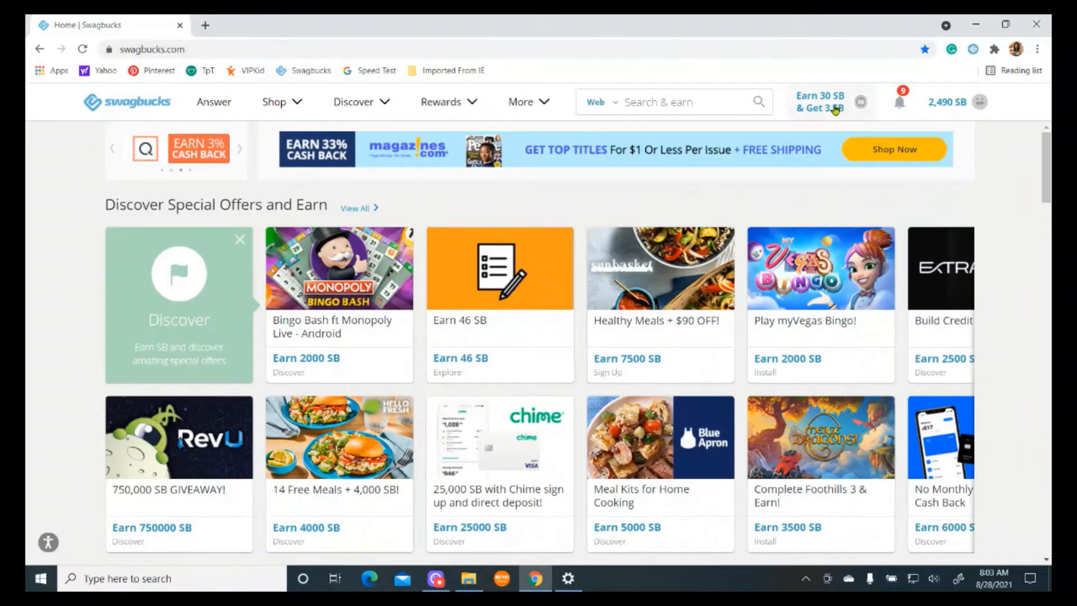
left_click(819, 102)
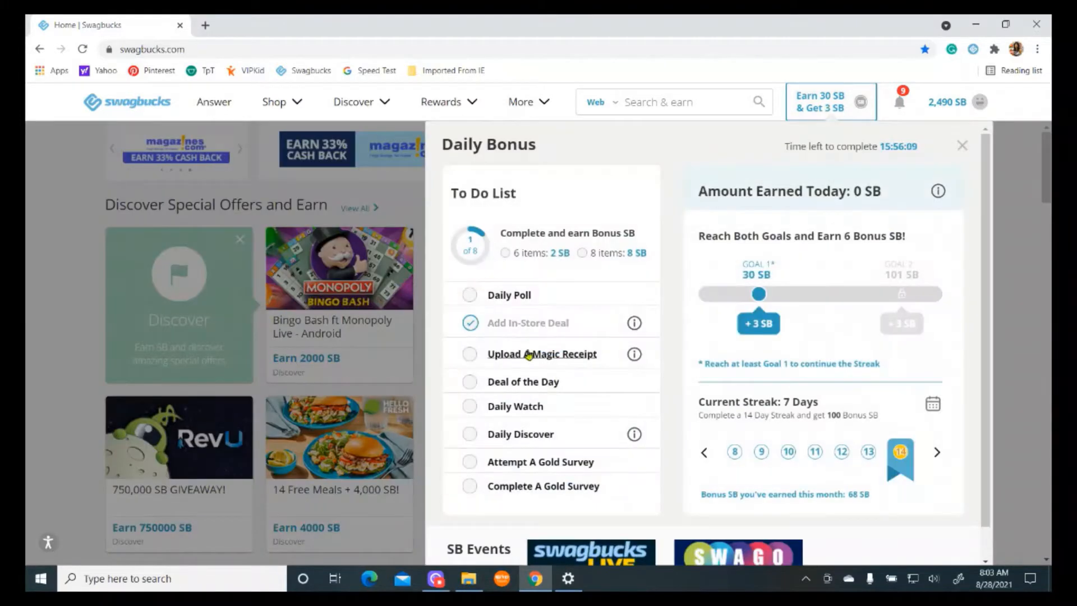
mouse_move(510, 304)
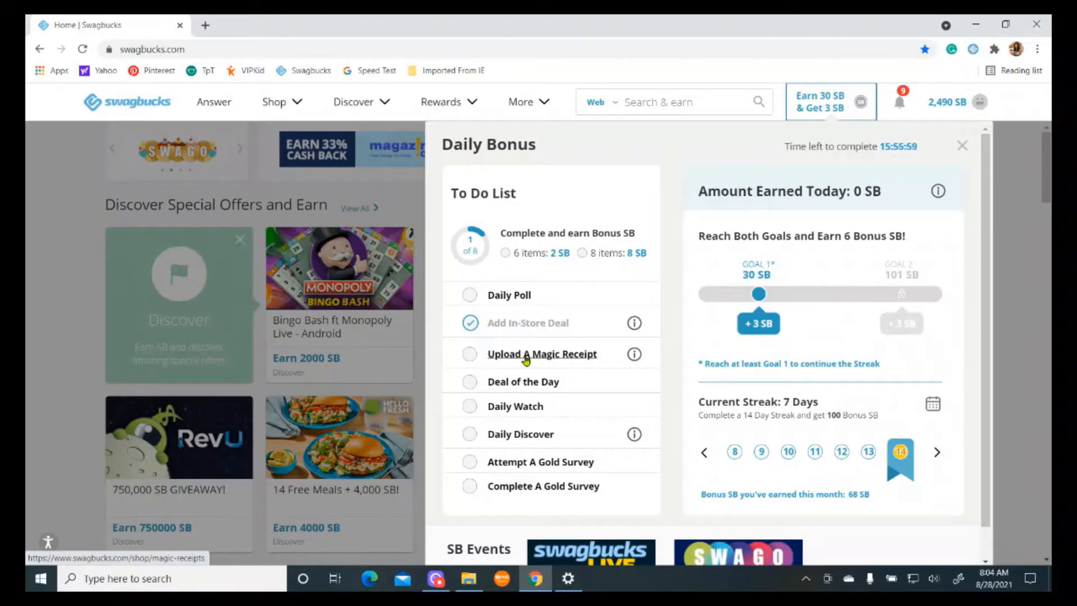
Visit the Upload A Magic Receipt task page, dismiss its explanation, then close the Magic Receipts tab.
left_click(541, 354)
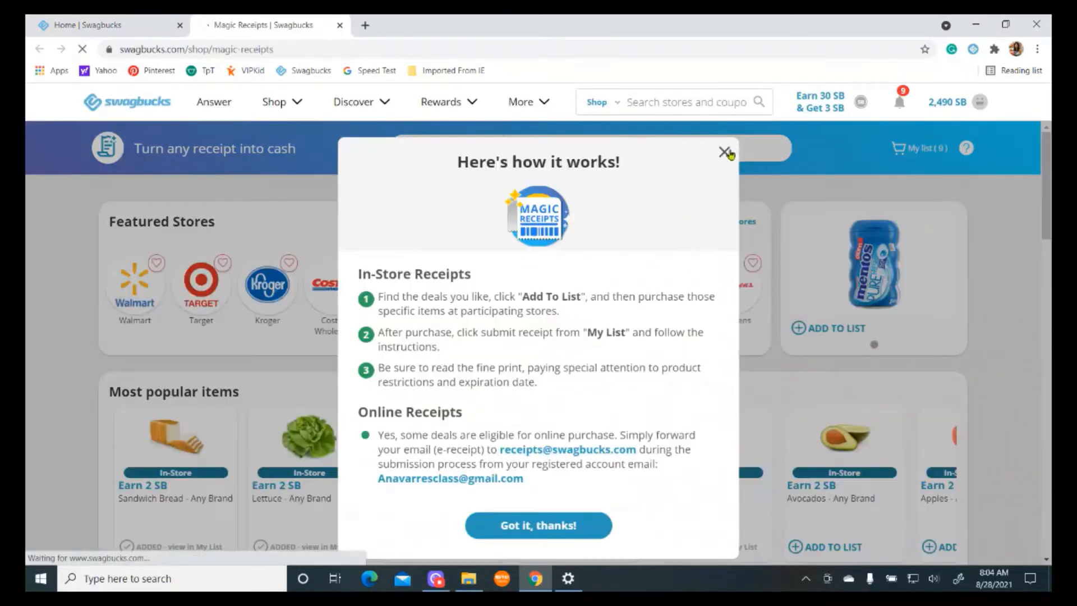
left_click(724, 152)
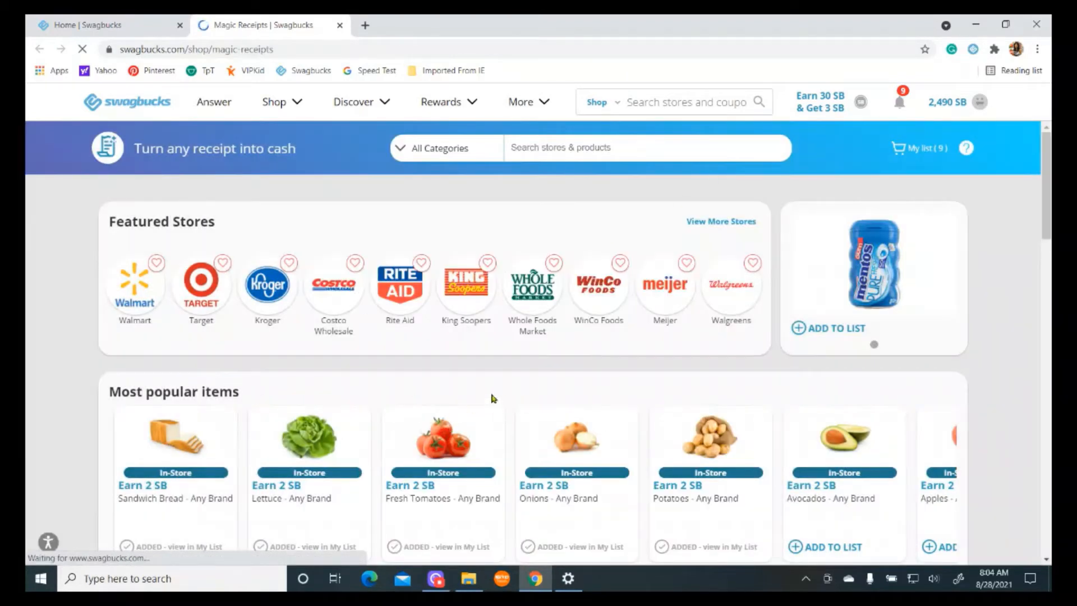
scroll("down", 3)
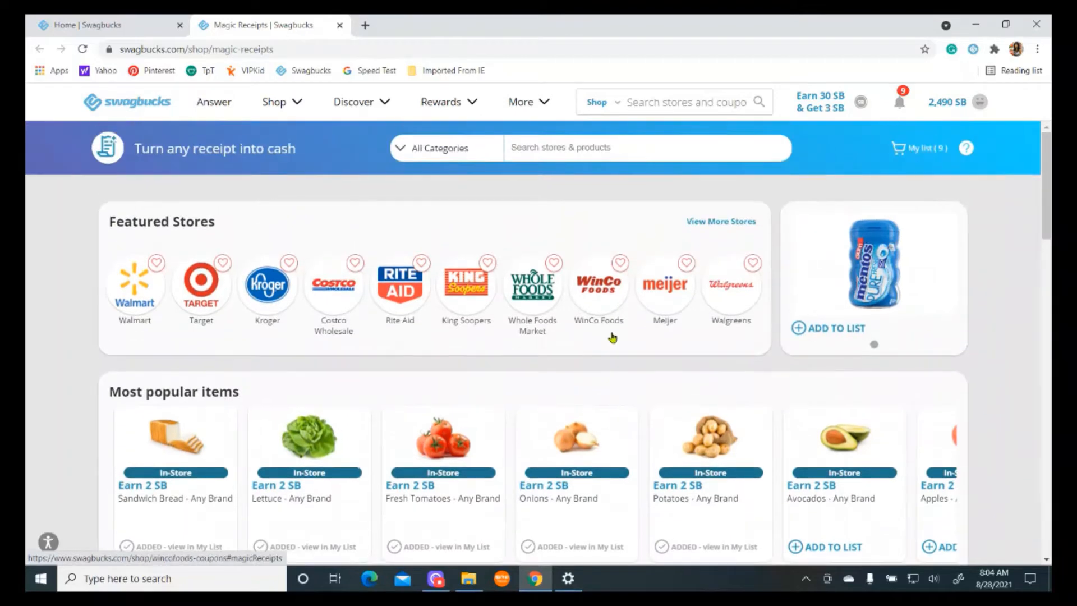
mouse_move(625, 302)
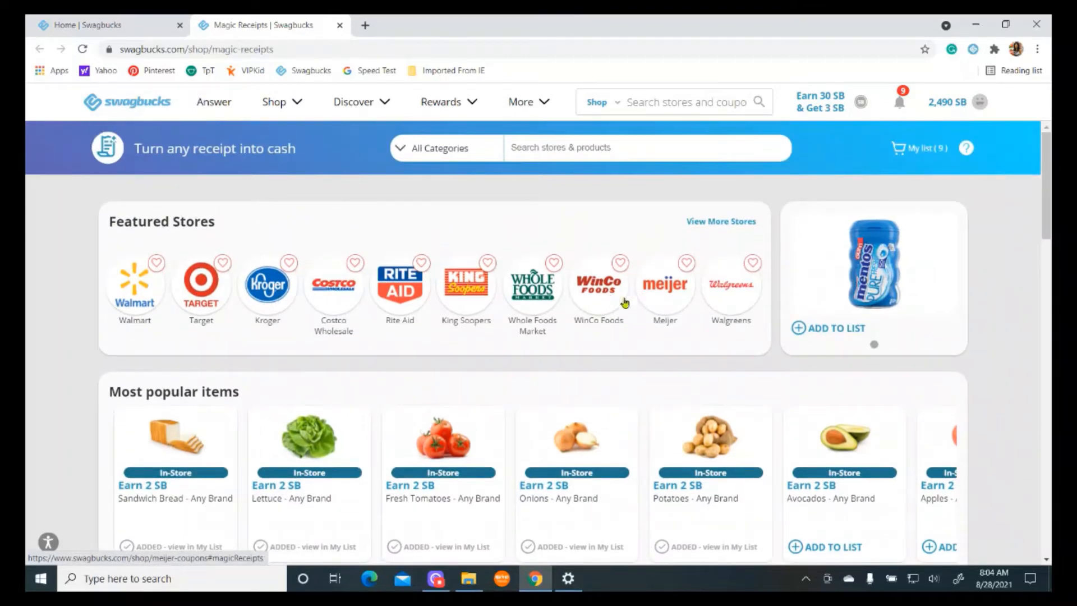
mouse_move(517, 225)
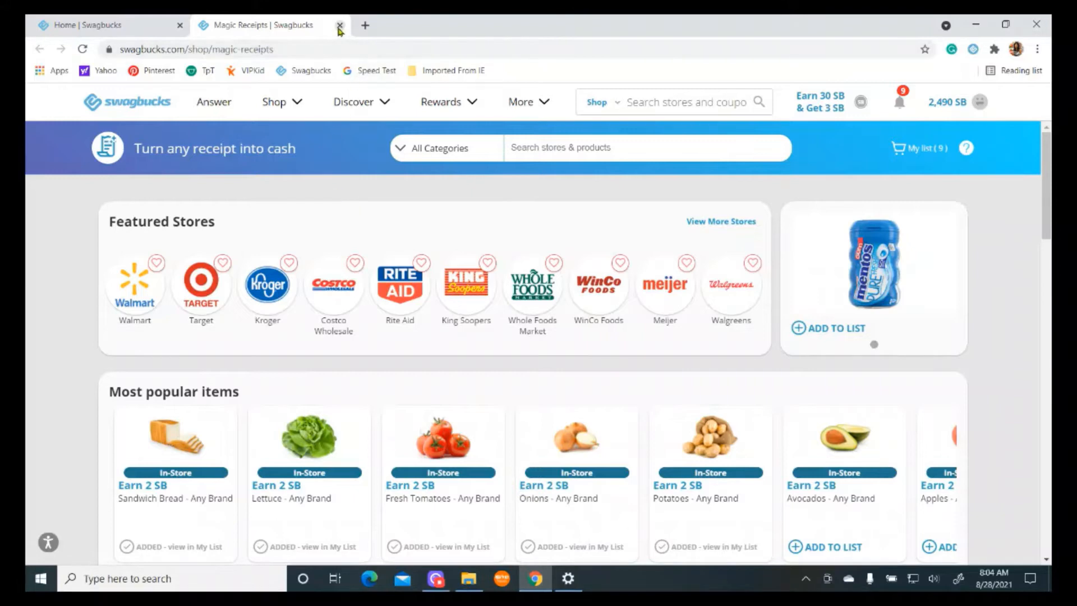
left_click(339, 25)
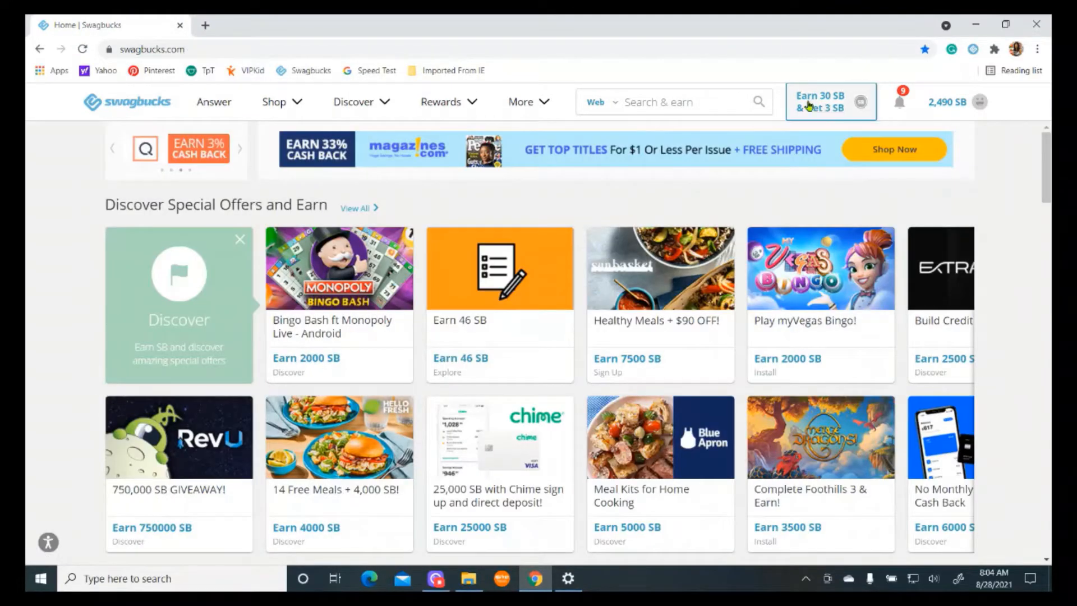
Show the Daily Bonus to-do list from the header, still at 1 of 8 done.
left_click(830, 102)
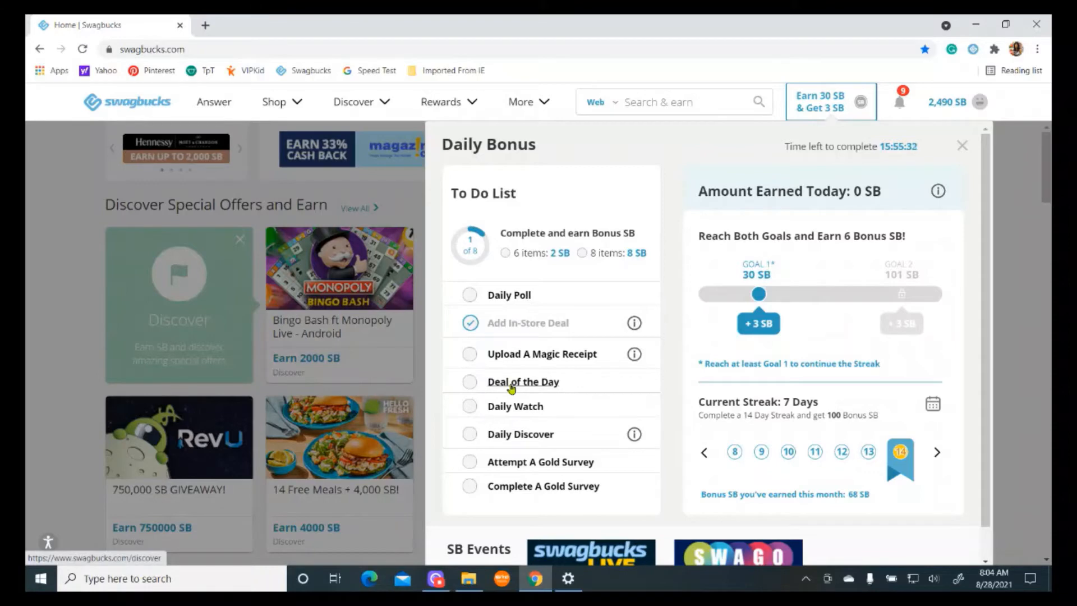
mouse_move(543, 398)
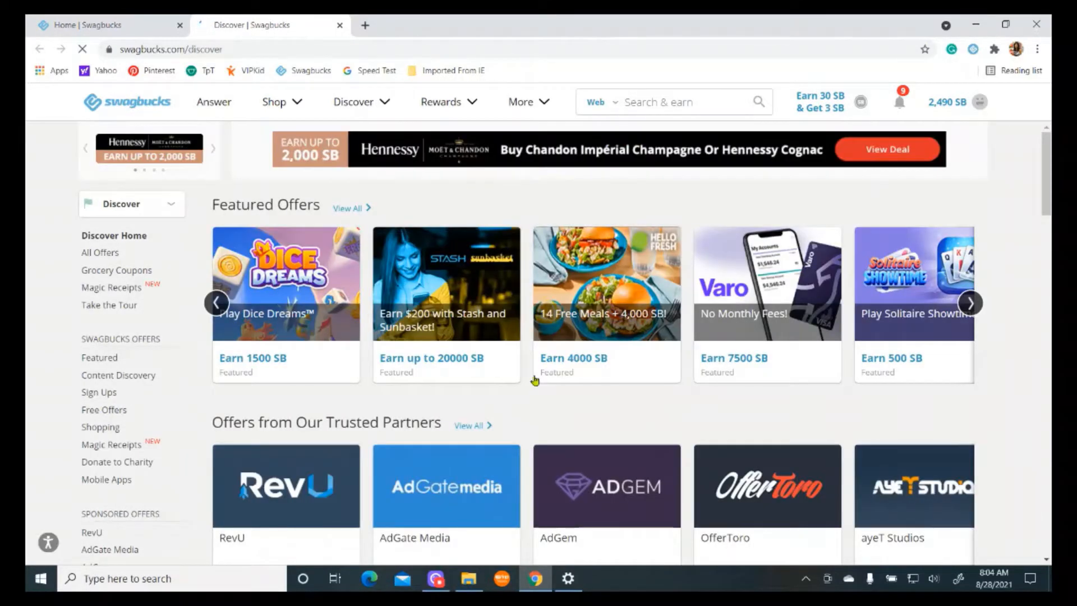
scroll("down", 3)
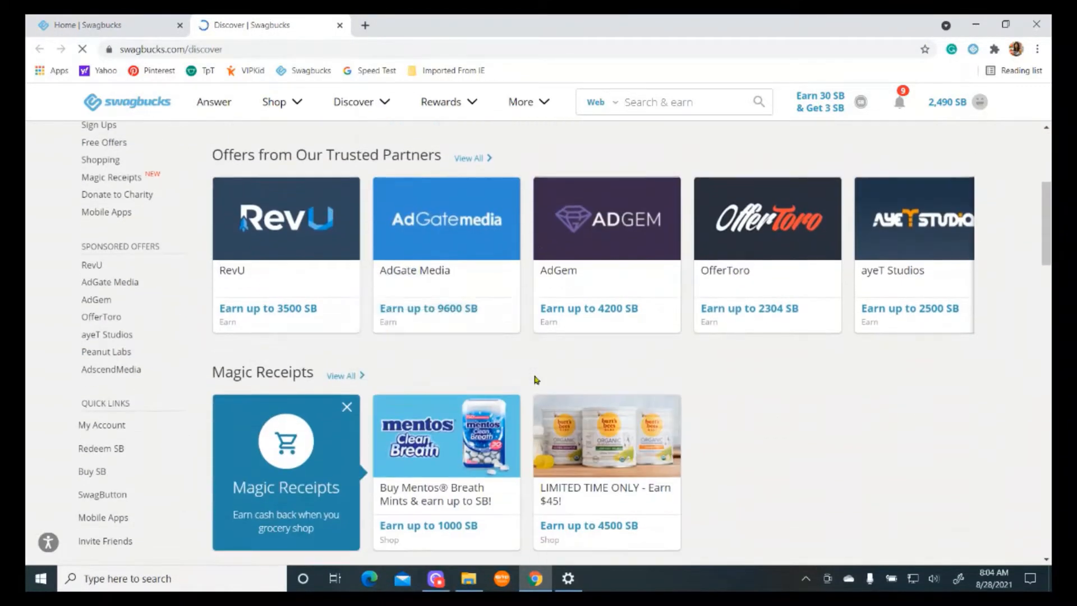
scroll("down", 3)
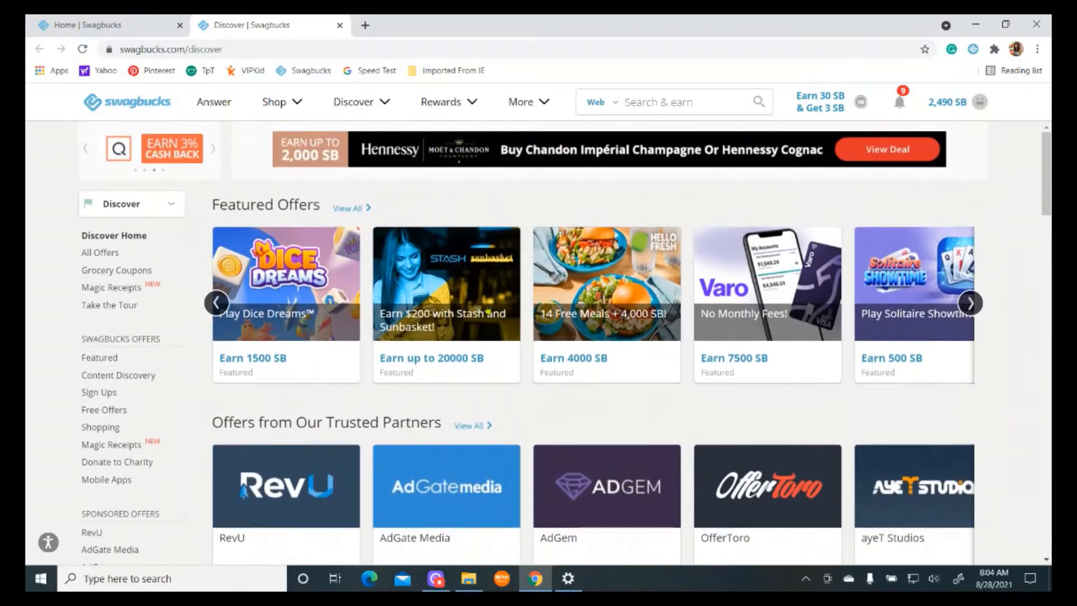
left_click(274, 102)
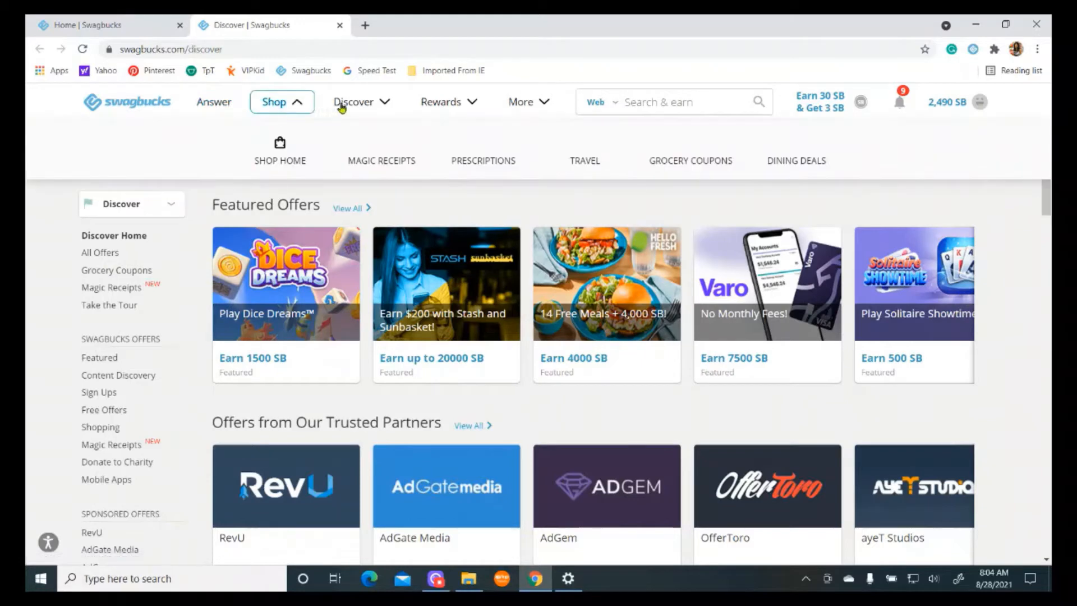
left_click(529, 102)
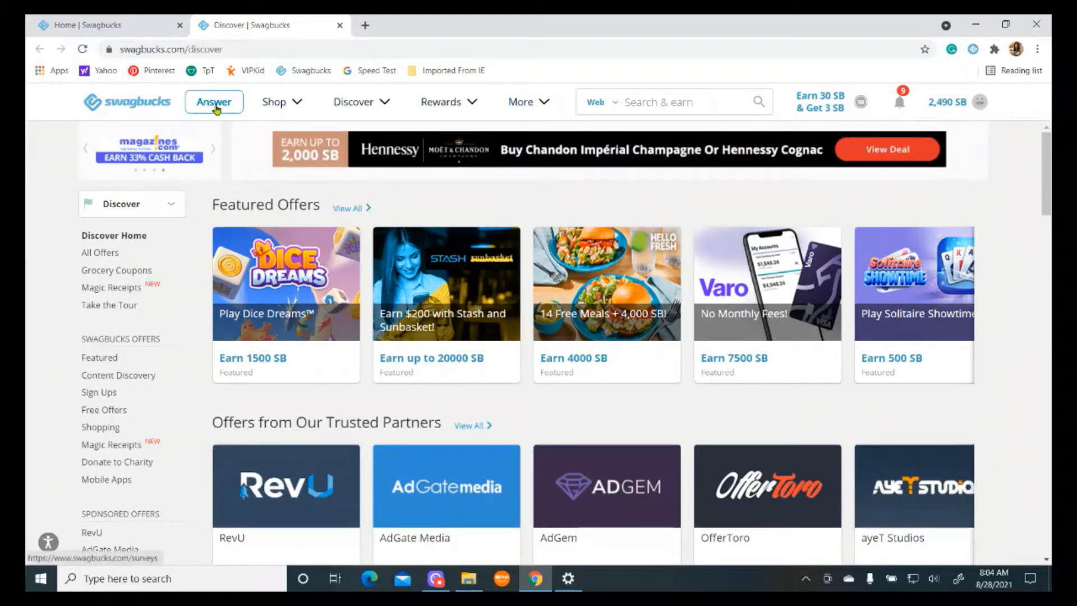
left_click(277, 102)
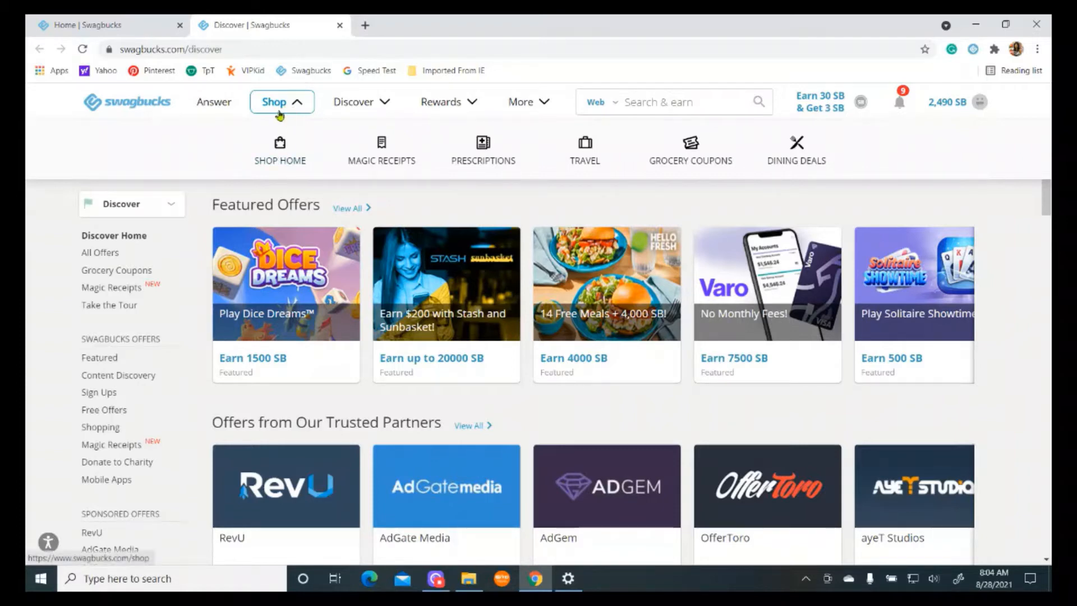
left_click(354, 102)
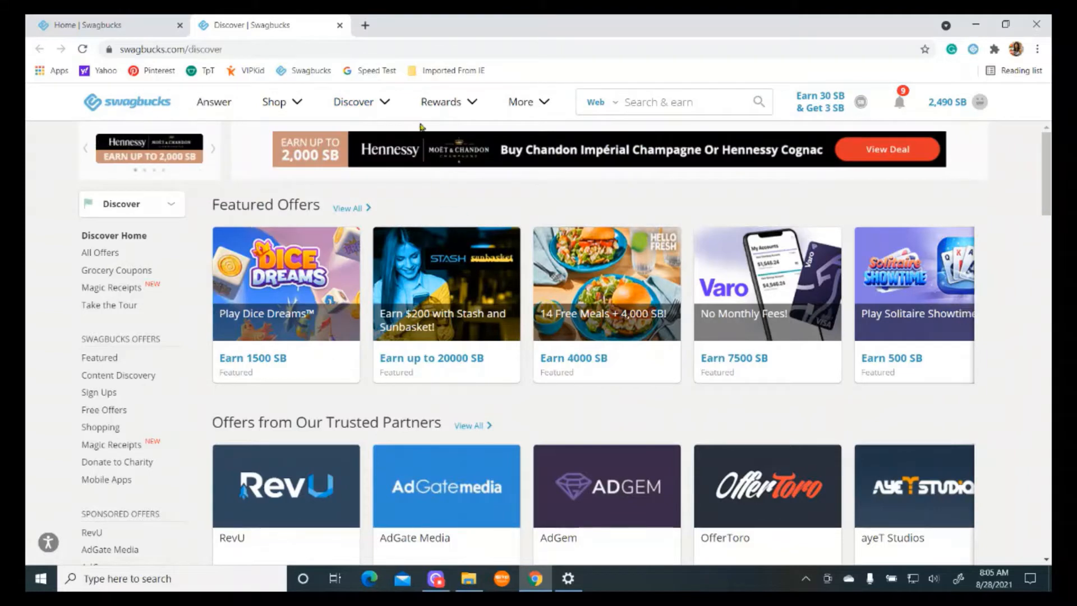
left_click(354, 102)
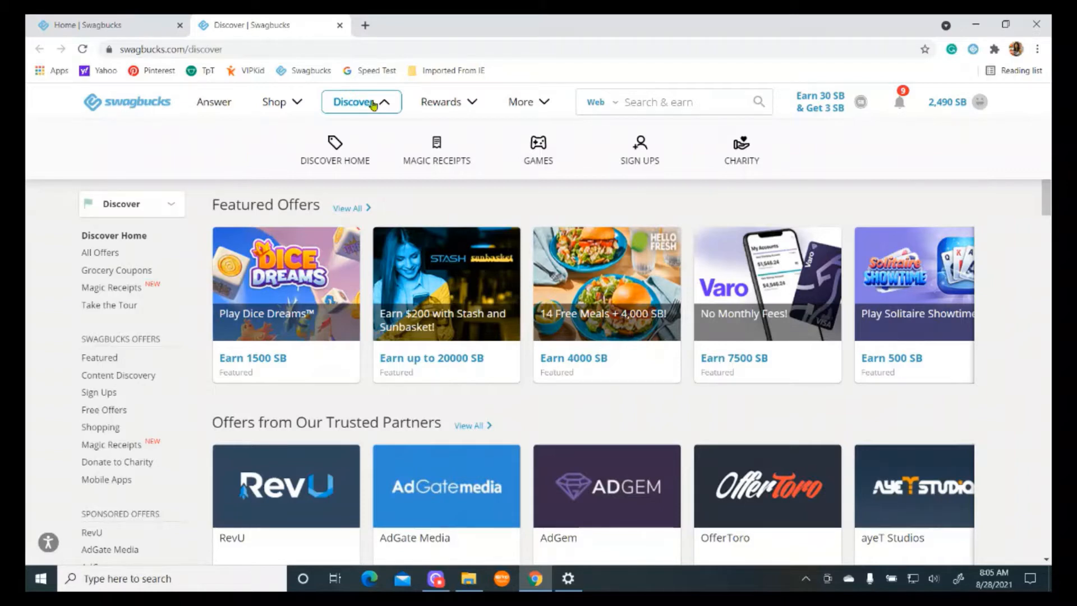
mouse_move(537, 149)
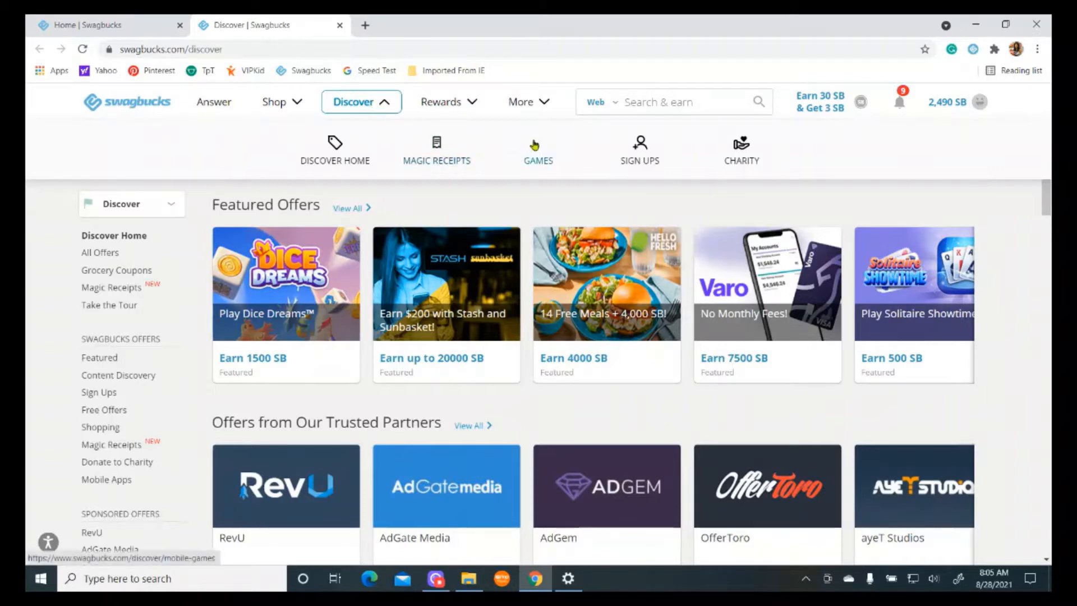
left_click(448, 102)
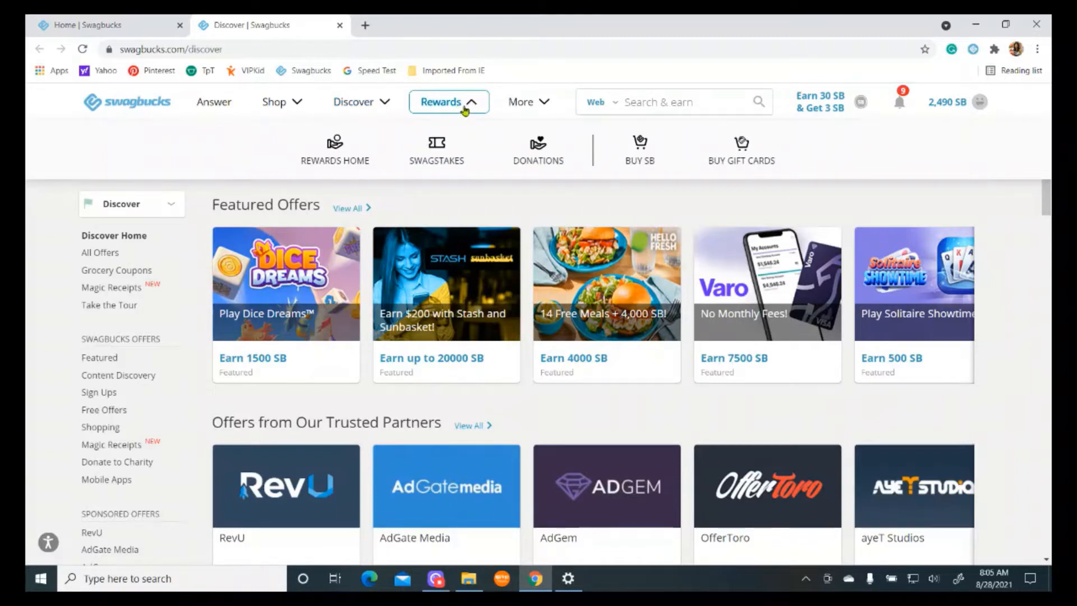
left_click(529, 102)
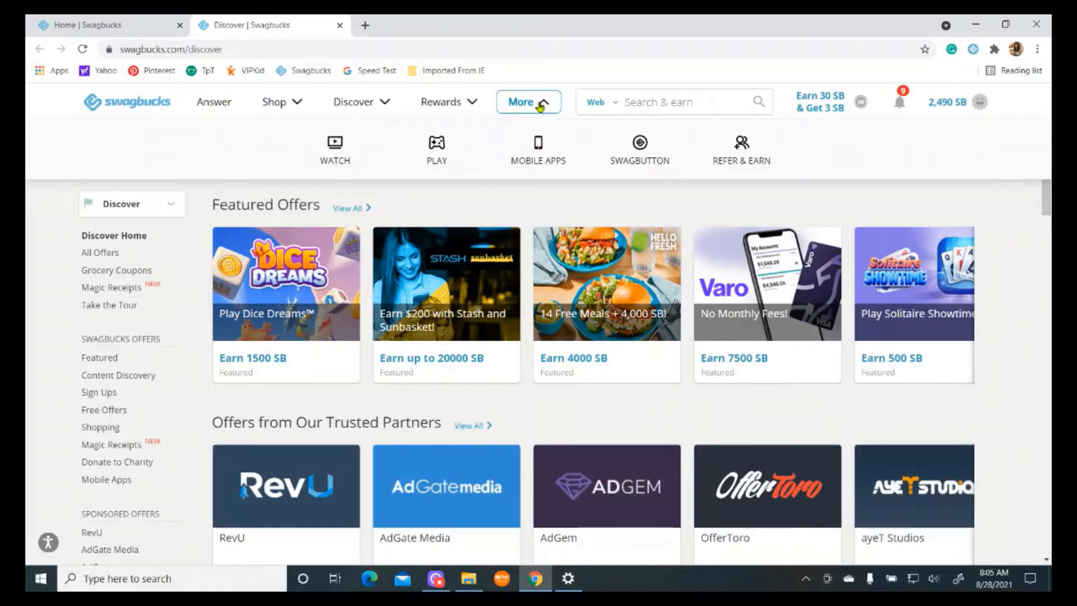
scroll("down", 3)
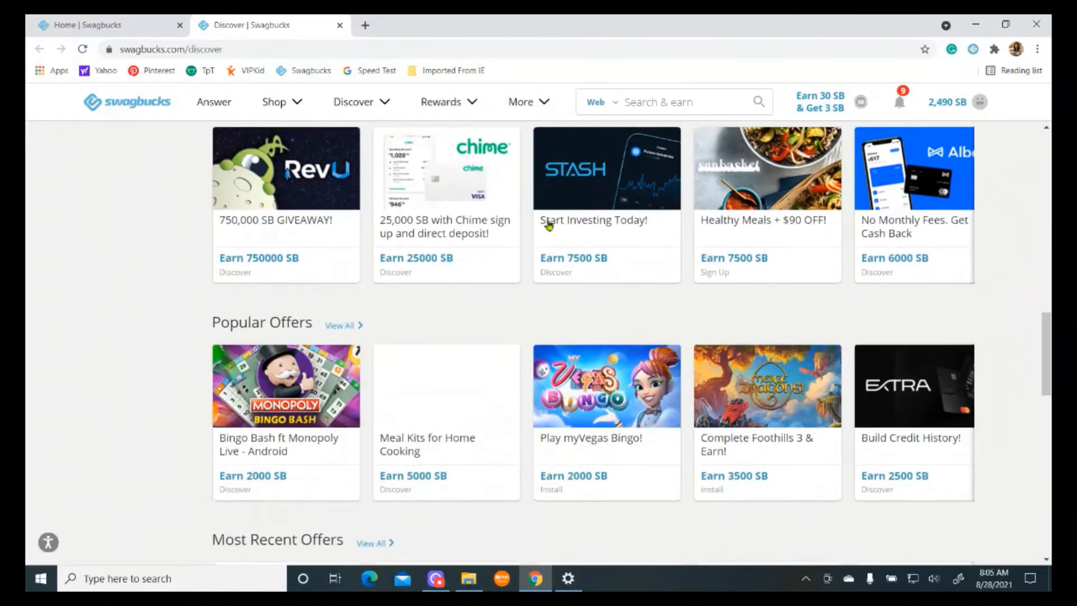
Check the Daily Bonus list shows Deal of the Day done, then close the Traffic Quality Check and Discover tabs.
left_click(441, 103)
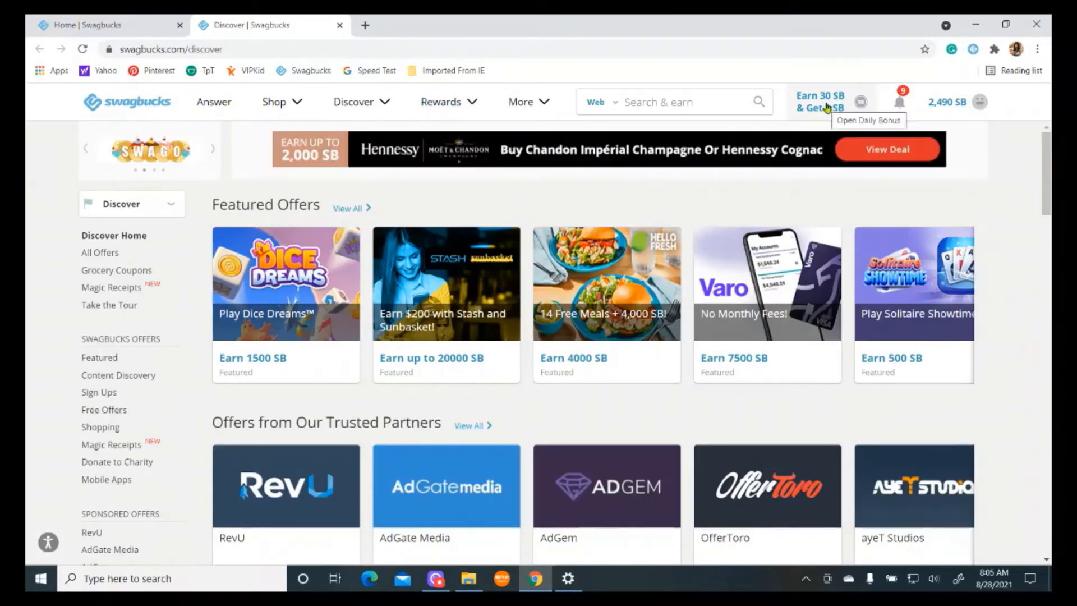
left_click(830, 102)
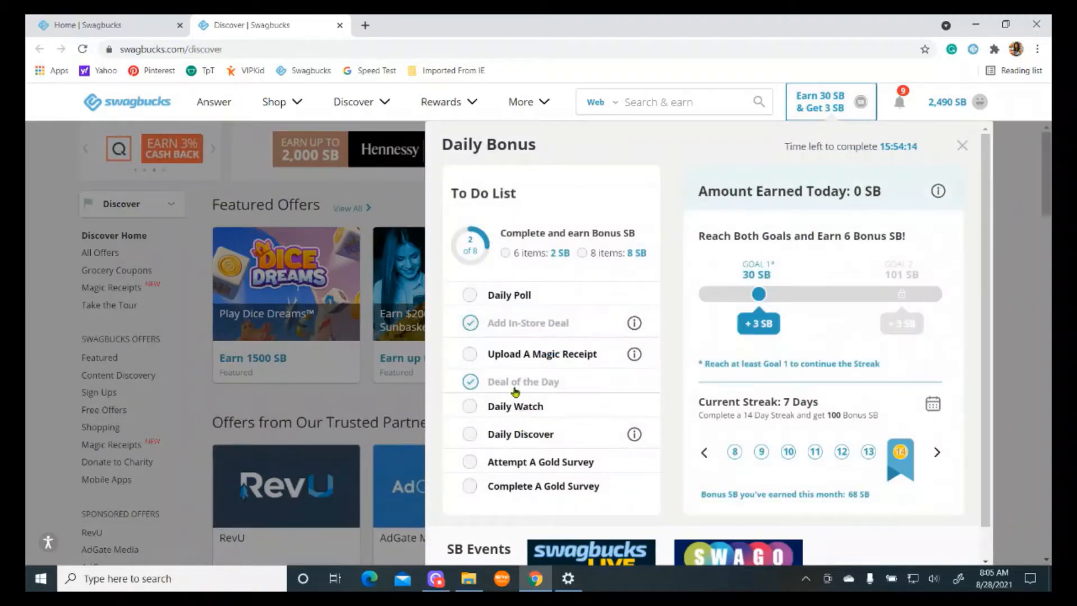
mouse_move(548, 414)
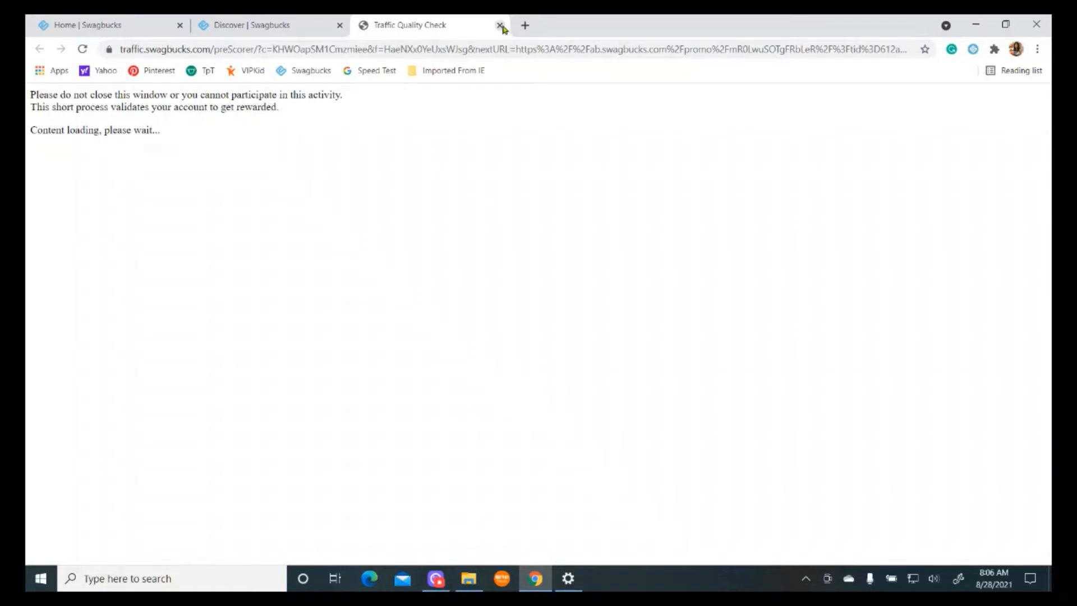
left_click(500, 25)
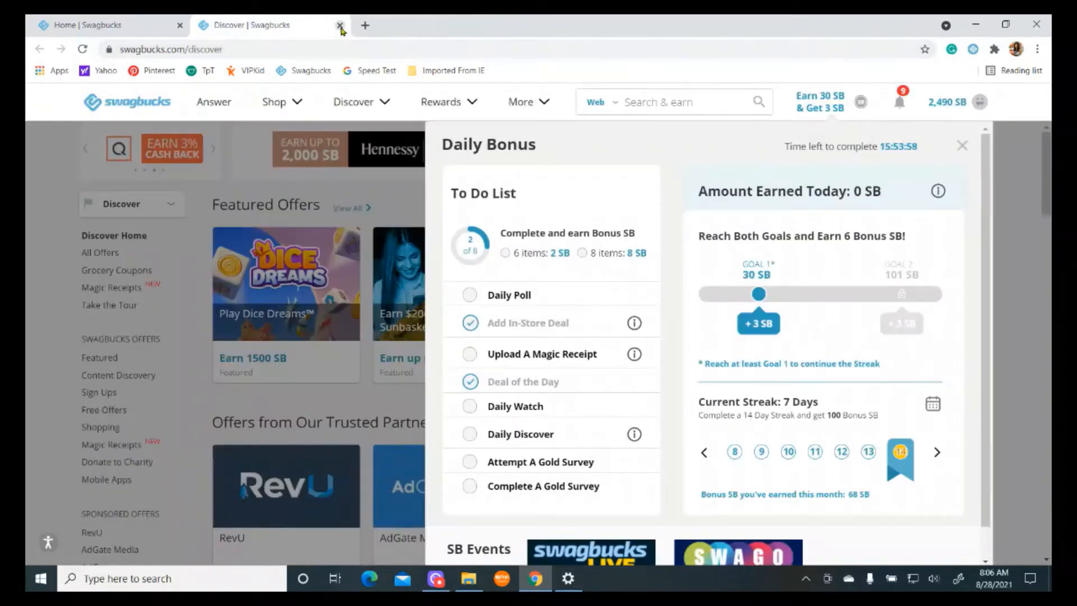
left_click(340, 25)
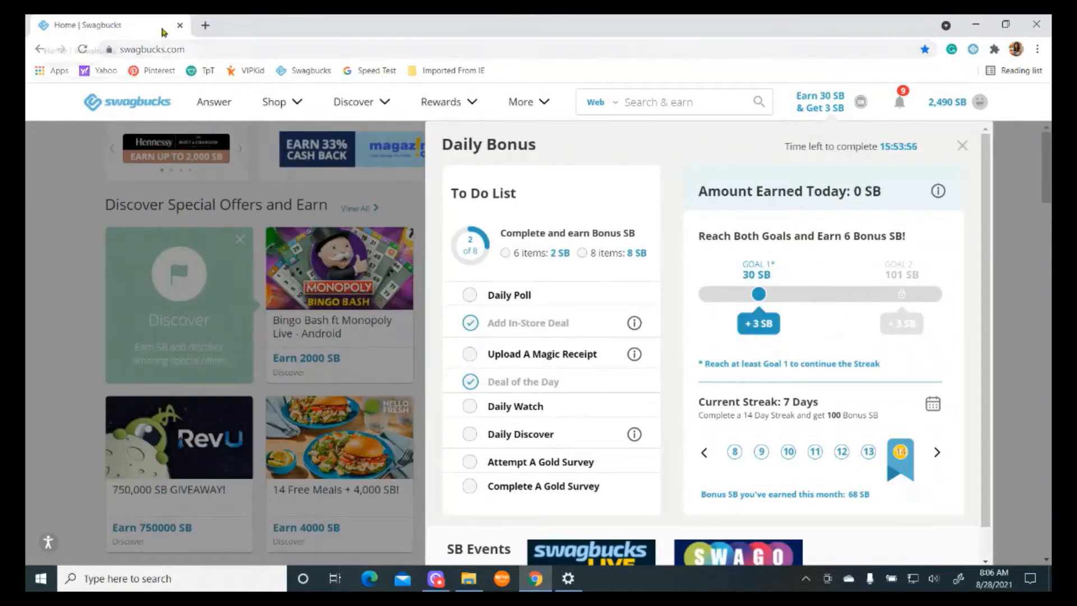
mouse_move(515, 407)
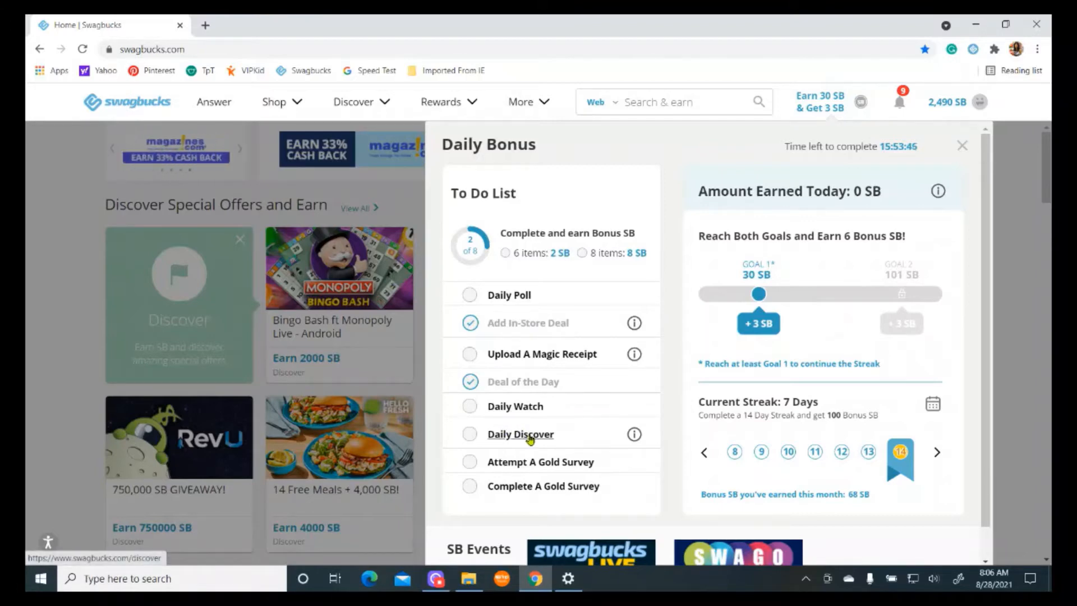
Follow the Daily Discover task to the Earn 10 SB search offer's details.
left_click(520, 433)
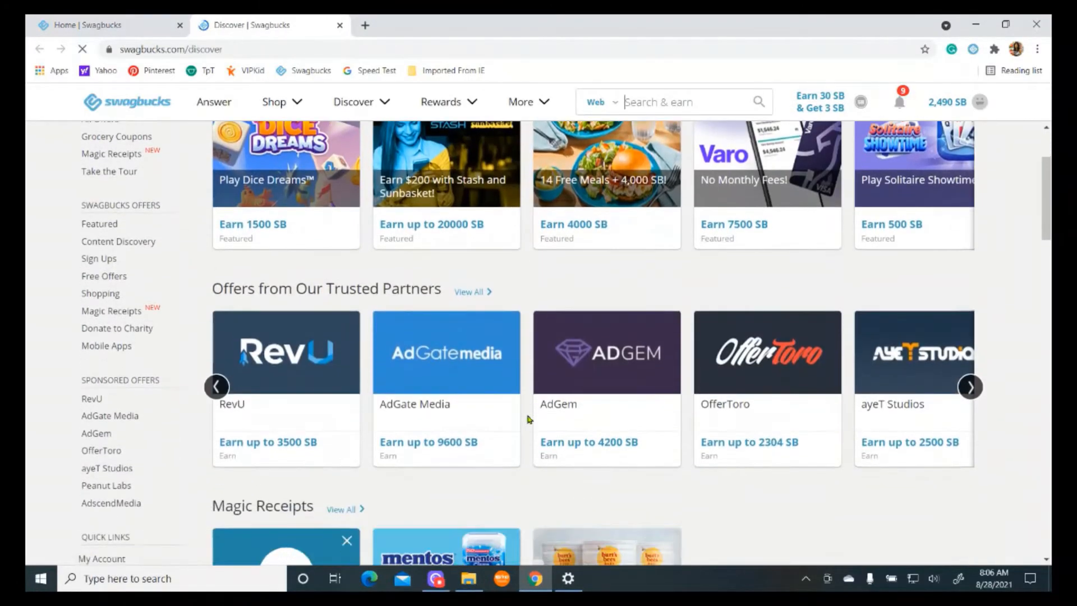
scroll("down", 3)
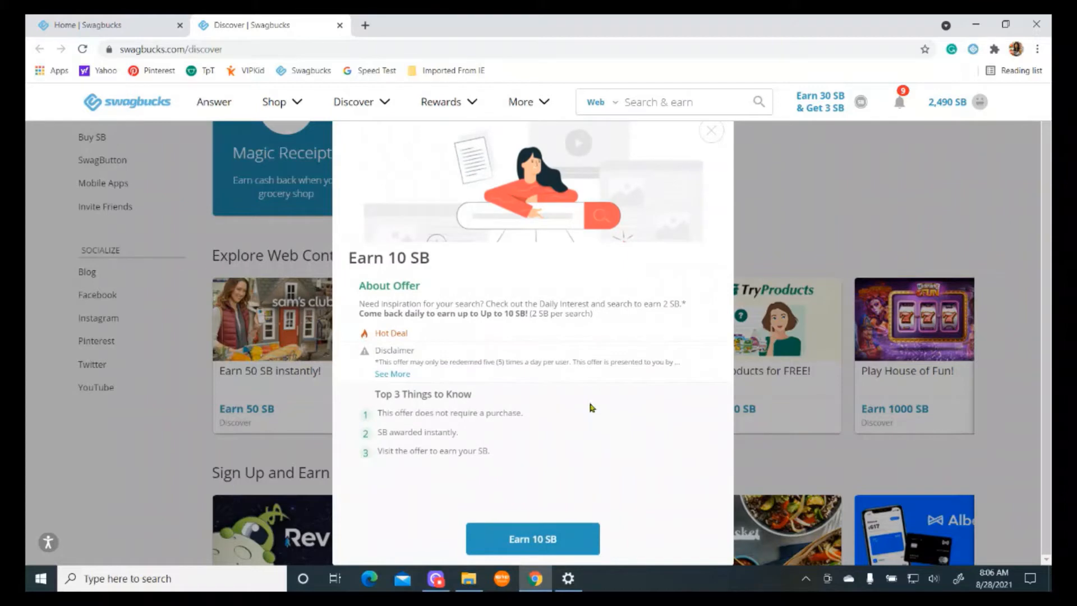
mouse_move(565, 362)
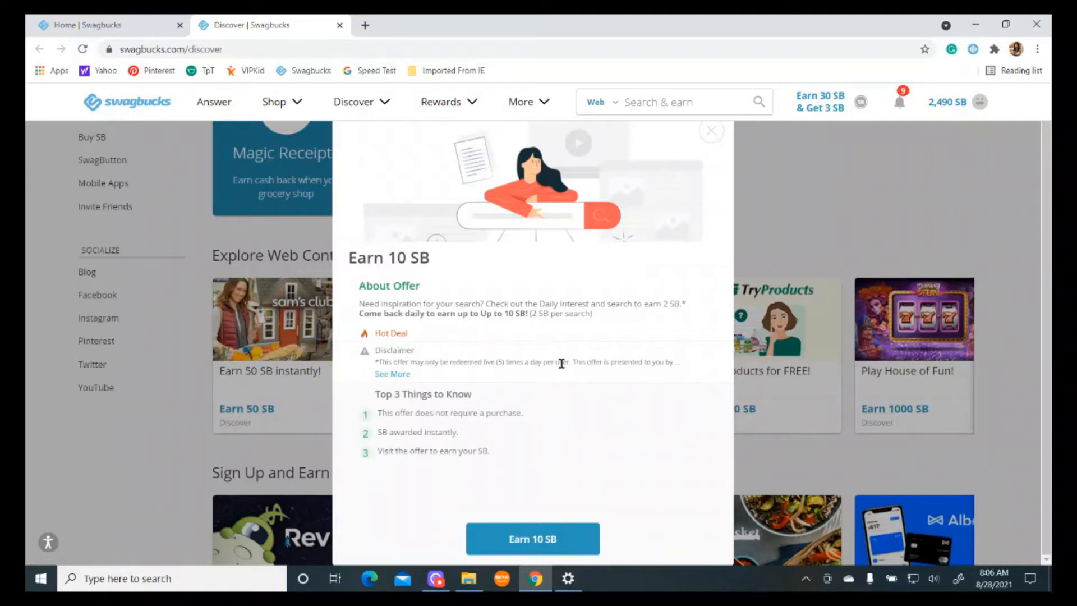
mouse_move(557, 351)
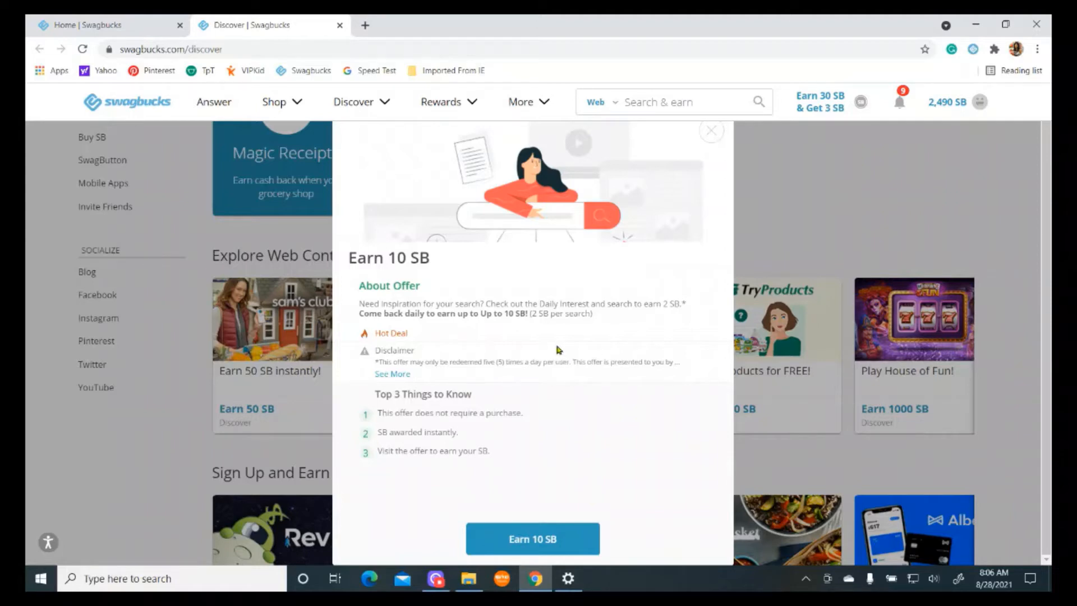
mouse_move(557, 342)
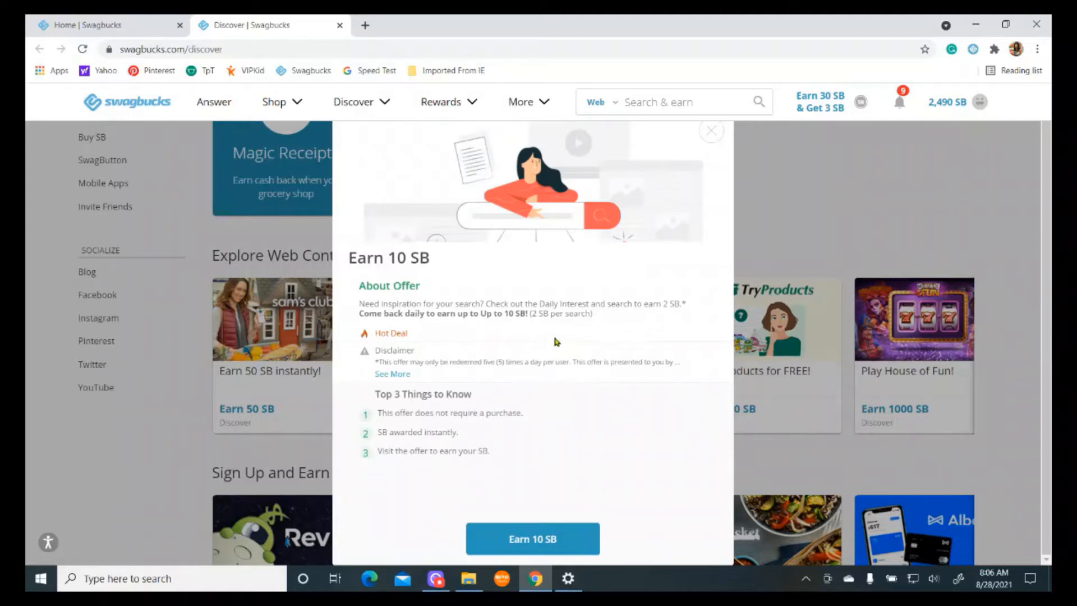
mouse_move(576, 311)
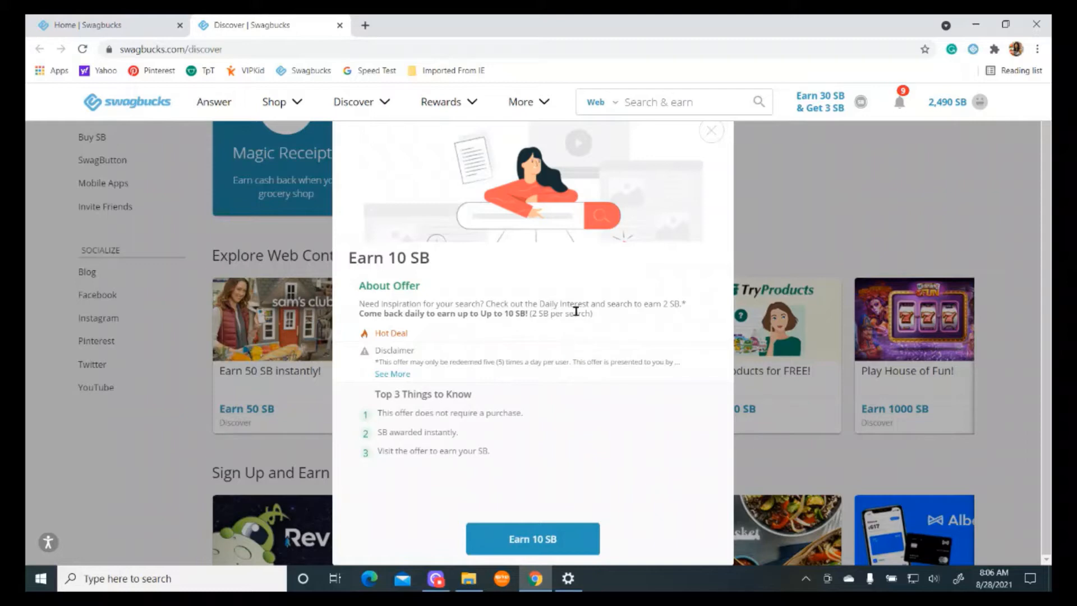
mouse_move(558, 341)
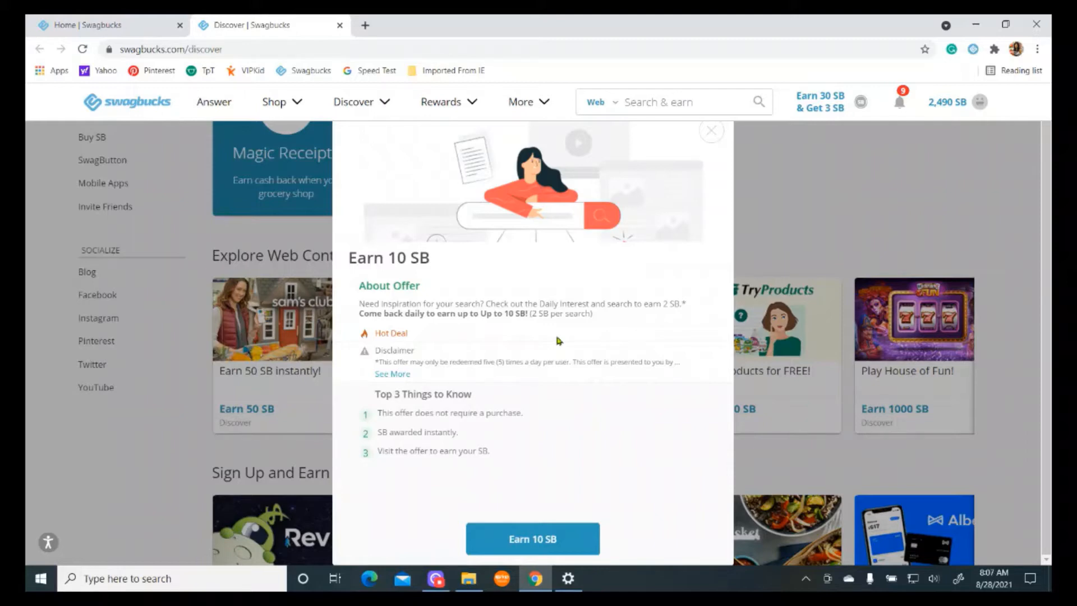
mouse_move(646, 301)
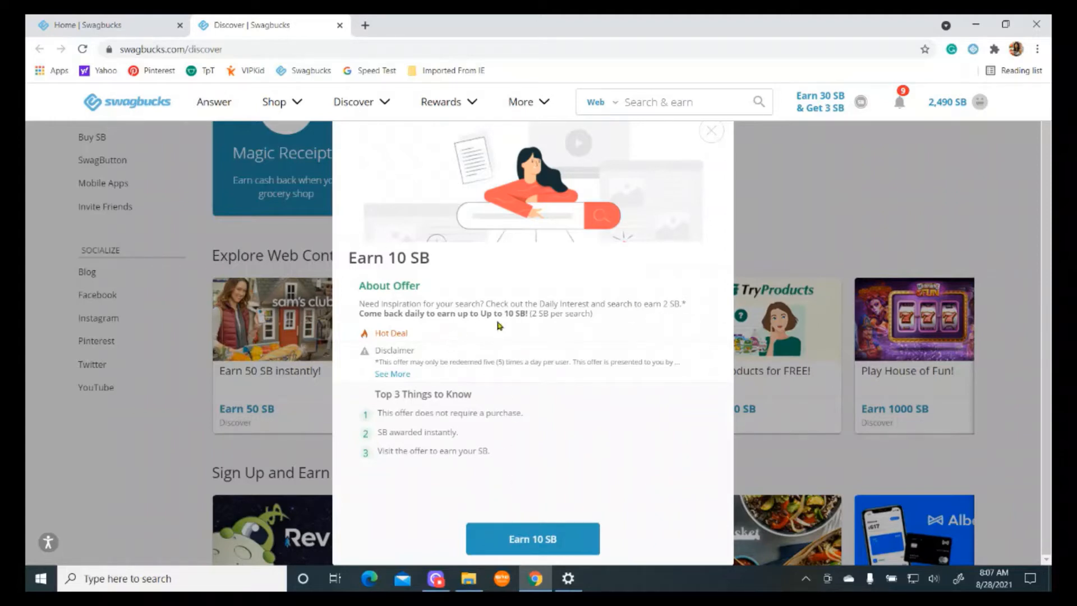
mouse_move(474, 330)
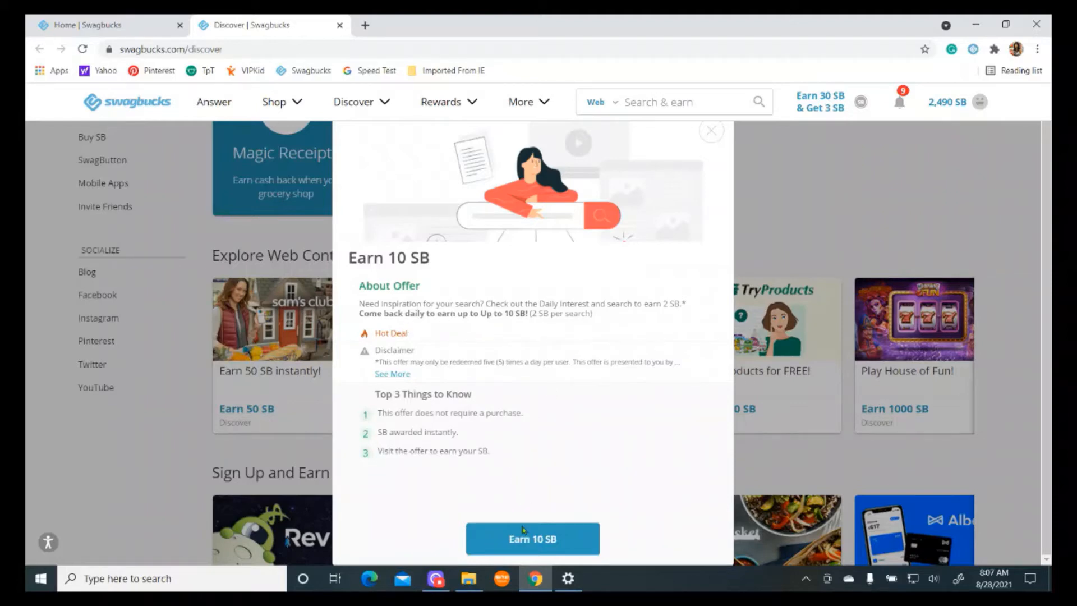
Dismiss the Earn 10 SB offer details and show the Daily Bonus list over Discover, still 2 of 8.
left_click(711, 130)
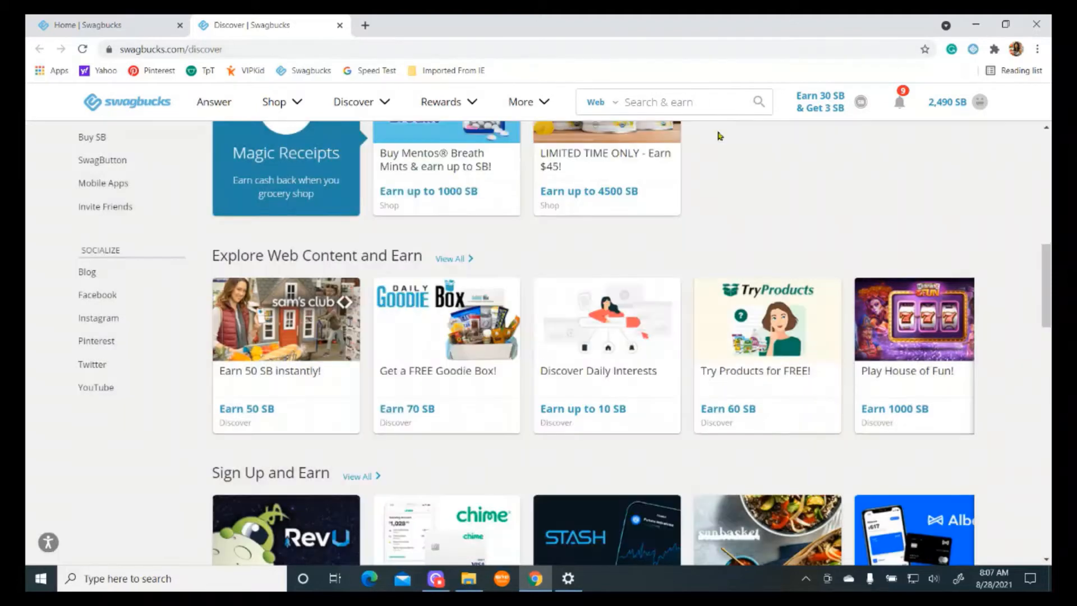
scroll("down", 3)
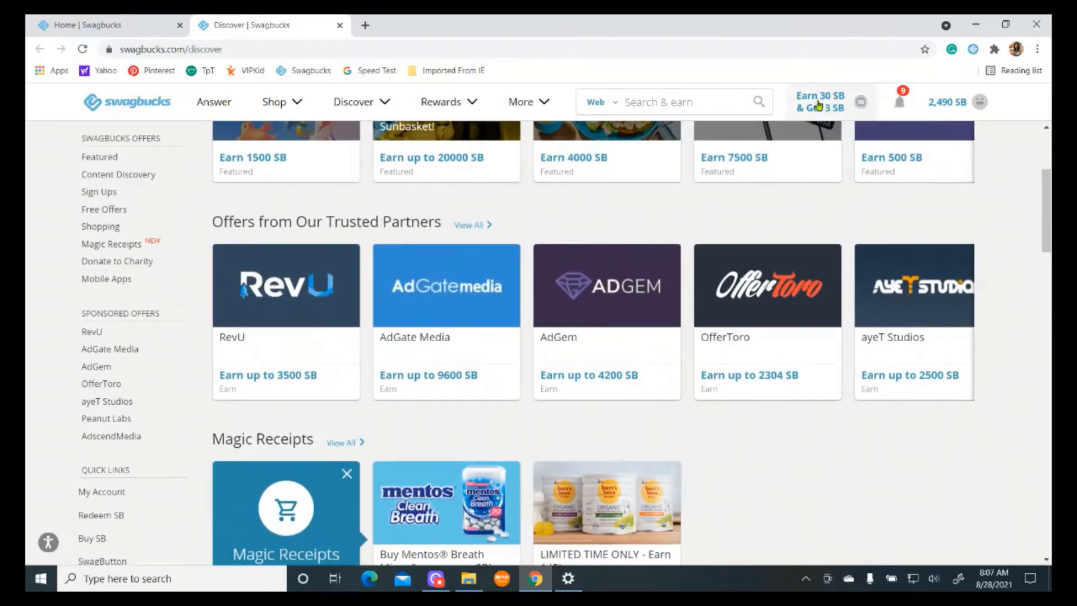
left_click(819, 102)
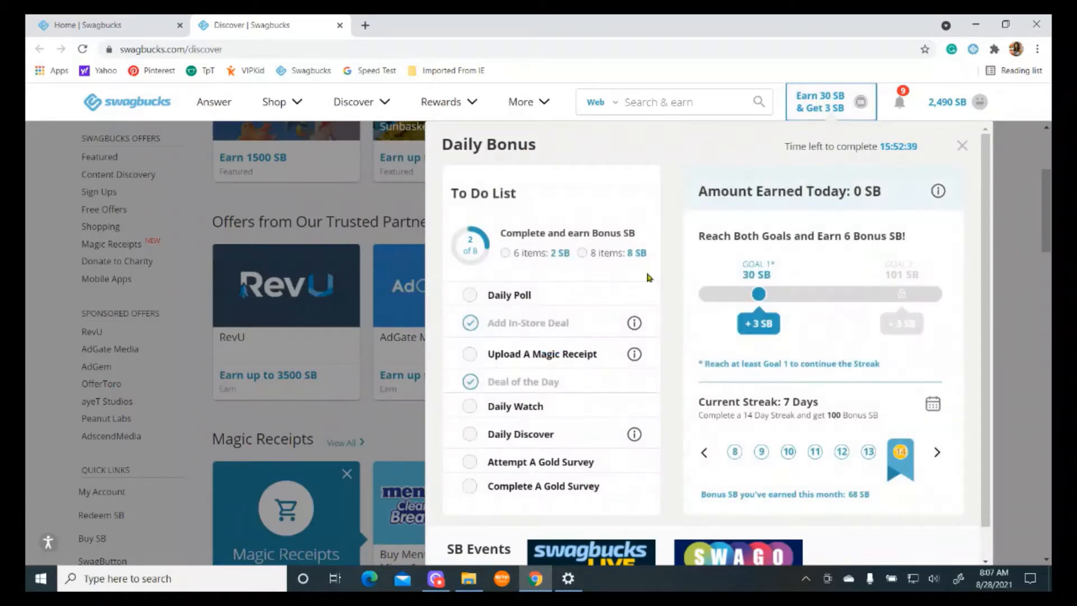
scroll("down", 3)
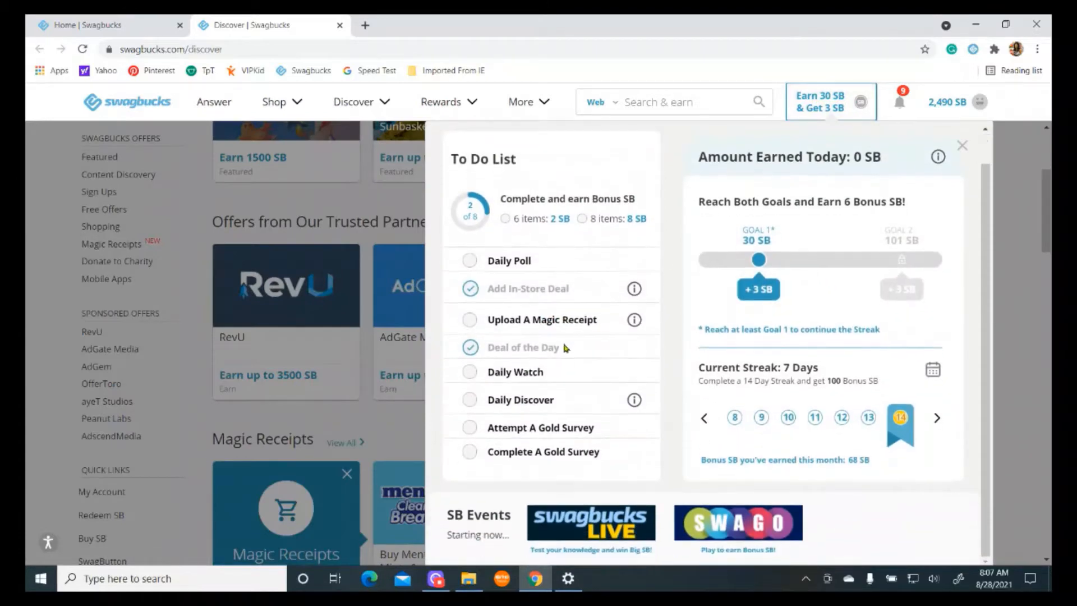
mouse_move(540, 428)
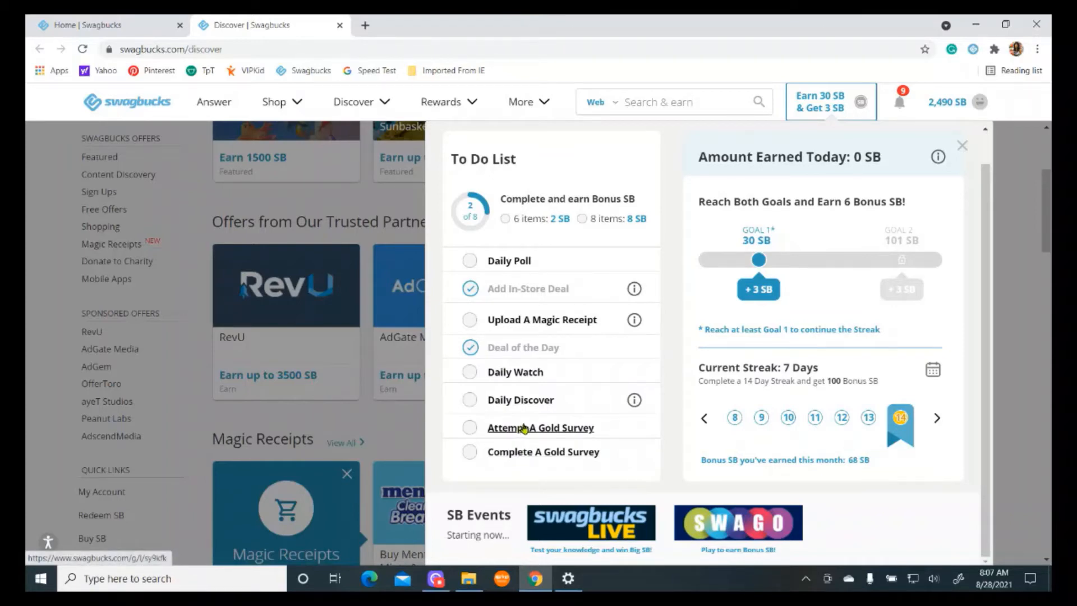
mouse_move(543, 431)
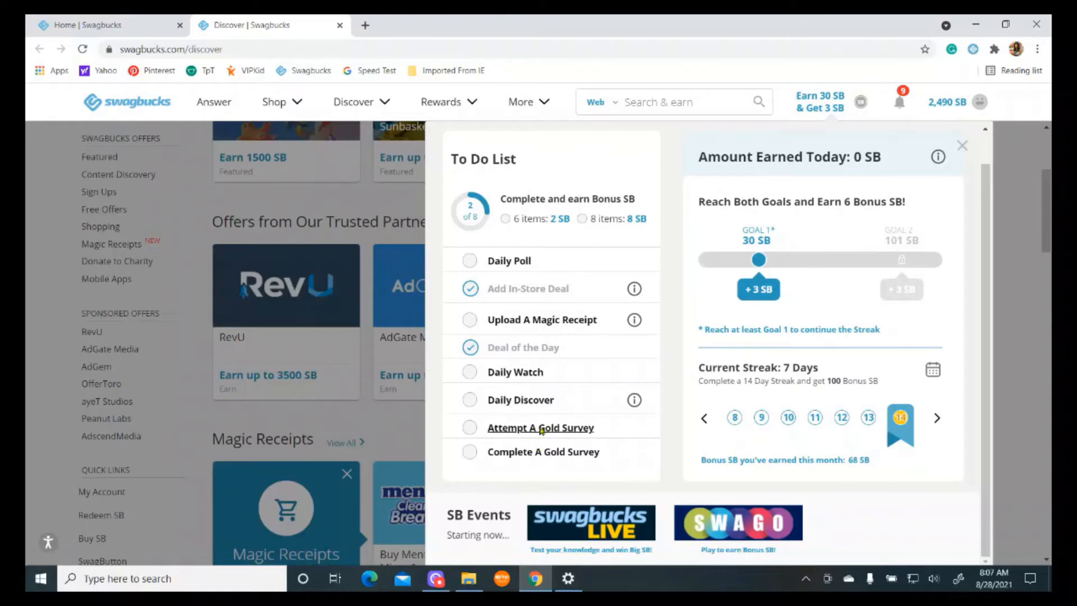
left_click(541, 427)
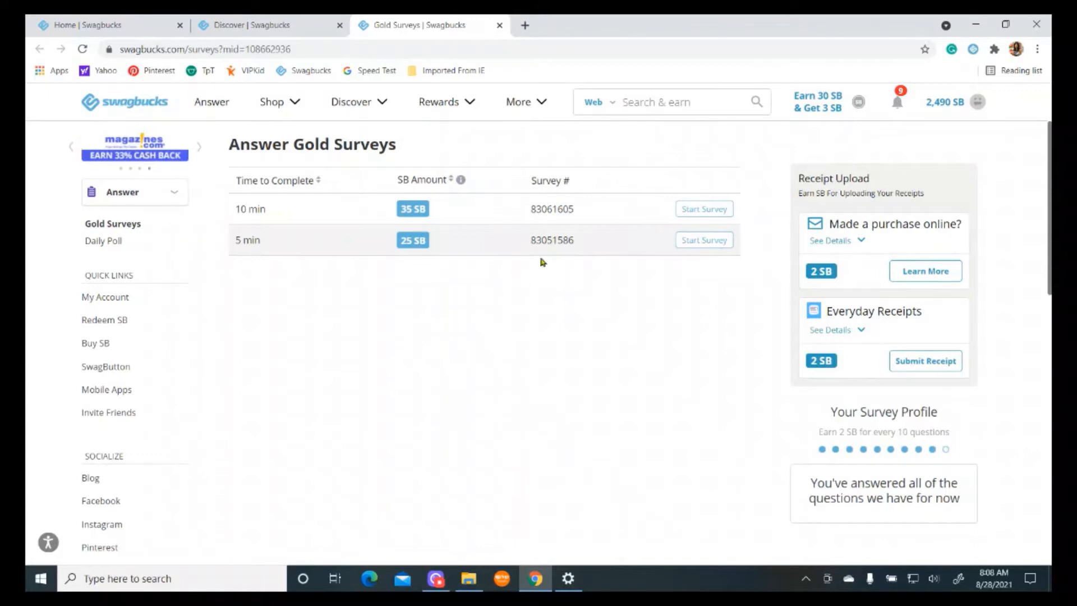
mouse_move(609, 224)
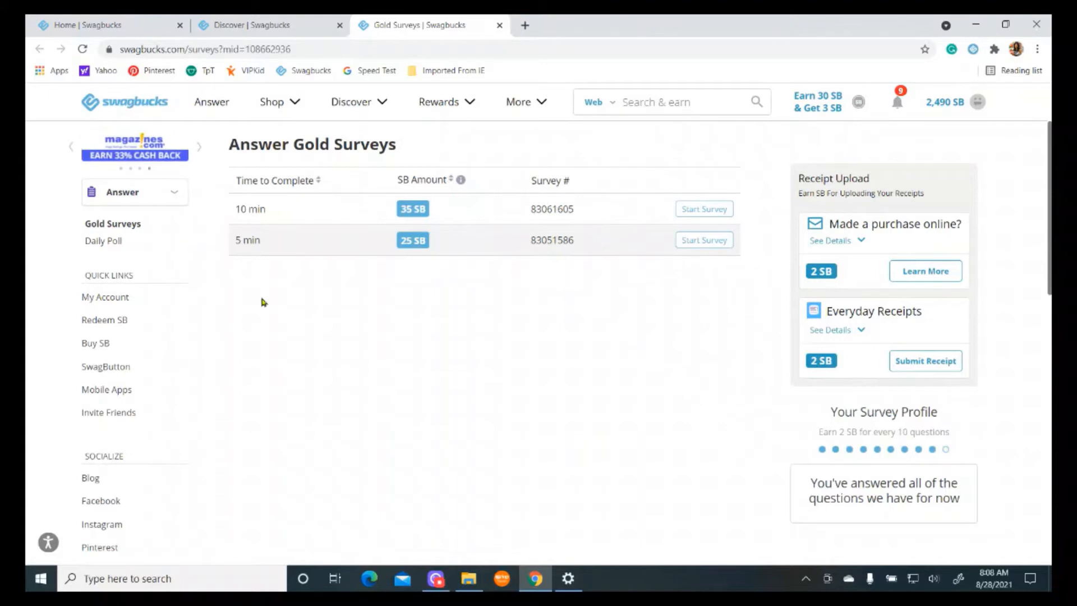
mouse_move(287, 264)
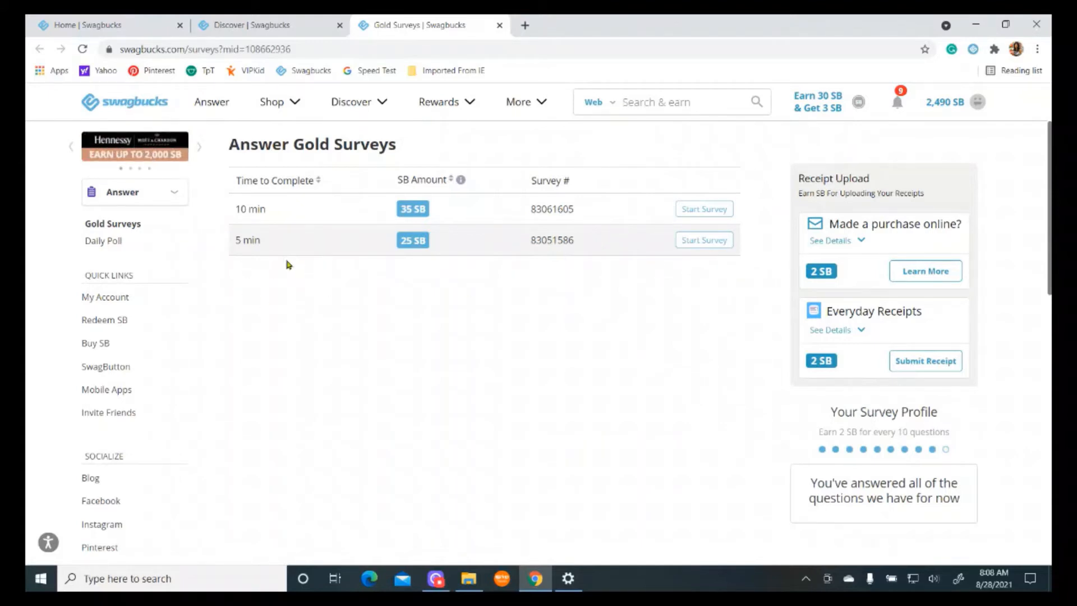
mouse_move(286, 268)
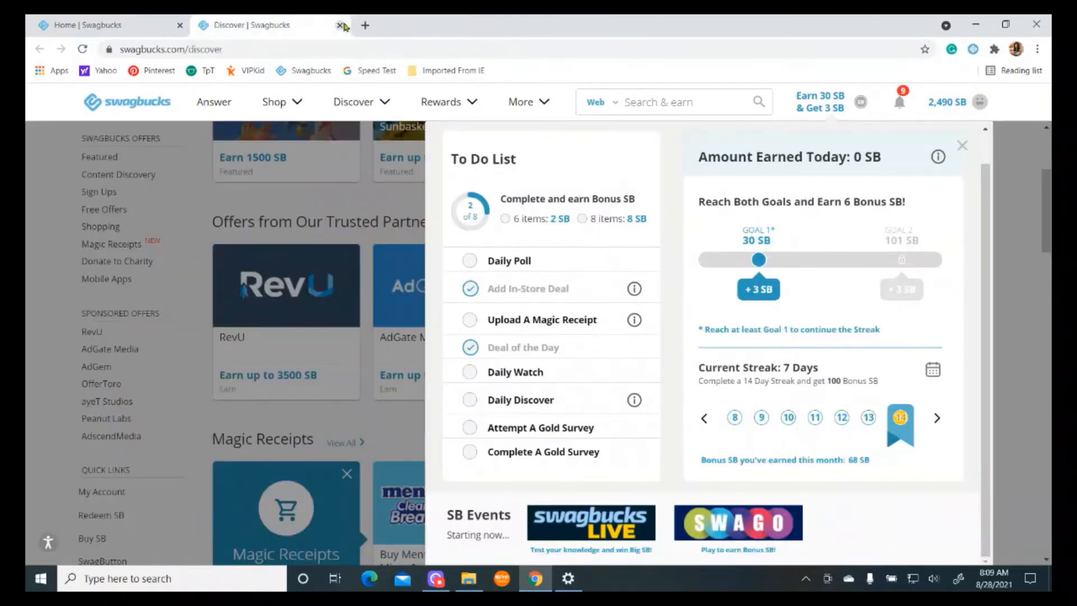
Close the Discover tab, review the Daily Bonus goals at 2 of 8, then close the panel.
left_click(341, 24)
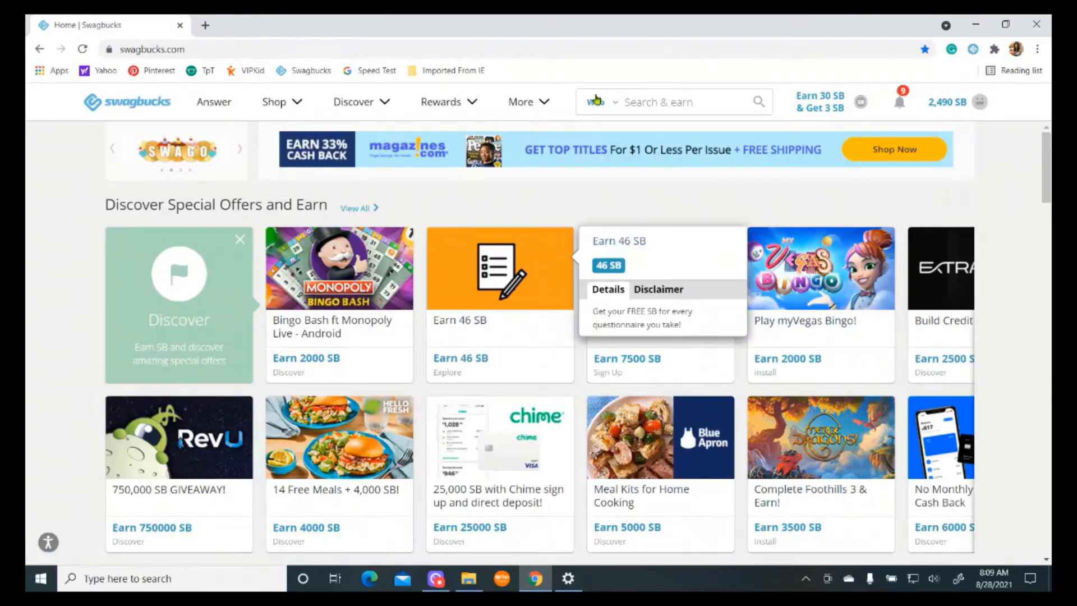
left_click(819, 102)
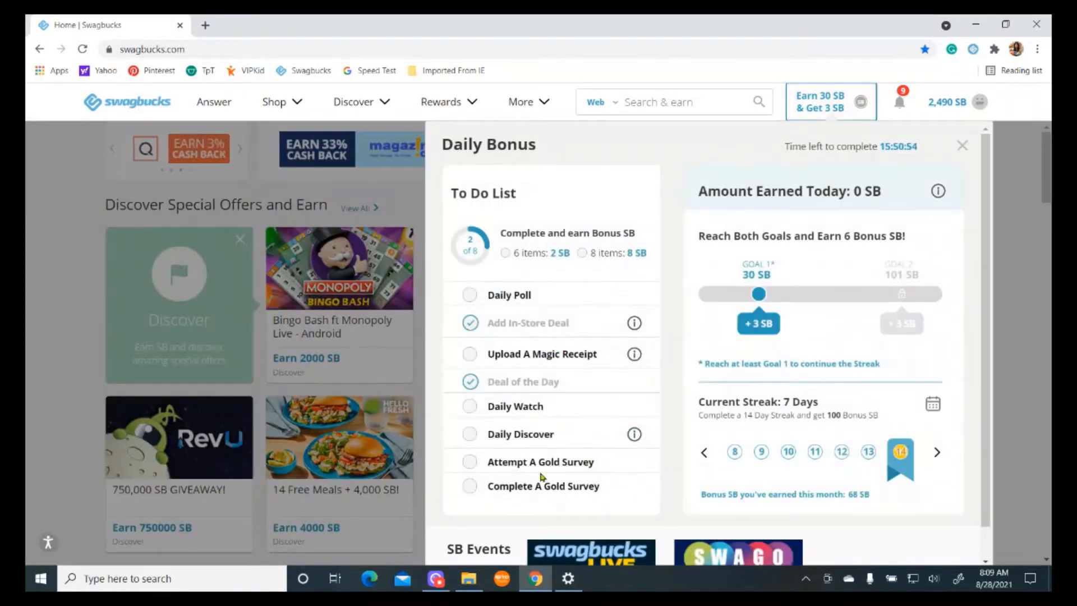
mouse_move(538, 491)
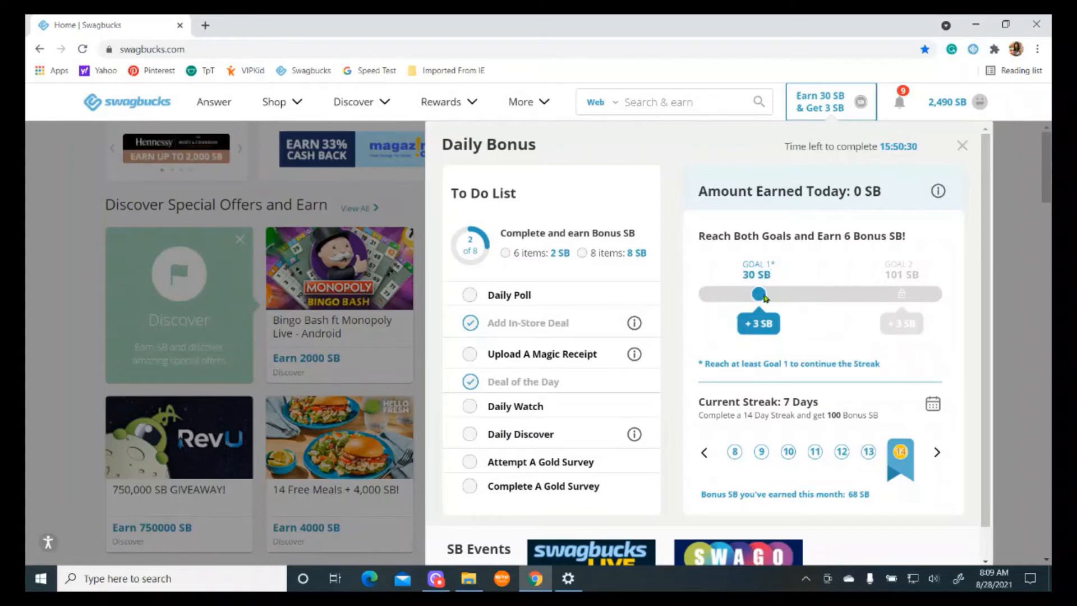
mouse_move(848, 329)
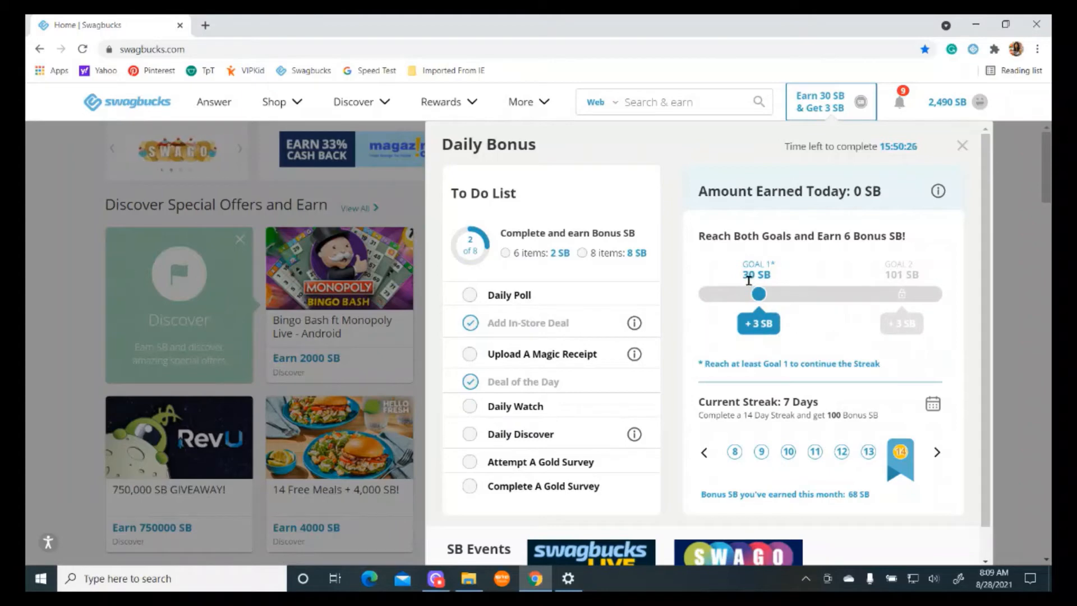
mouse_move(777, 281)
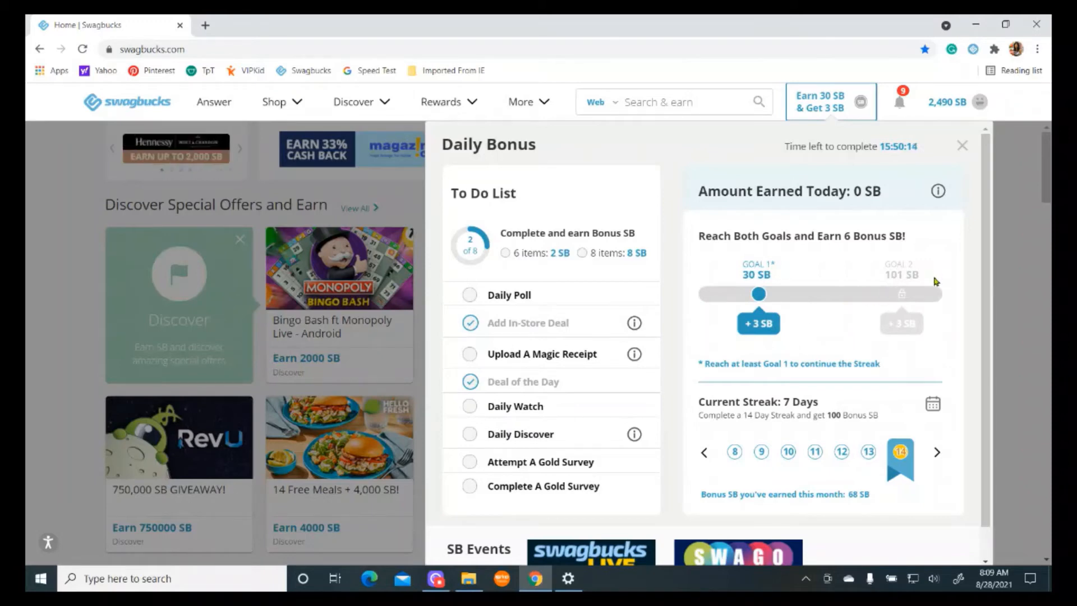
mouse_move(905, 357)
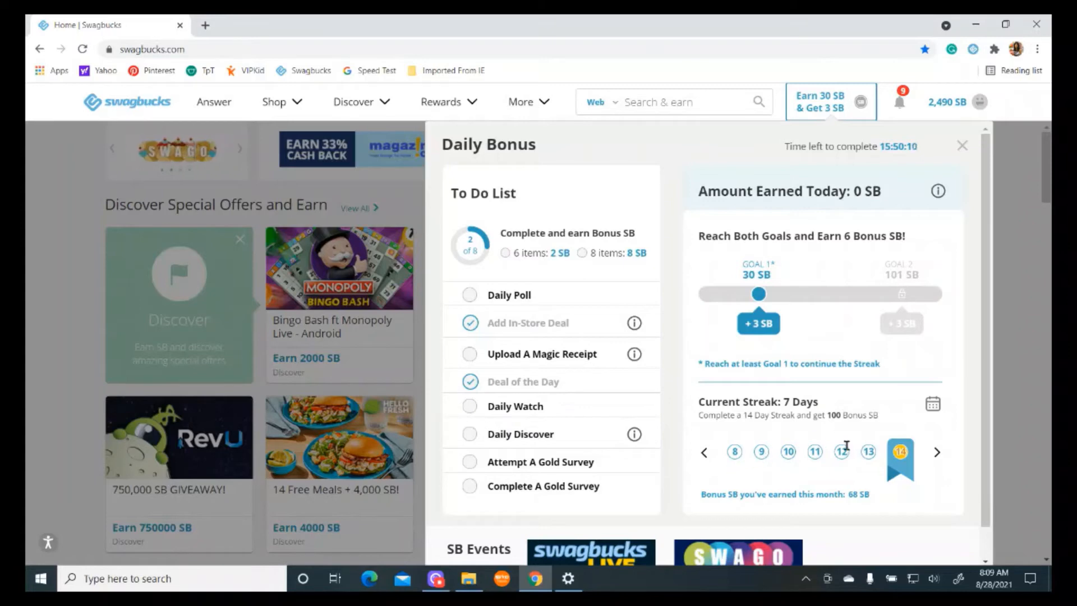
mouse_move(849, 442)
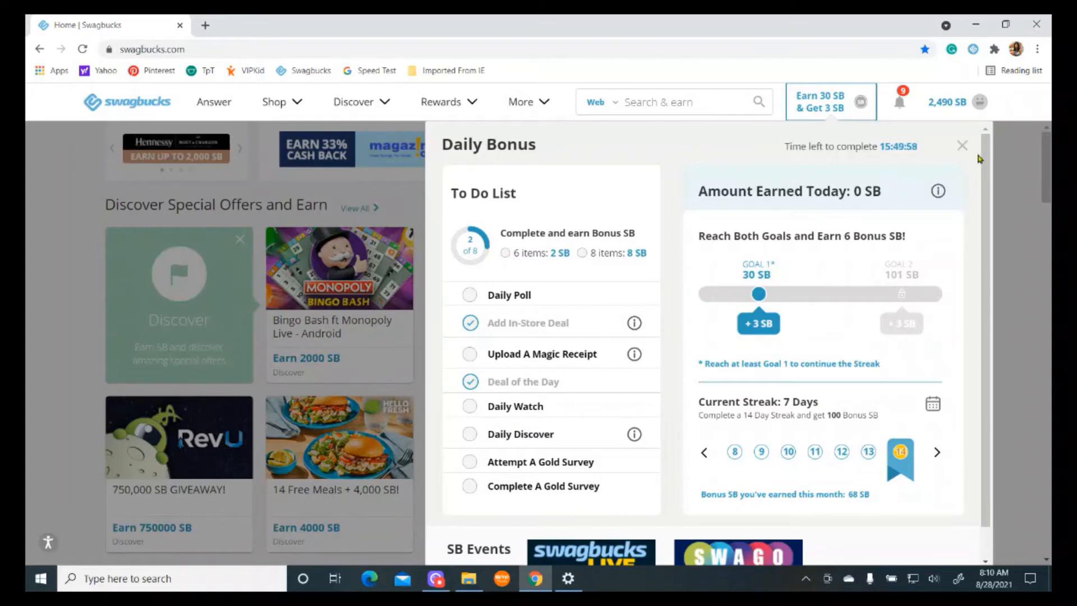
left_click(963, 145)
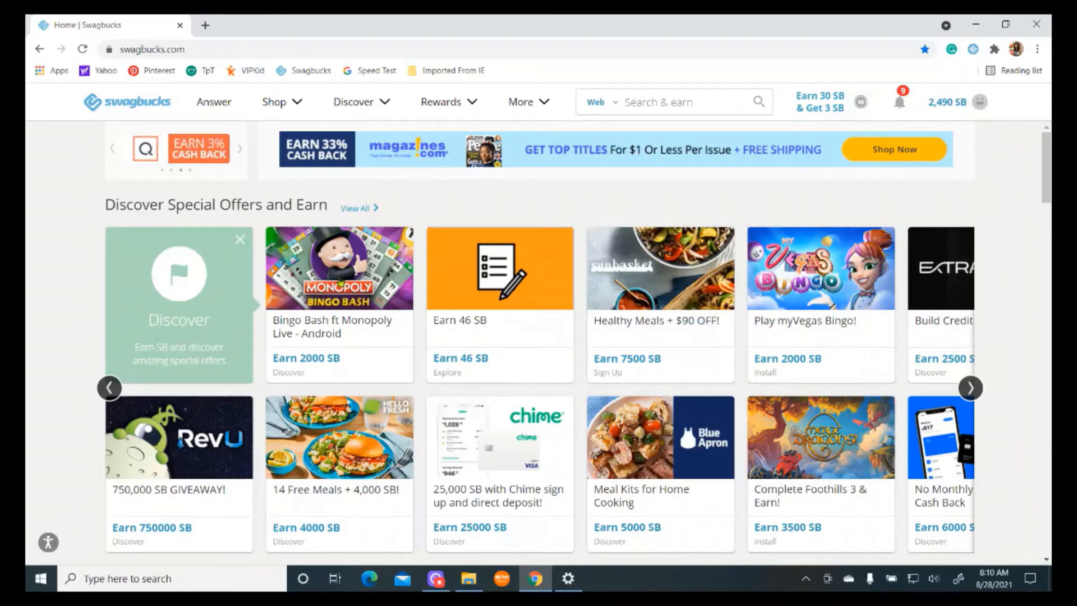
Go to Discover Home listing featured offers and trusted partners like RevU and AdGate Media.
scroll("down", 3)
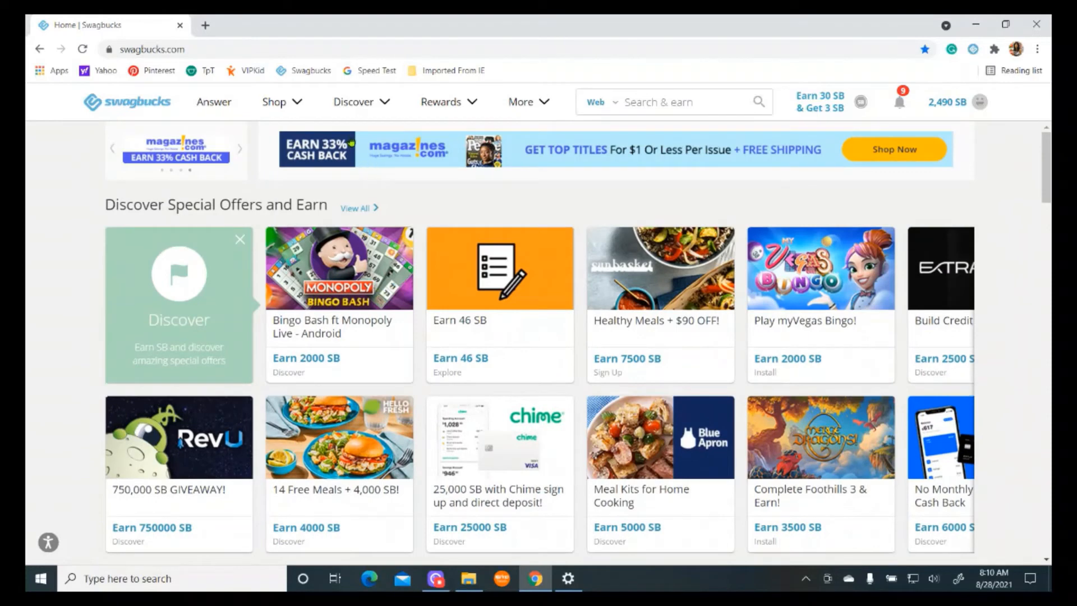
left_click(359, 102)
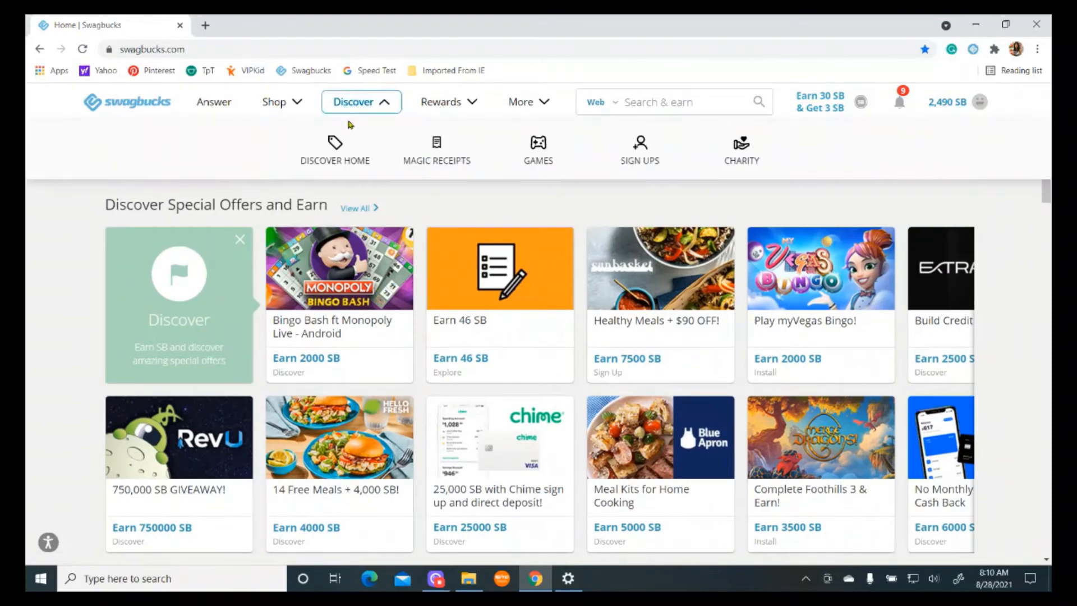
left_click(353, 102)
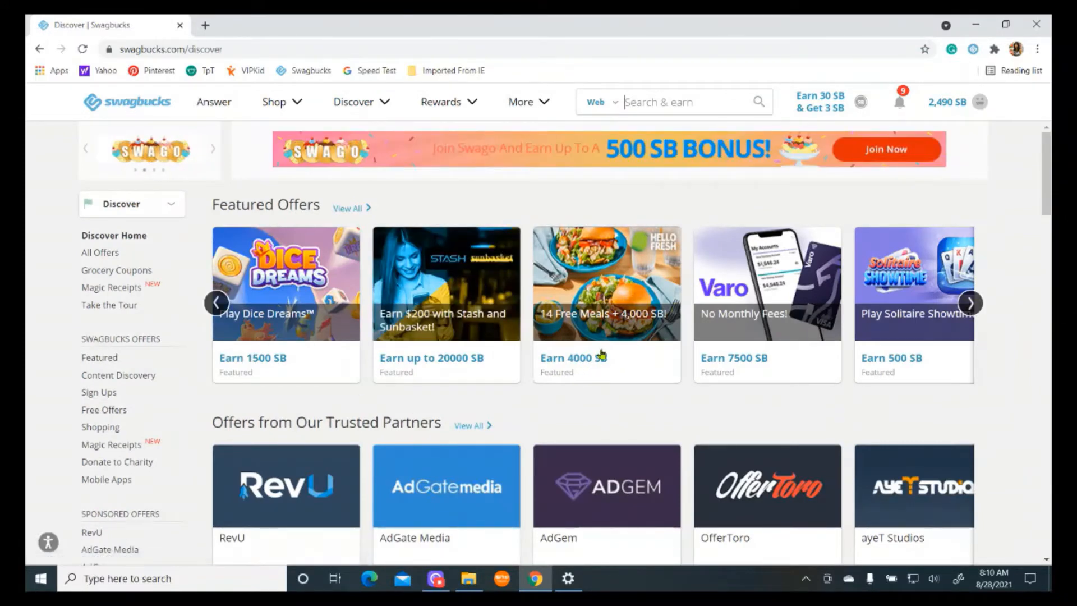
scroll("down", 3)
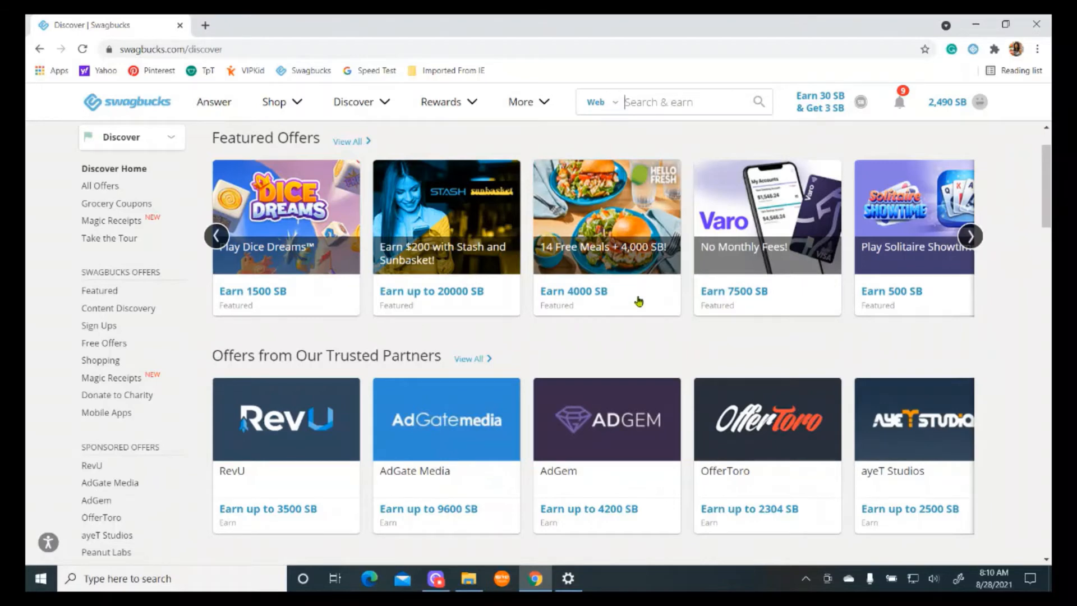
mouse_move(625, 253)
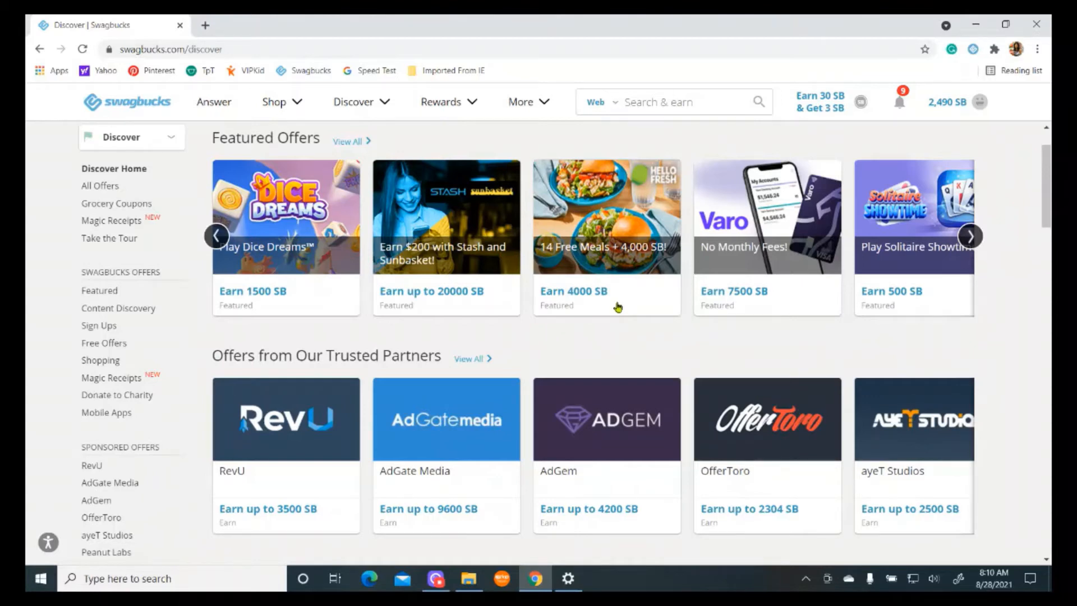
View the HelloFresh Earn 4000 SB offer details with the About Offer text expanded.
left_click(606, 216)
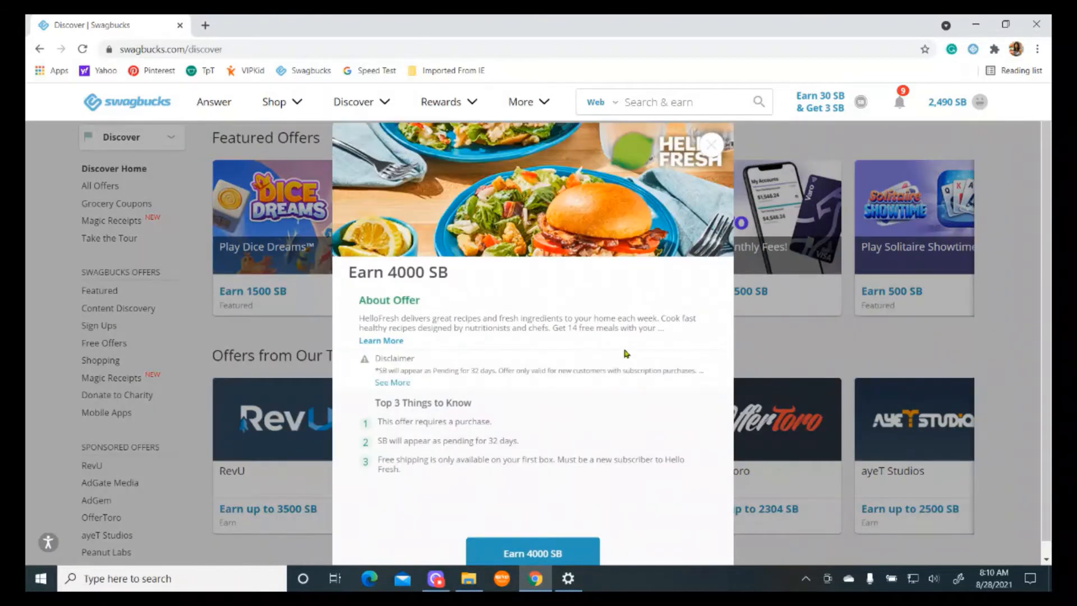
left_click(380, 340)
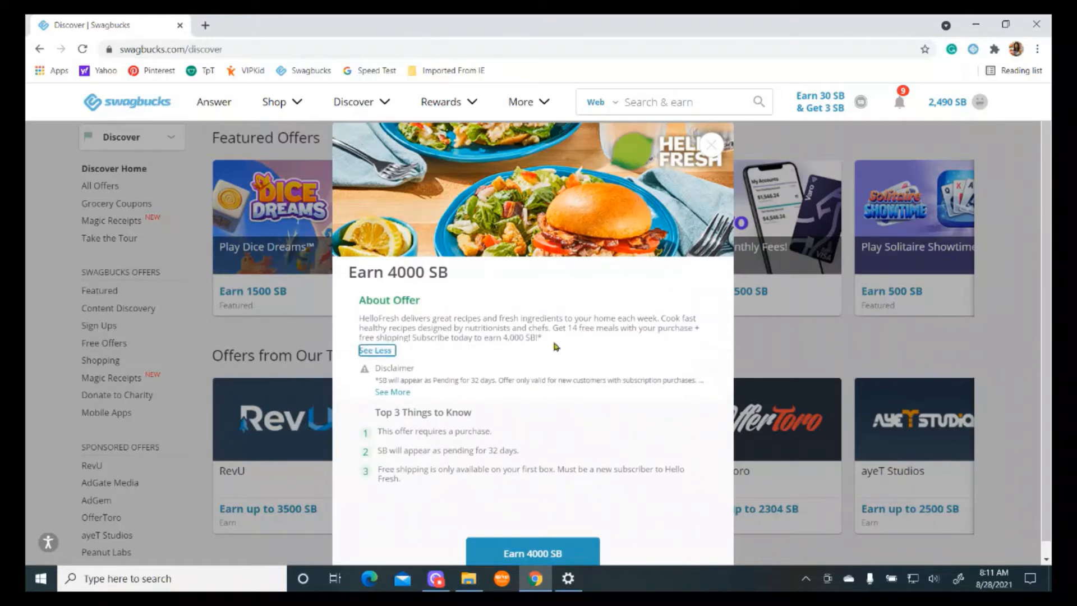
mouse_move(624, 347)
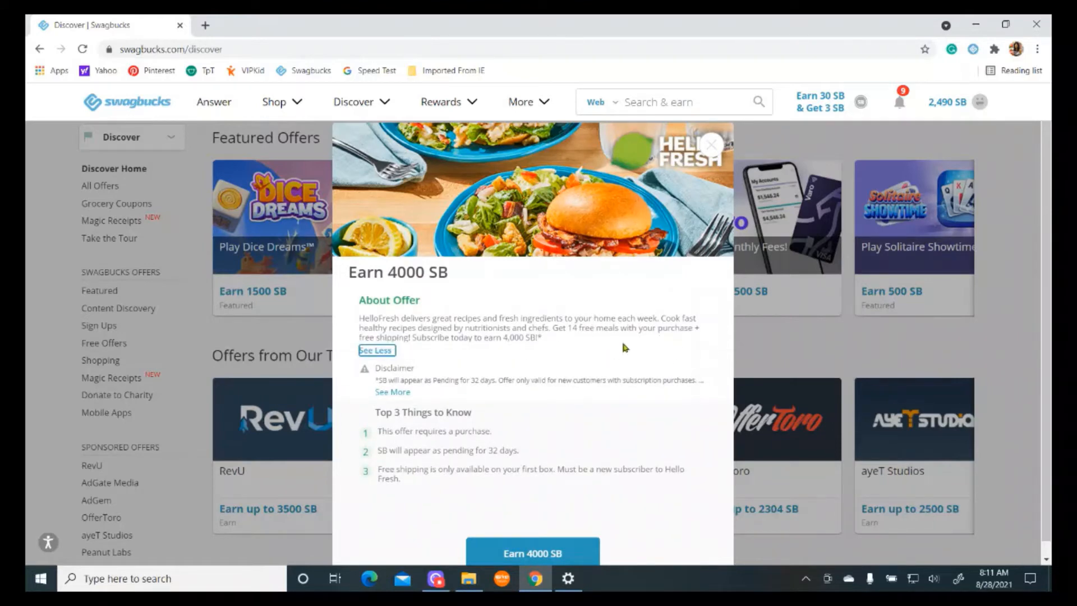
mouse_move(680, 349)
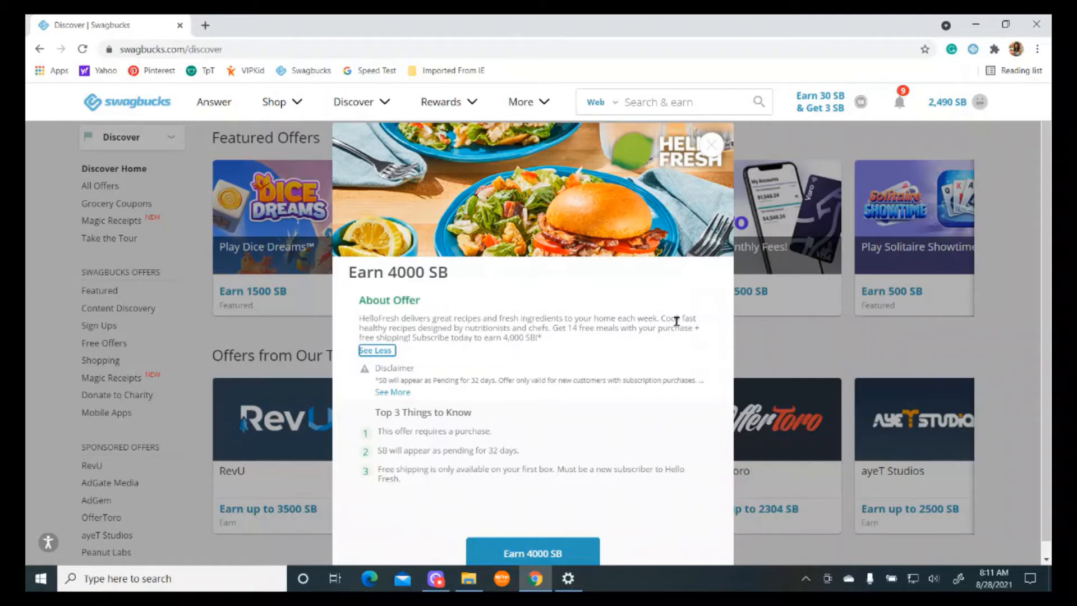
mouse_move(715, 149)
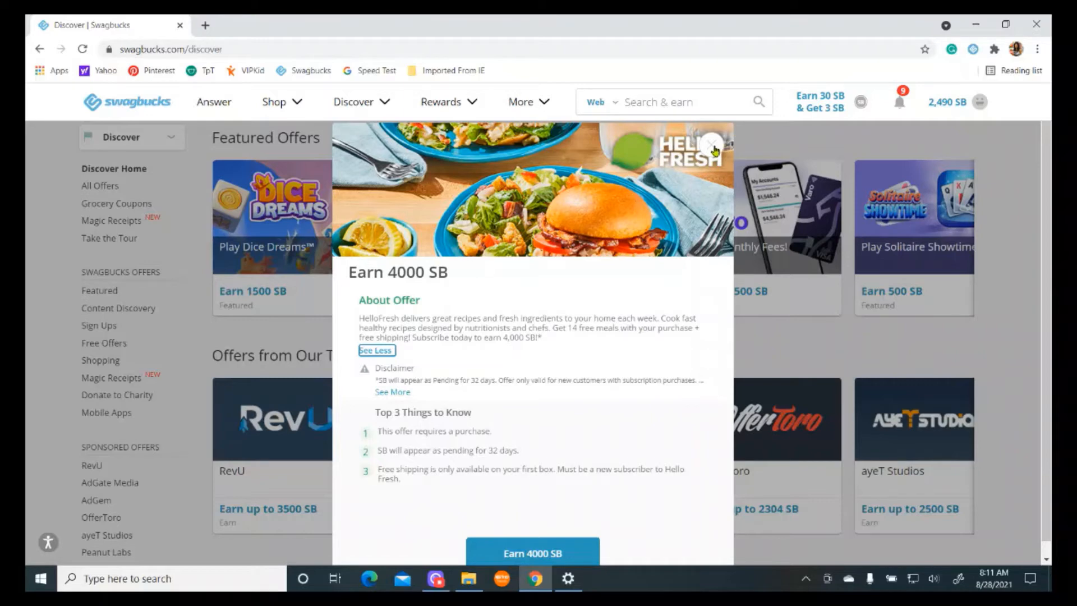
Dismiss the HelloFresh popup and browse the Discover page's offer sections down to the footer.
left_click(713, 145)
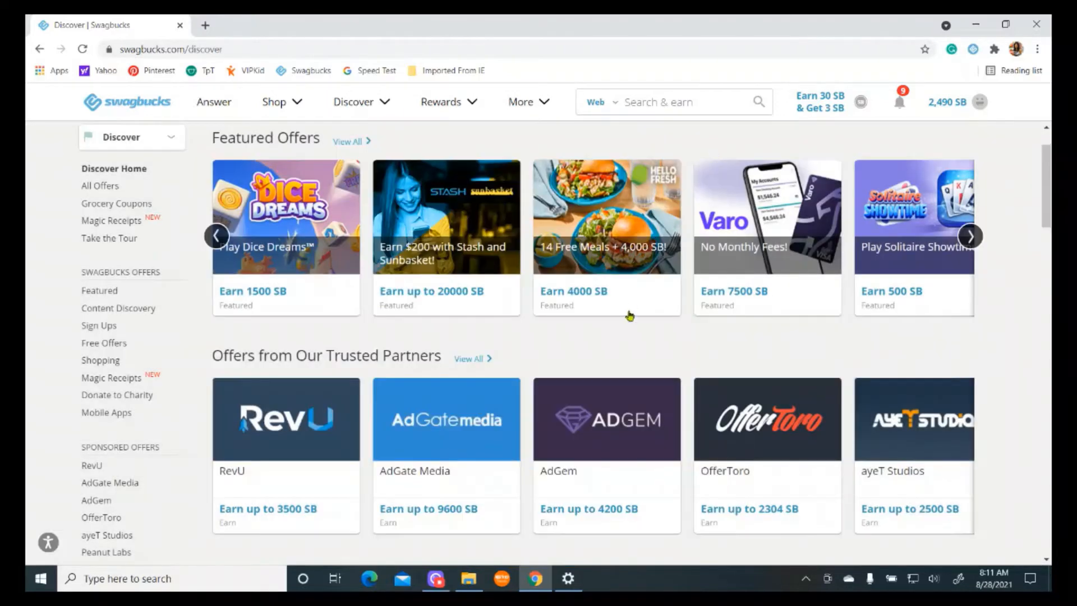
scroll("down", 3)
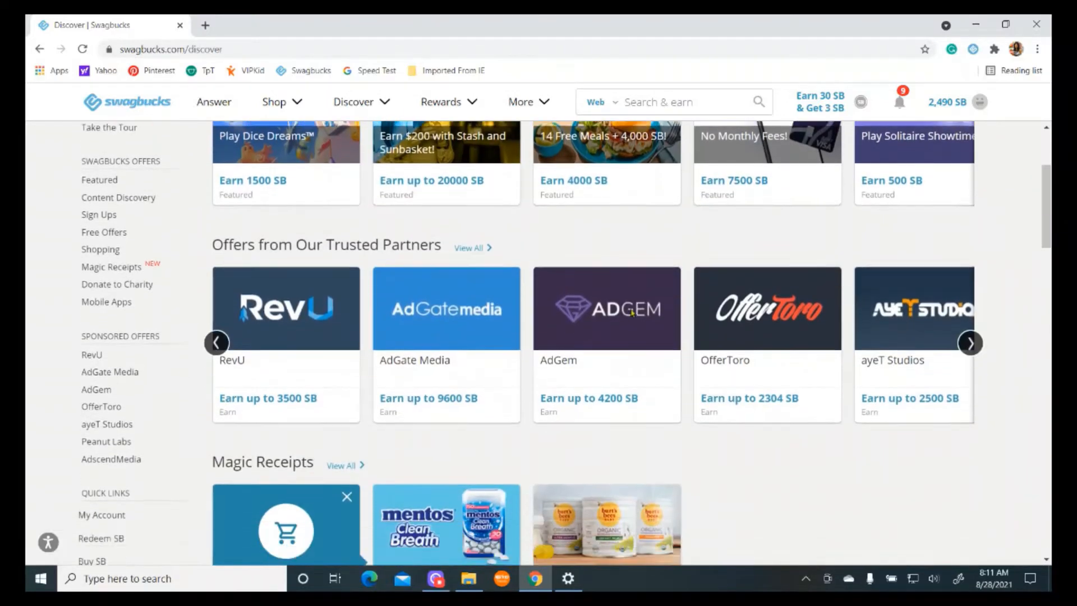
scroll("down", 3)
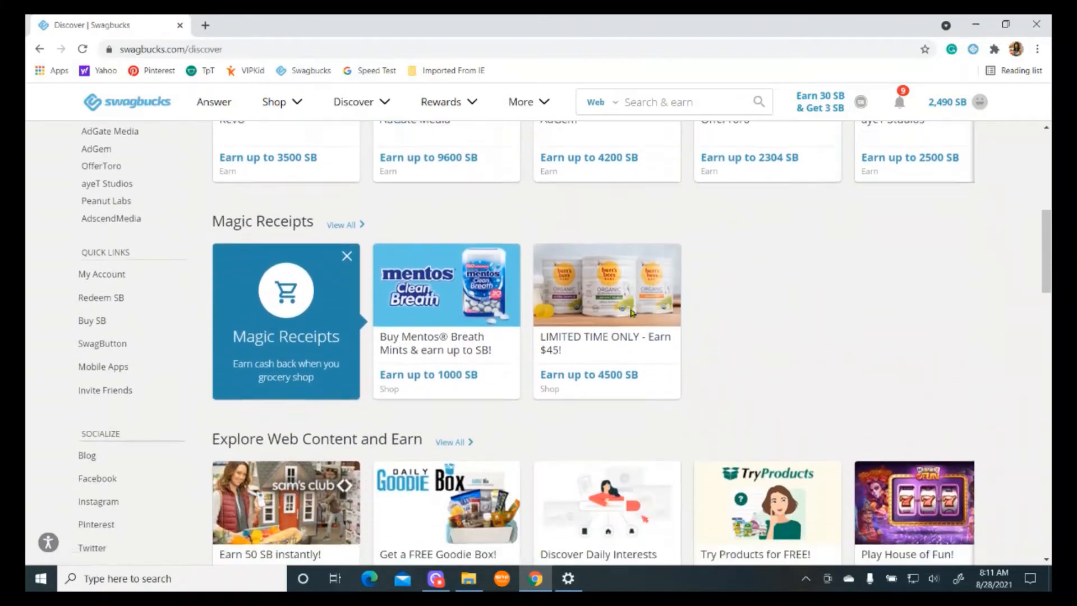
scroll("down", 3)
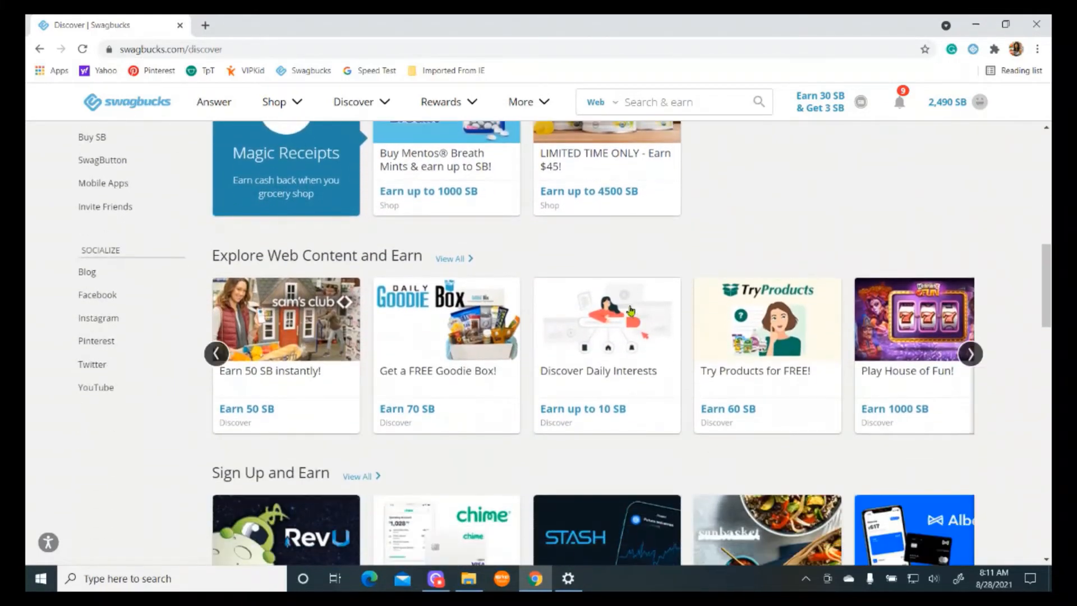
scroll("down", 3)
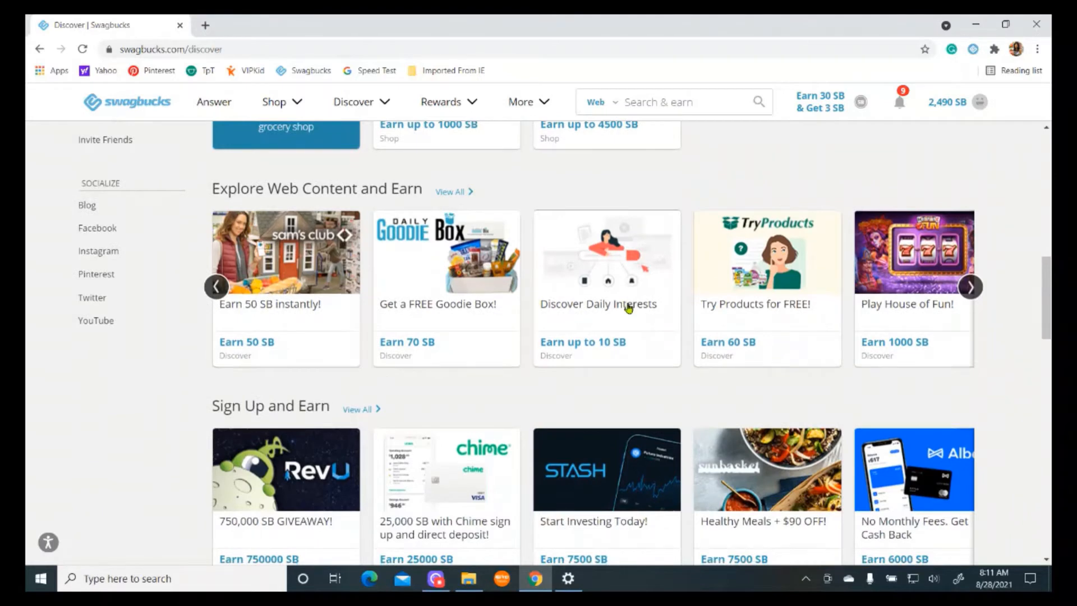
scroll("down", 3)
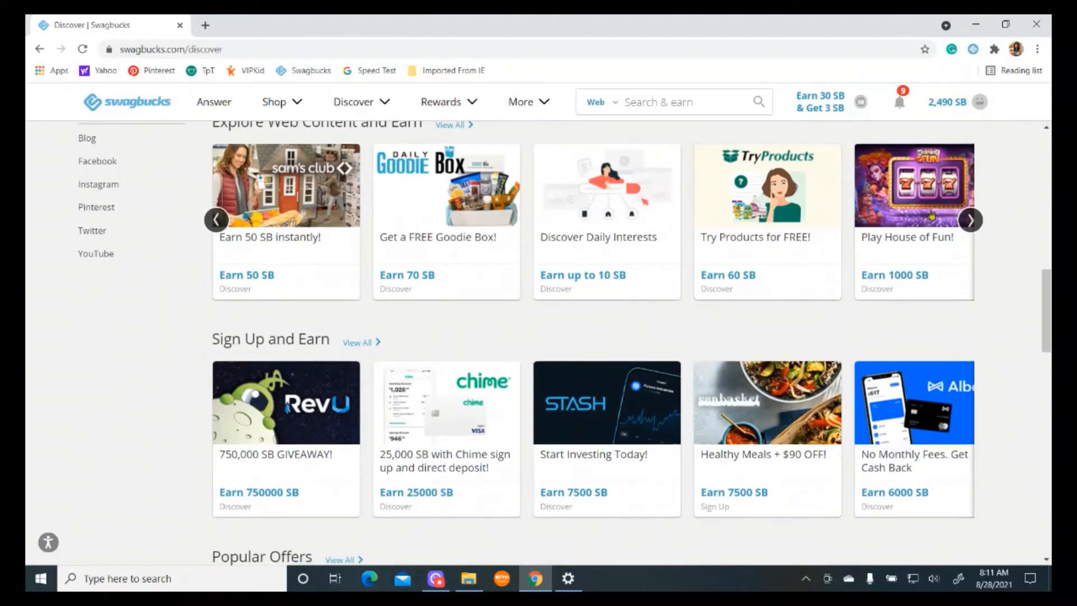
mouse_move(971, 219)
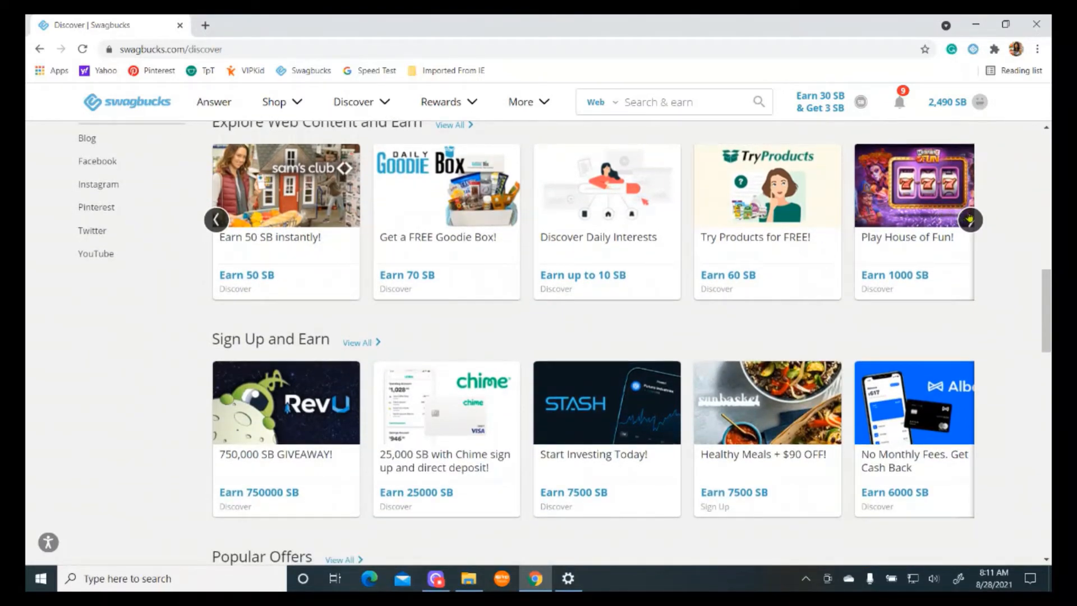
scroll("down", 3)
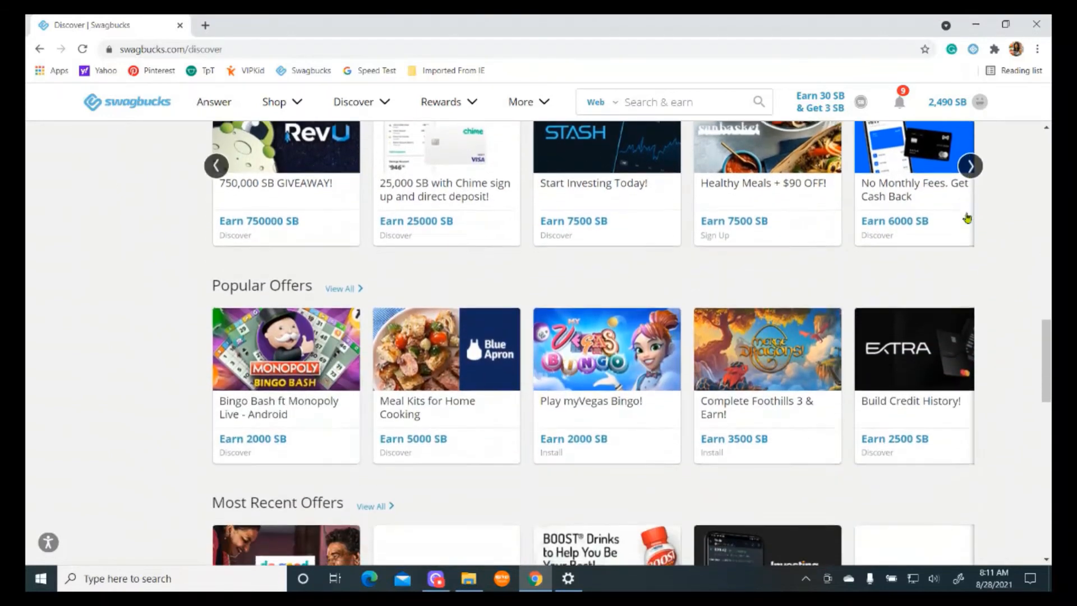
scroll("down", 3)
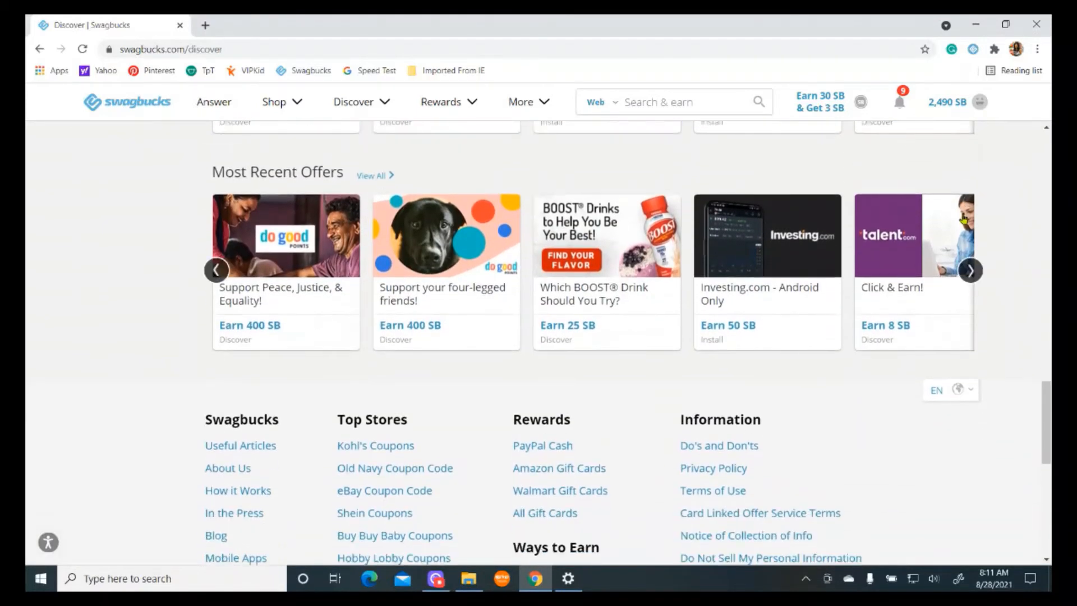
scroll("down", 3)
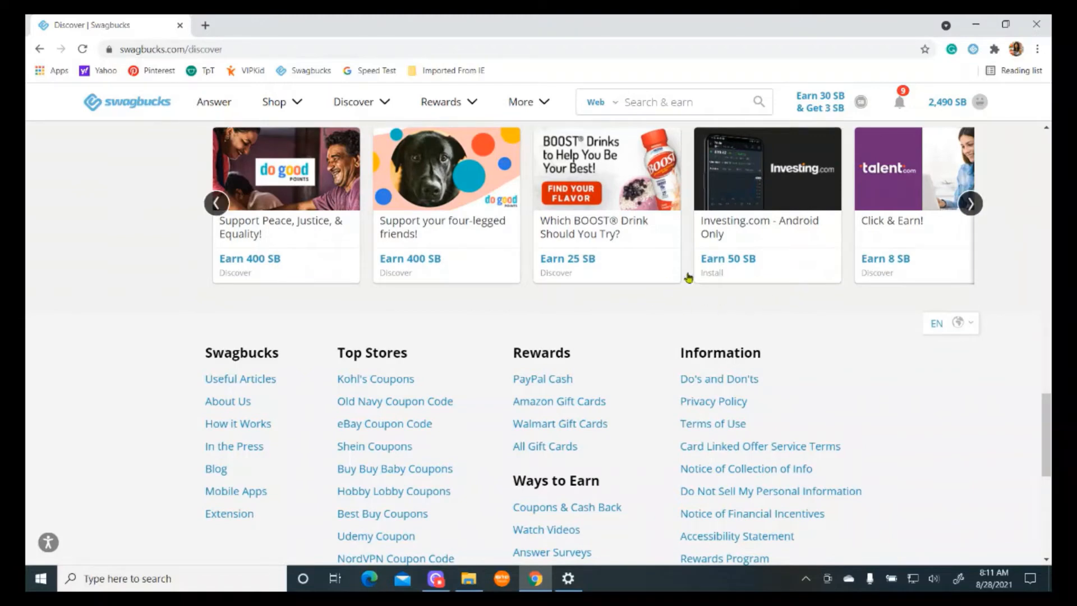
mouse_move(635, 272)
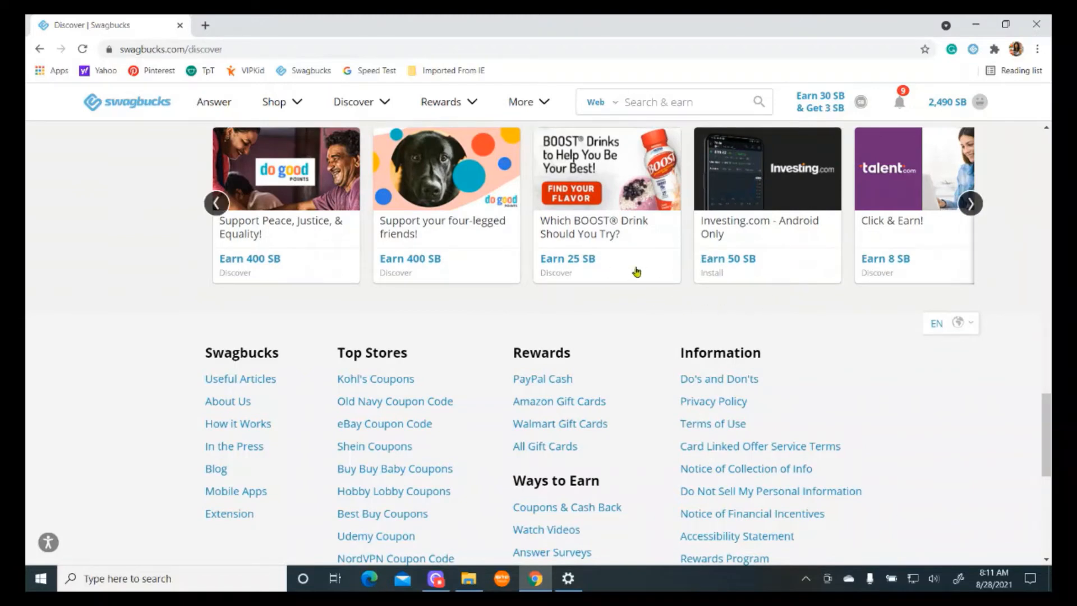
mouse_move(673, 291)
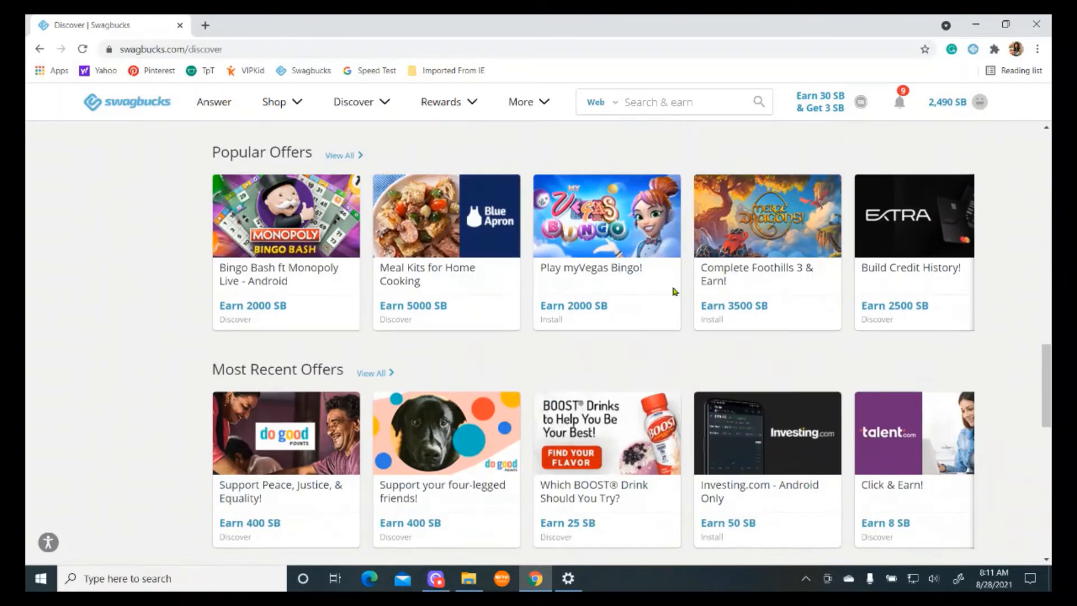
scroll("down", 3)
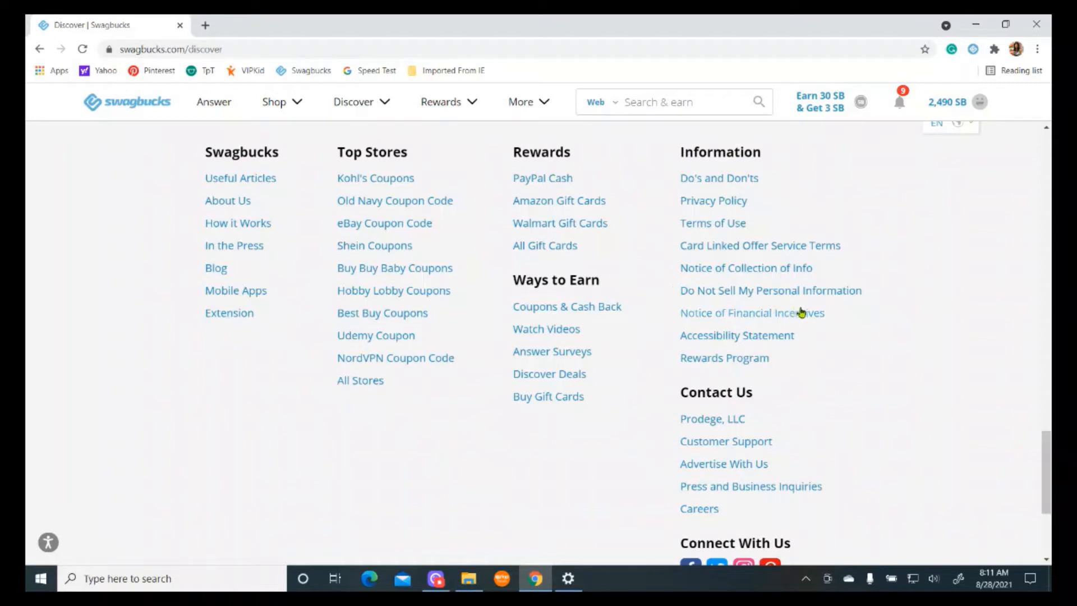
mouse_move(736, 335)
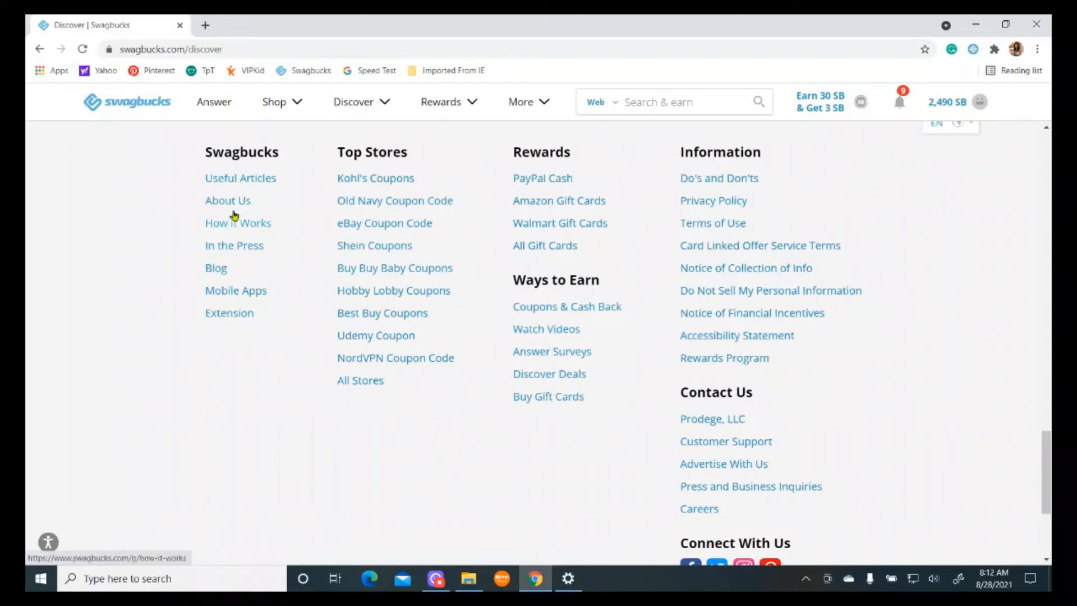
mouse_move(234, 351)
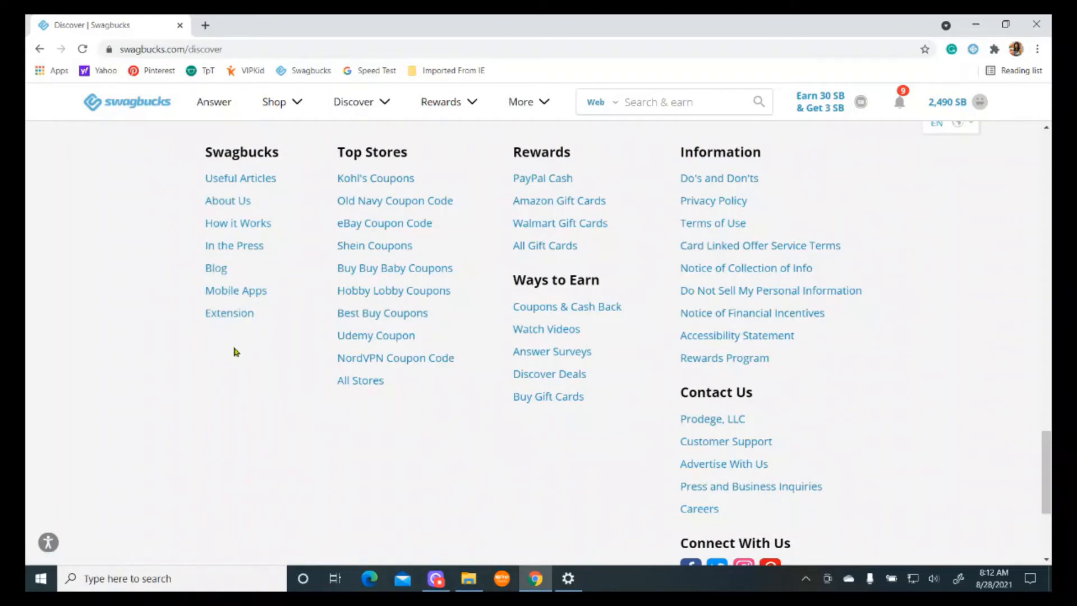
scroll("up", 3)
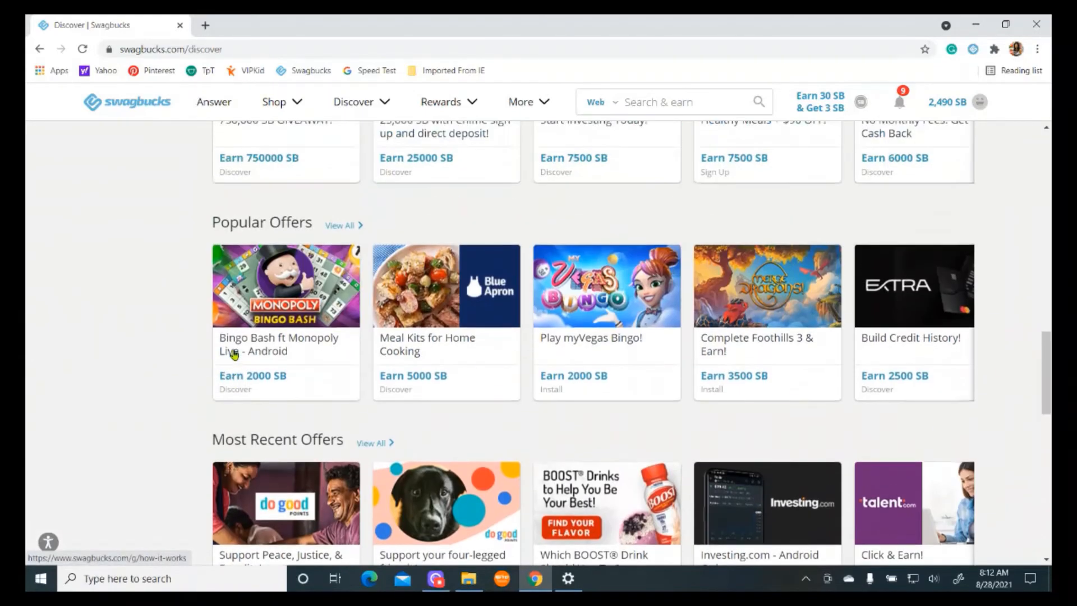
scroll("down", 3)
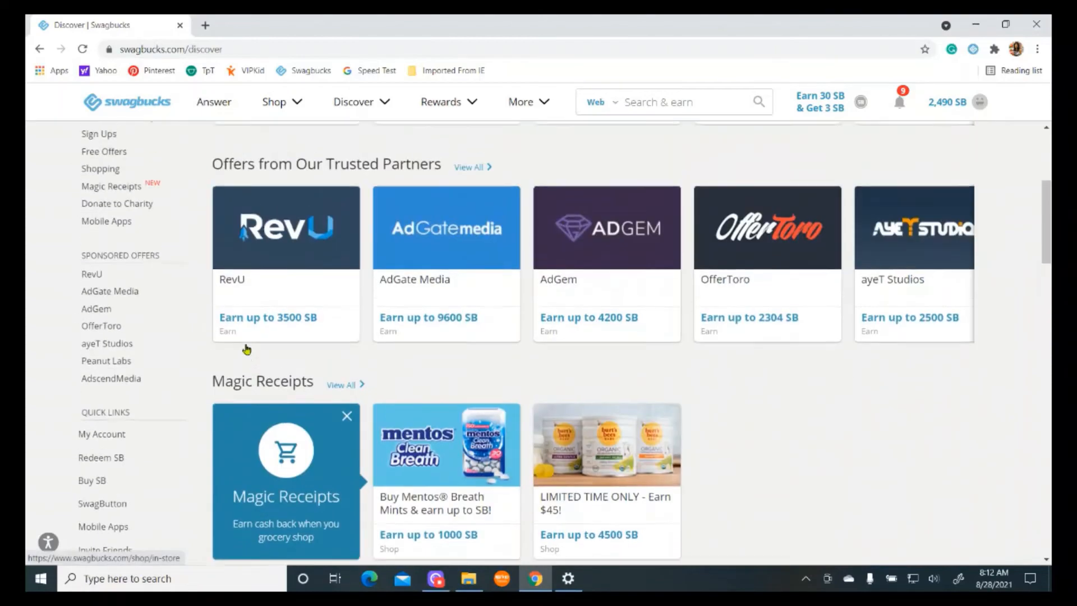
scroll("up", 3)
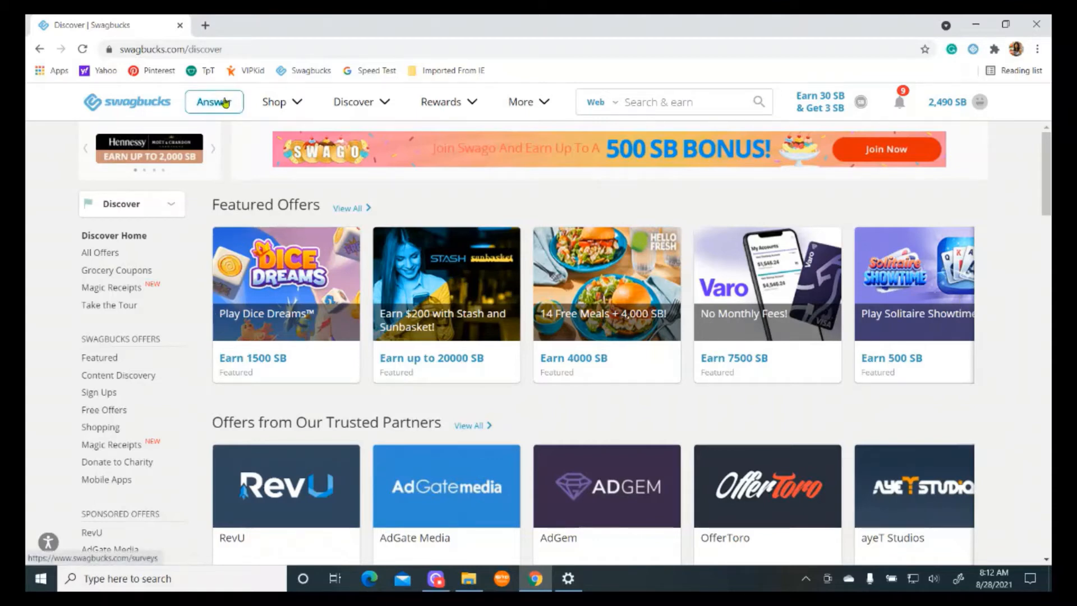
Review the three Gold Surveys available under Answer.
left_click(213, 102)
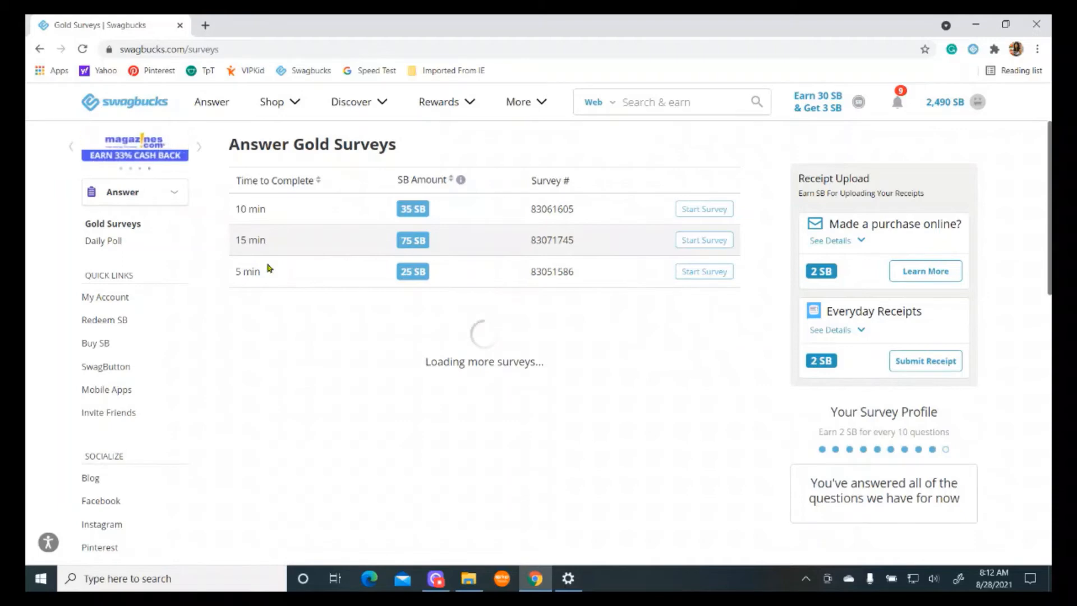
mouse_move(450, 298)
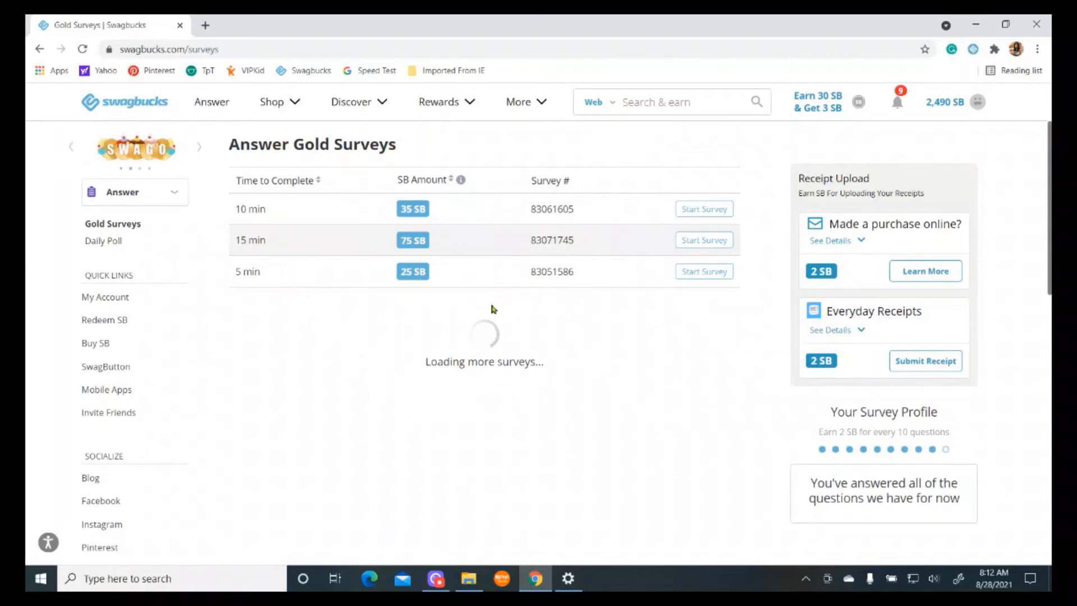
scroll("down", 3)
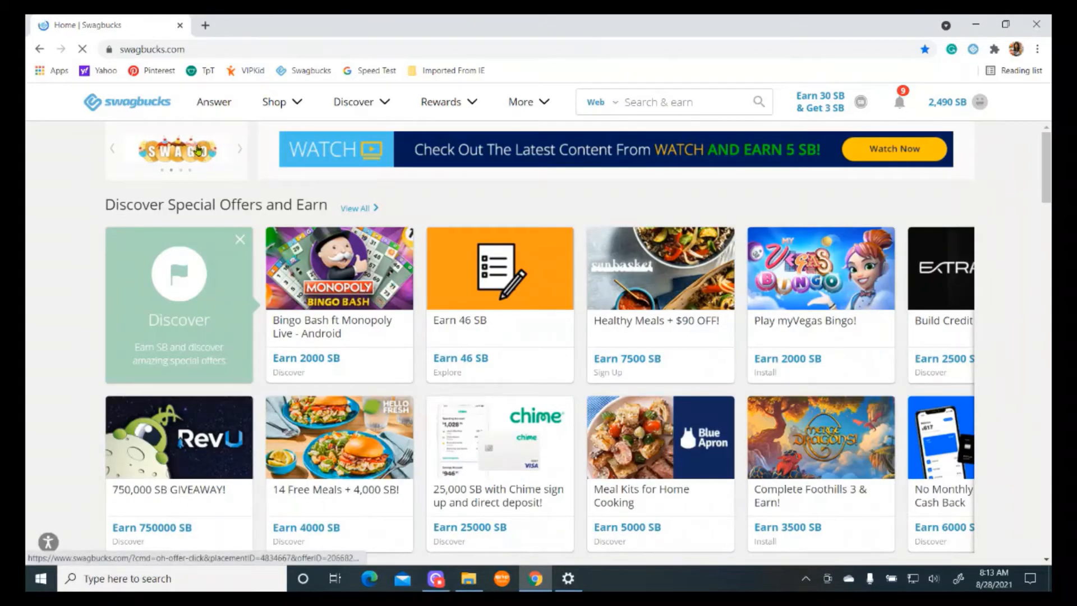
Review the Swago board and Patterns list, showing the 100 SB Second Row bonus.
left_click(176, 149)
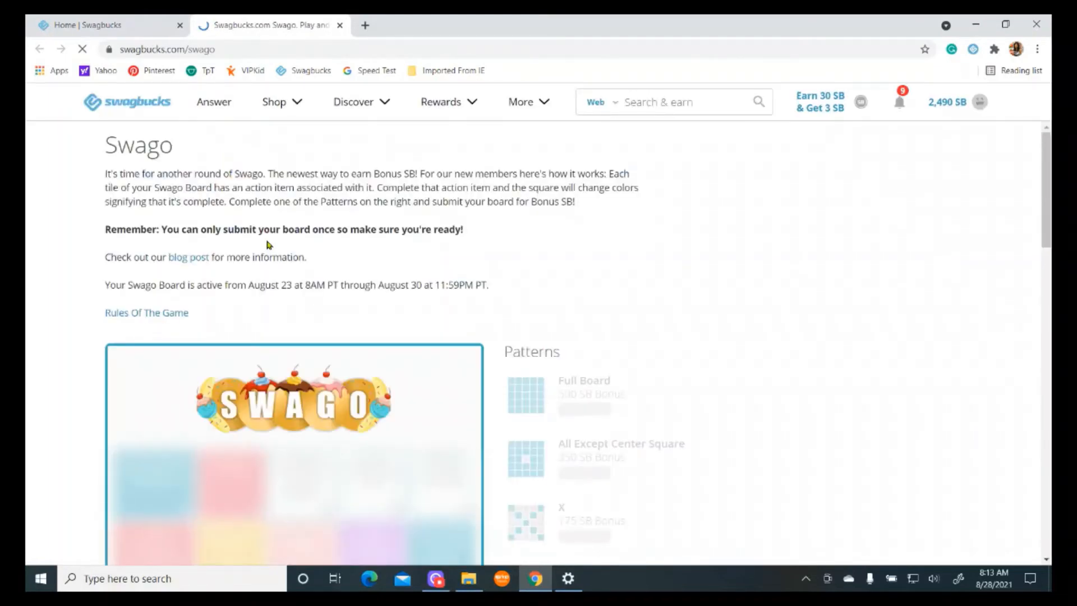
scroll("down", 3)
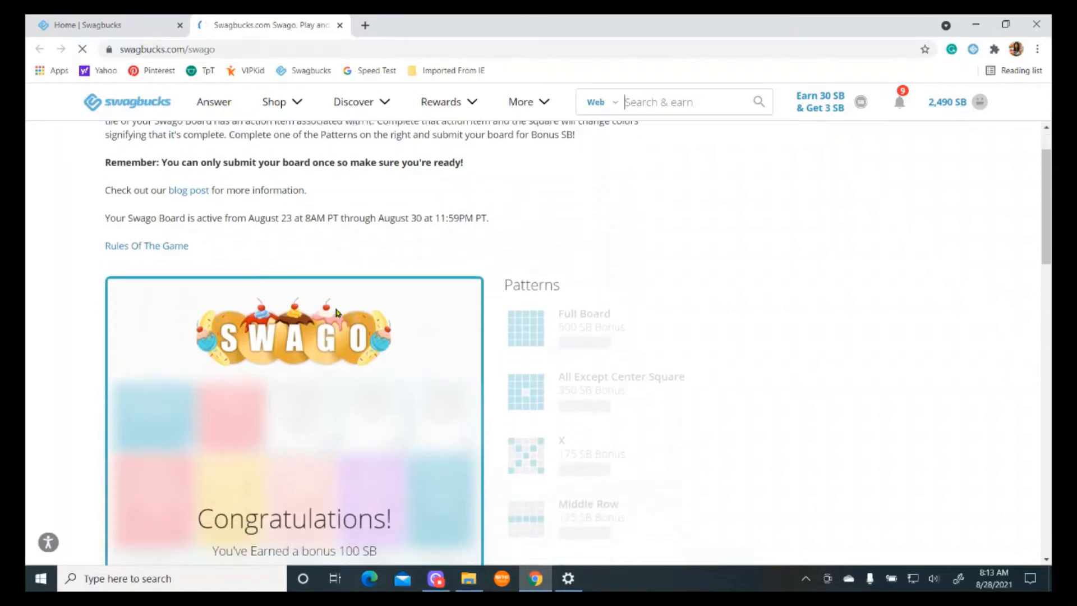
scroll("down", 3)
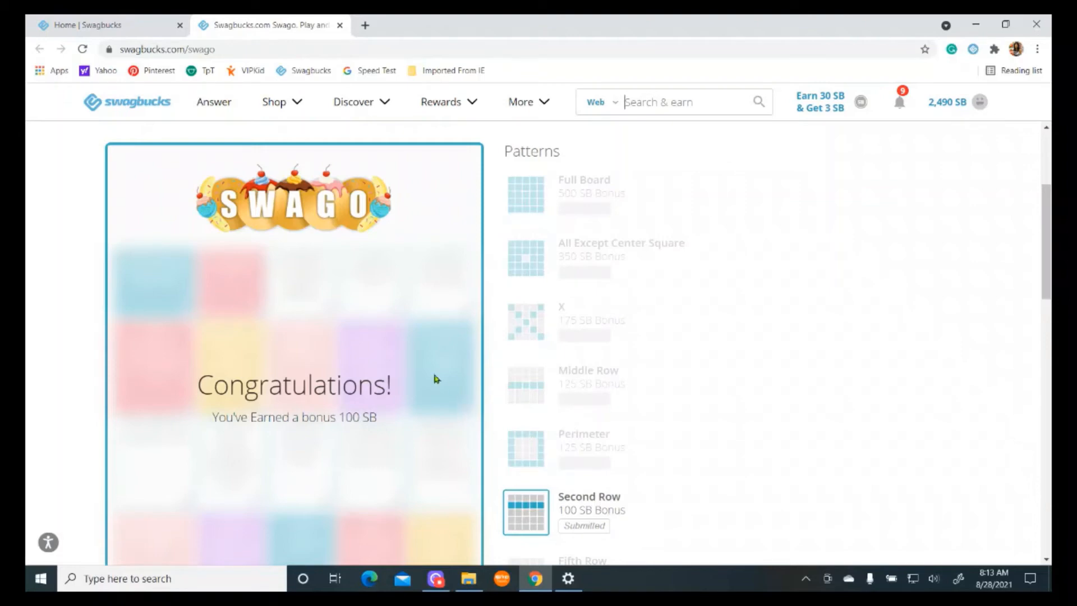
mouse_move(332, 357)
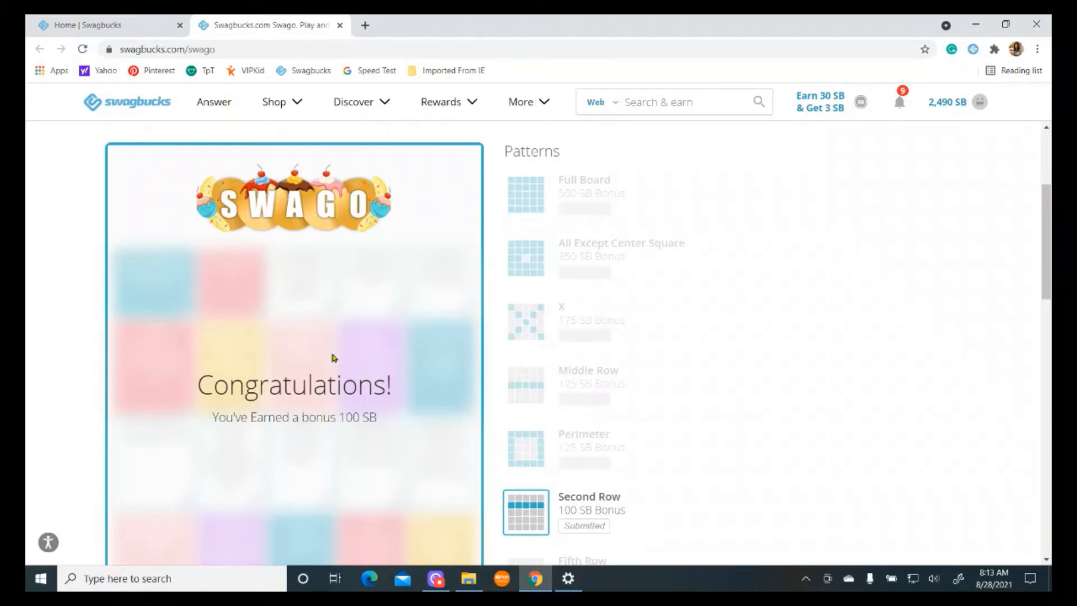
scroll("down", 3)
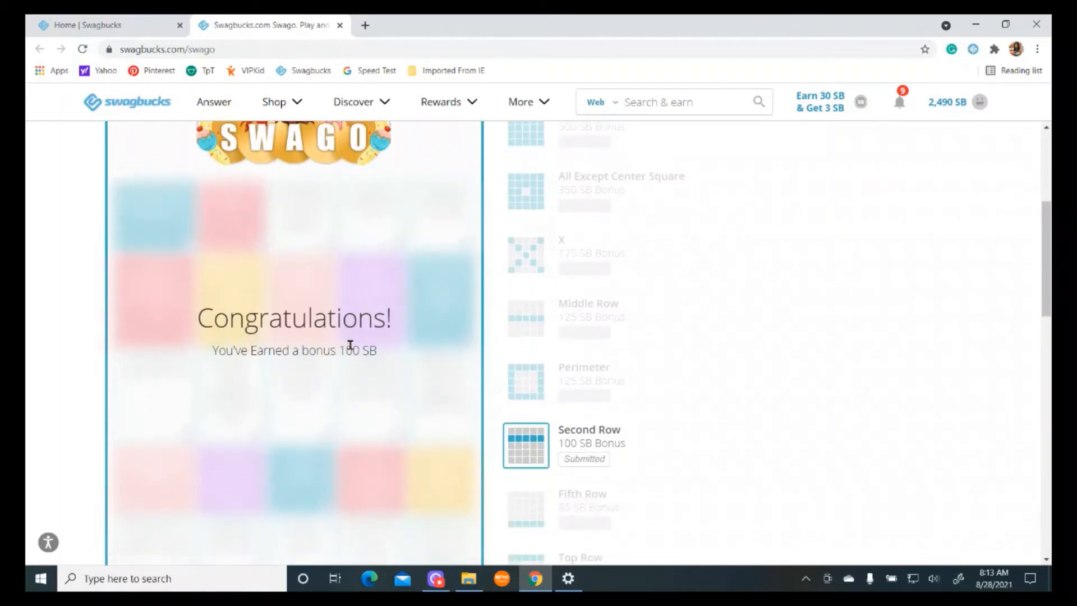
mouse_move(448, 364)
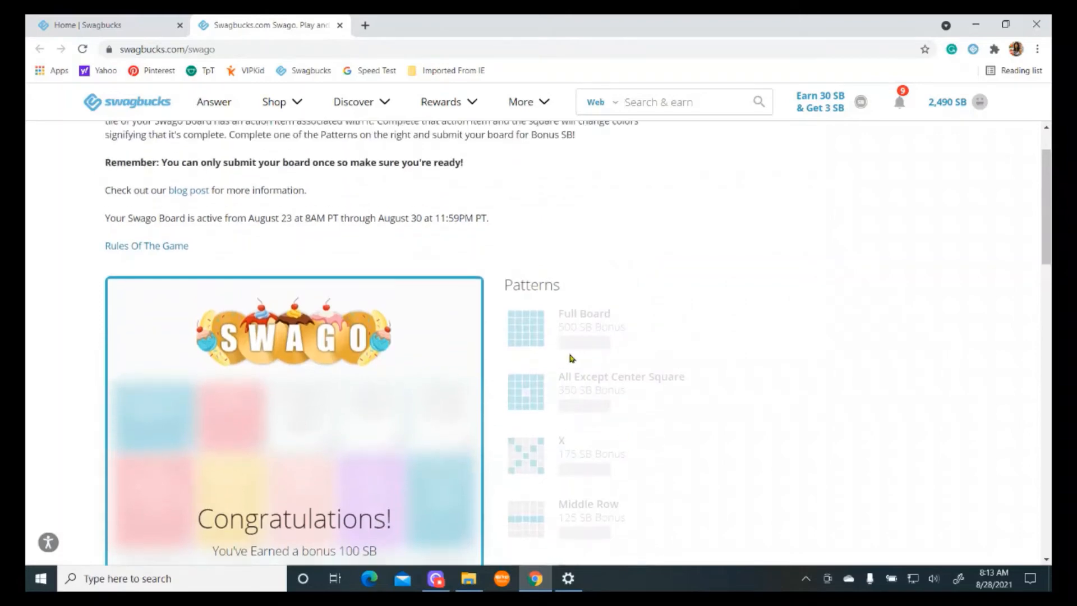
scroll("down", 3)
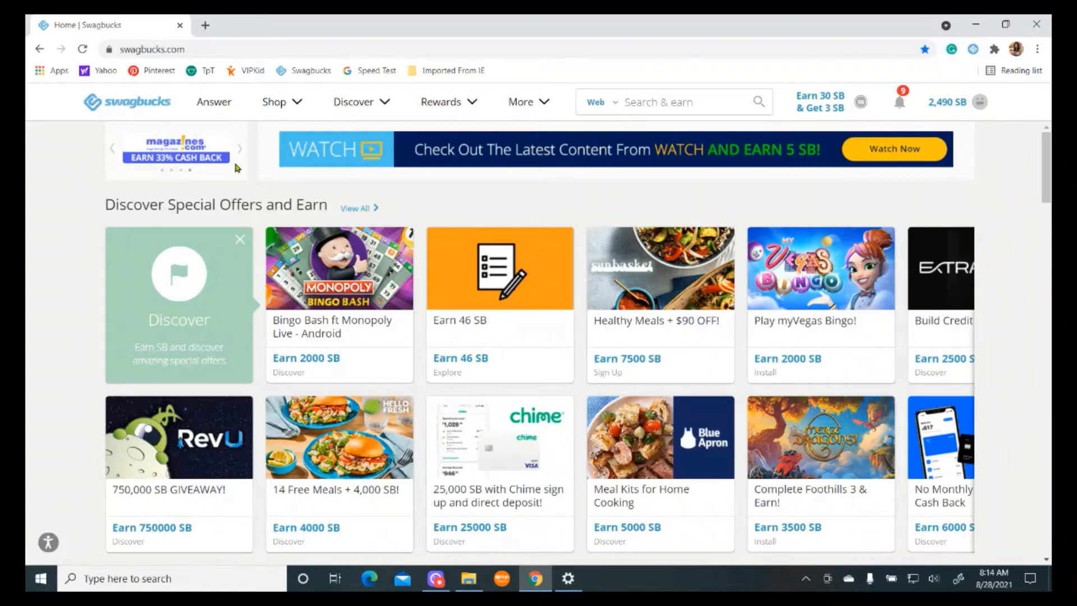
scroll("down", 3)
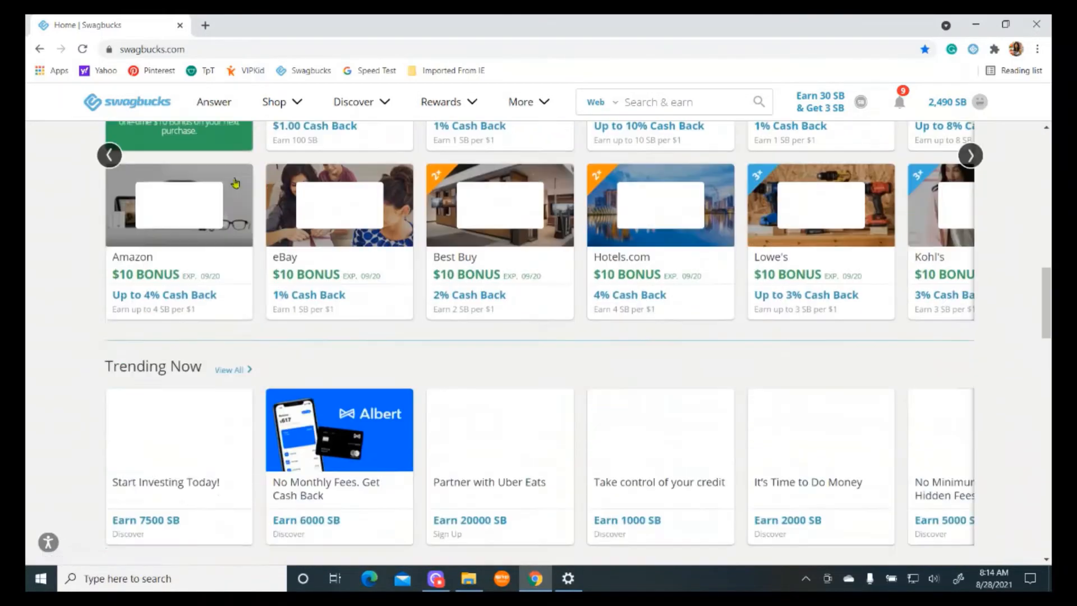
scroll("down", 3)
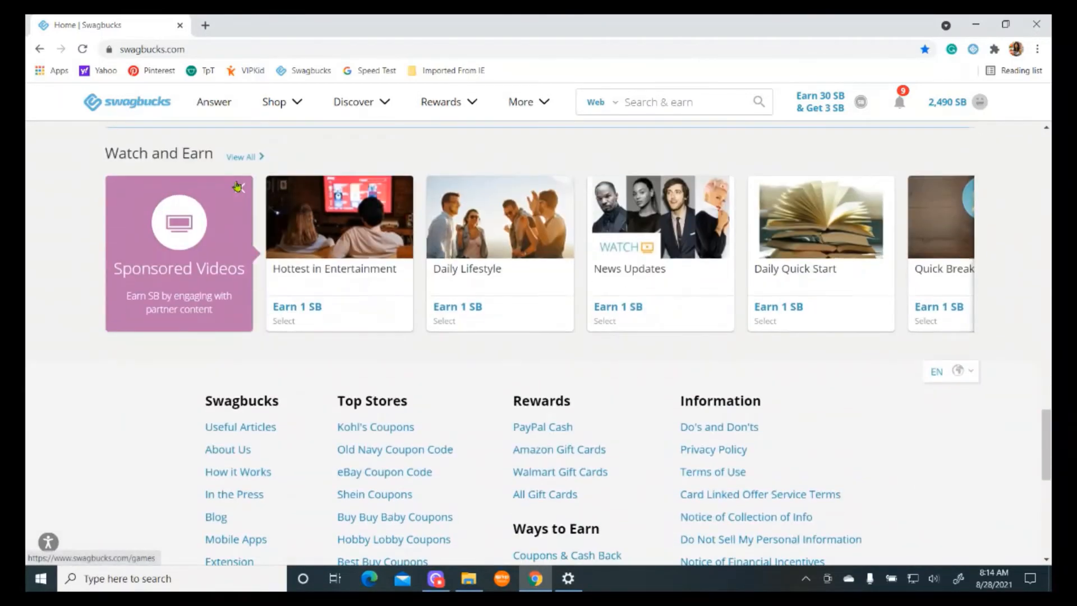
scroll("down", 3)
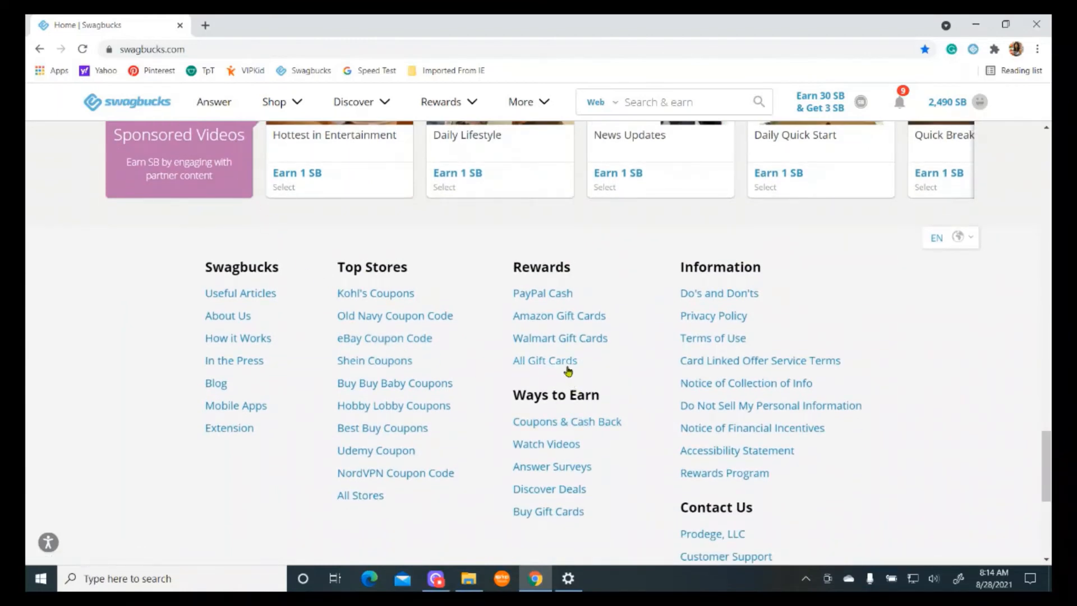
scroll("down", 3)
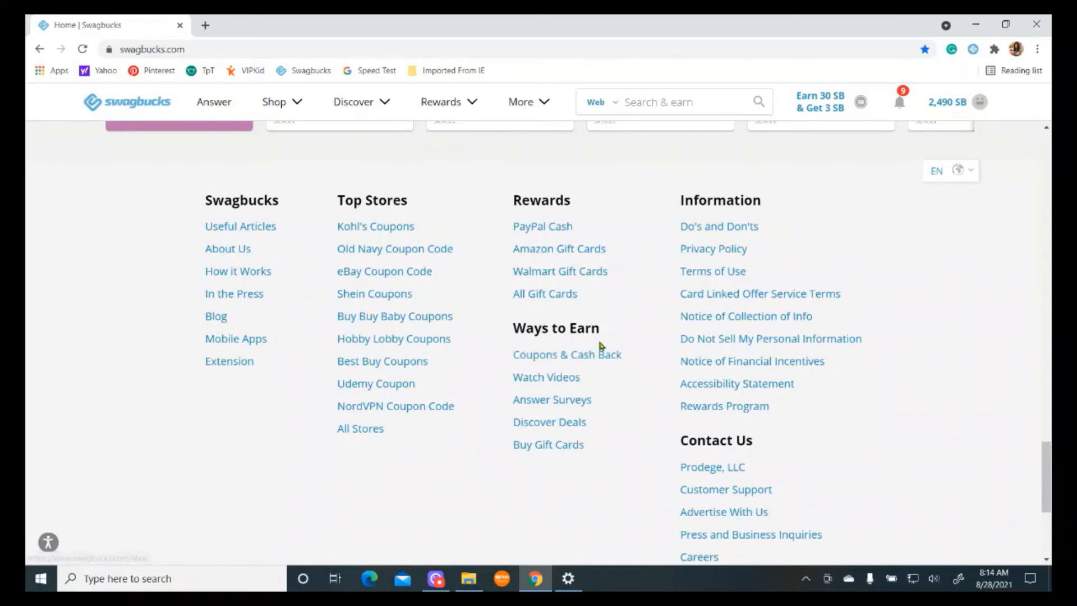
mouse_move(625, 339)
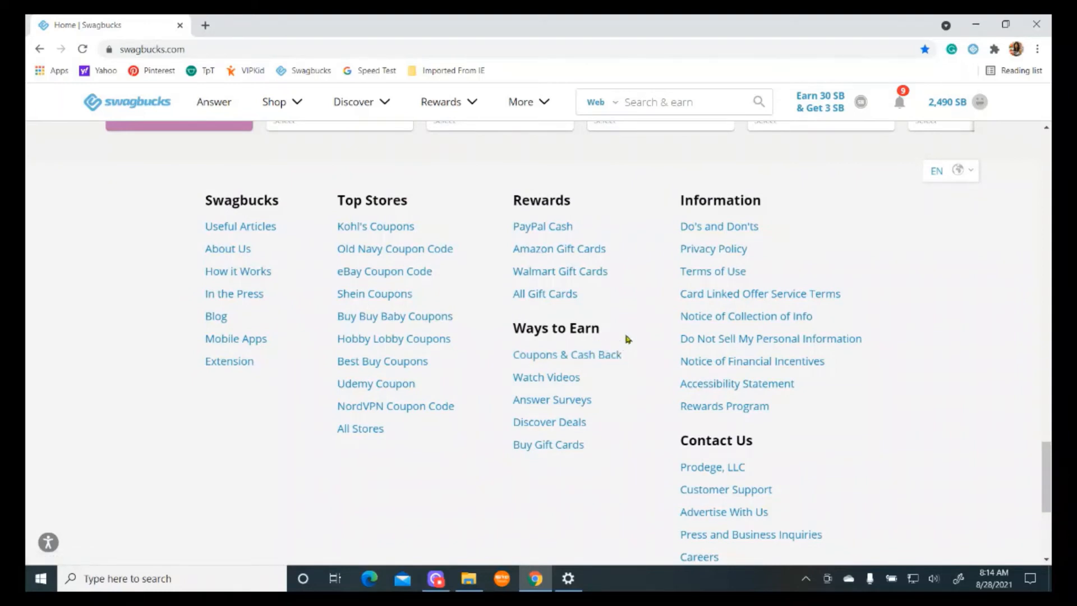
mouse_move(121, 351)
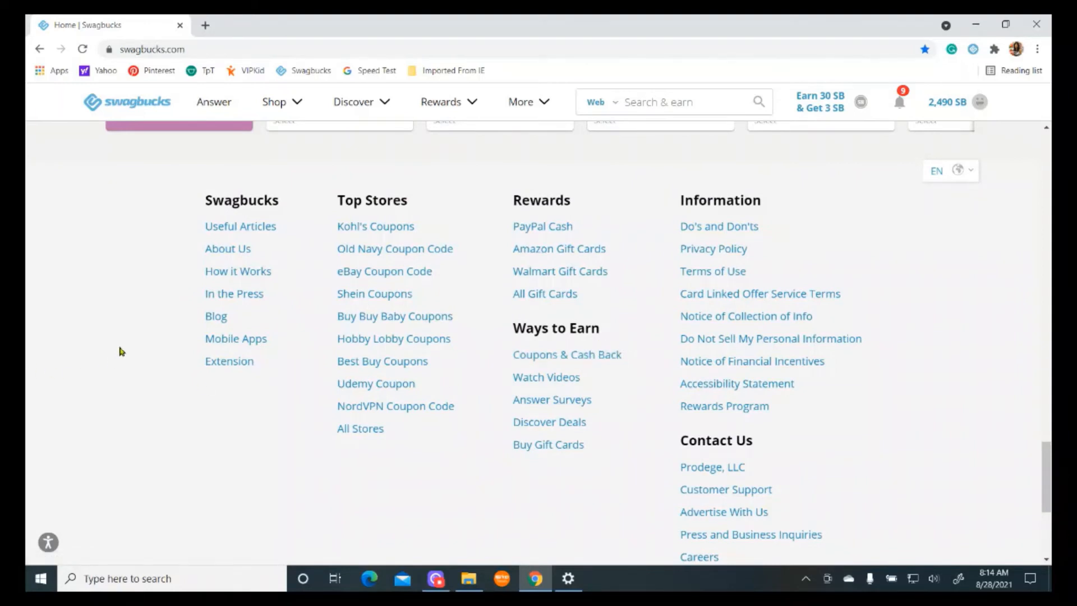
mouse_move(148, 400)
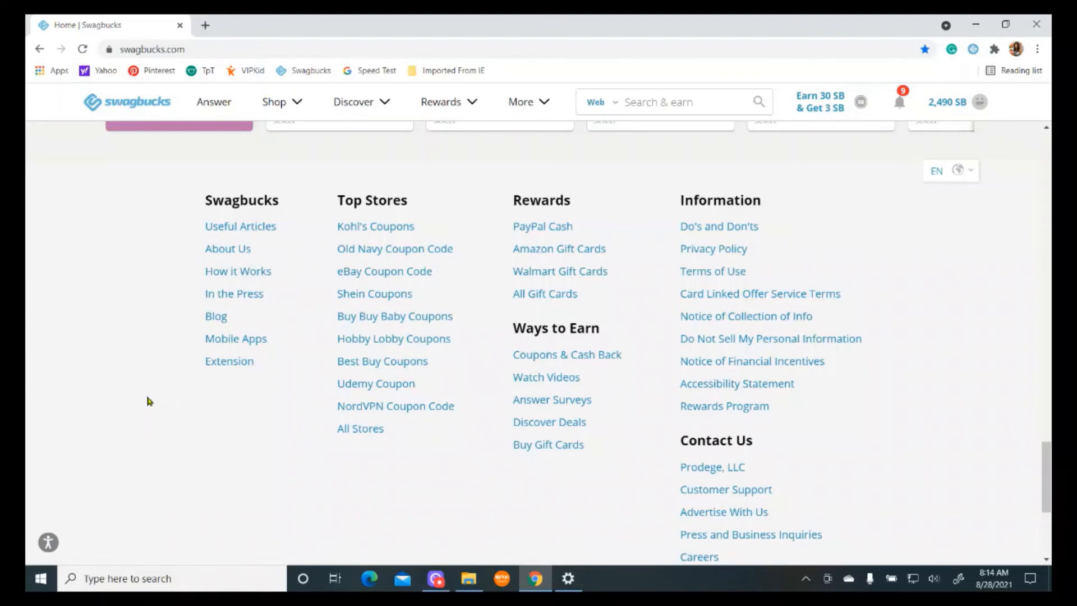
mouse_move(235, 338)
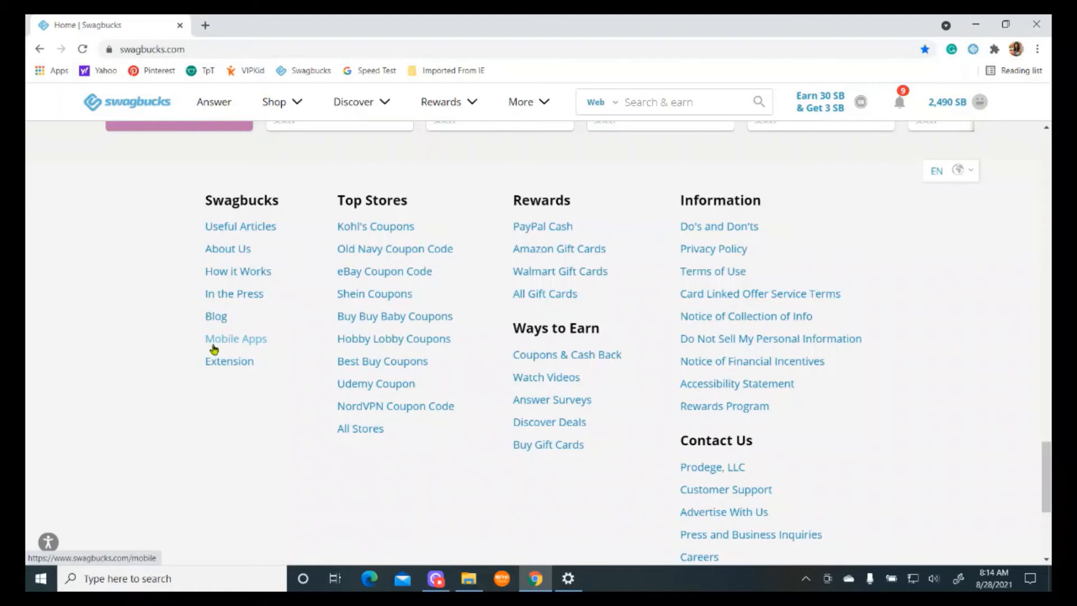
mouse_move(265, 348)
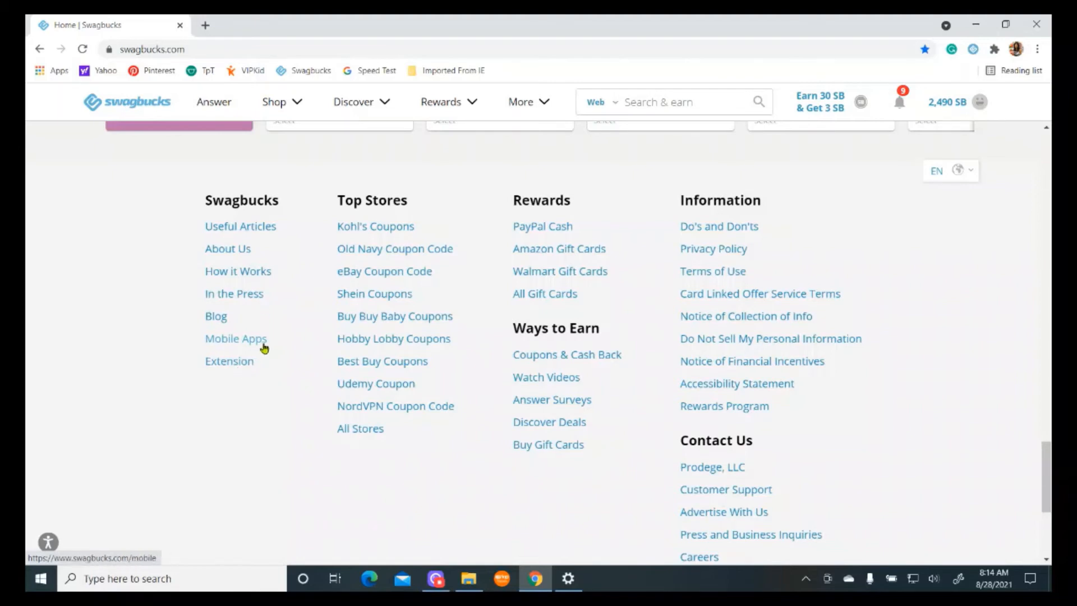
mouse_move(270, 364)
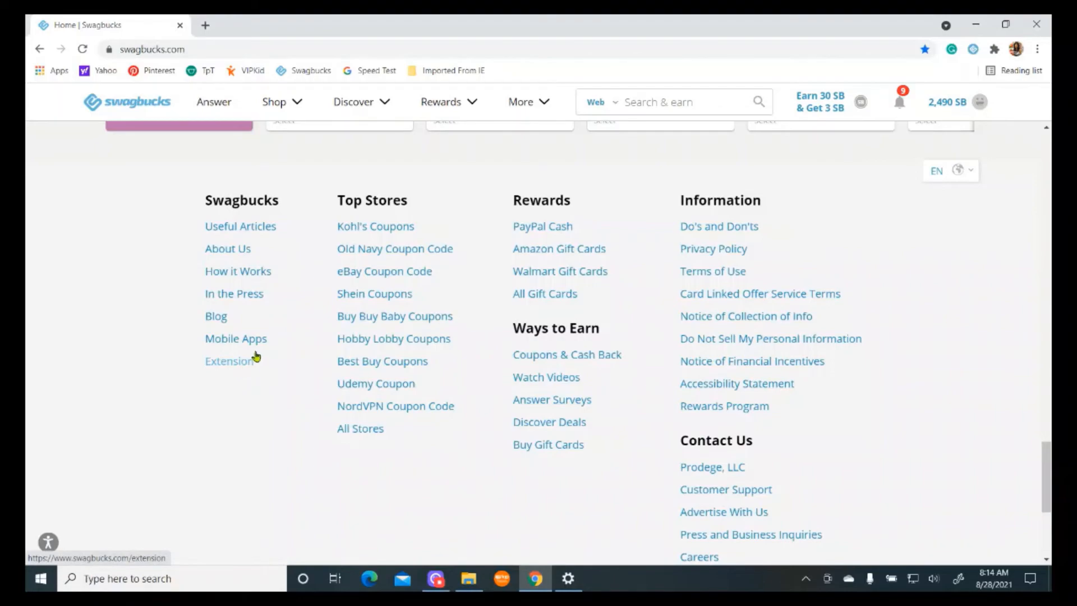
scroll("up", 3)
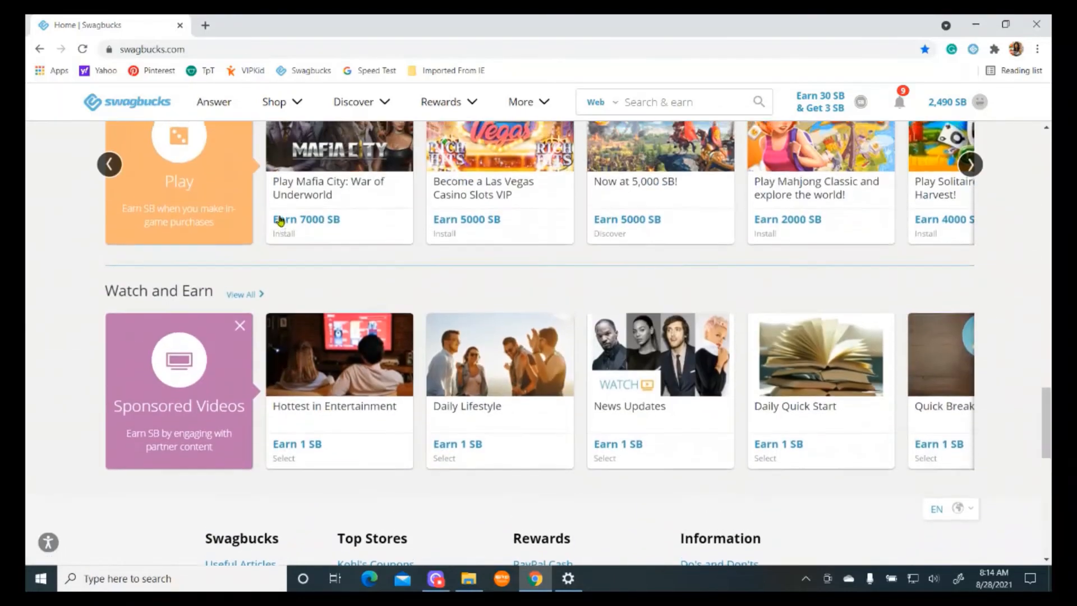
scroll("up", 3)
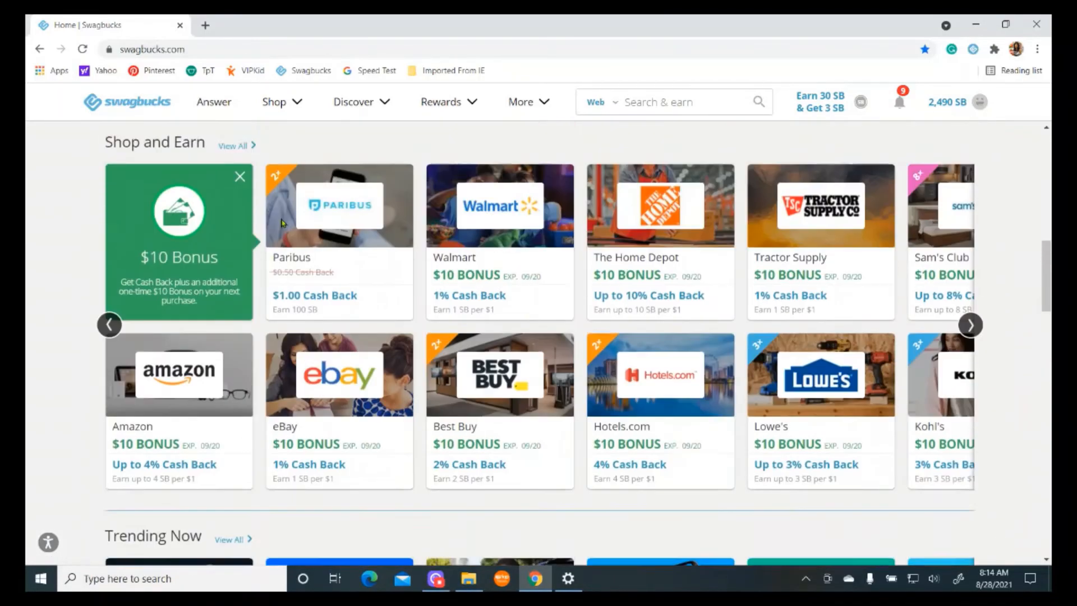
scroll("down", 3)
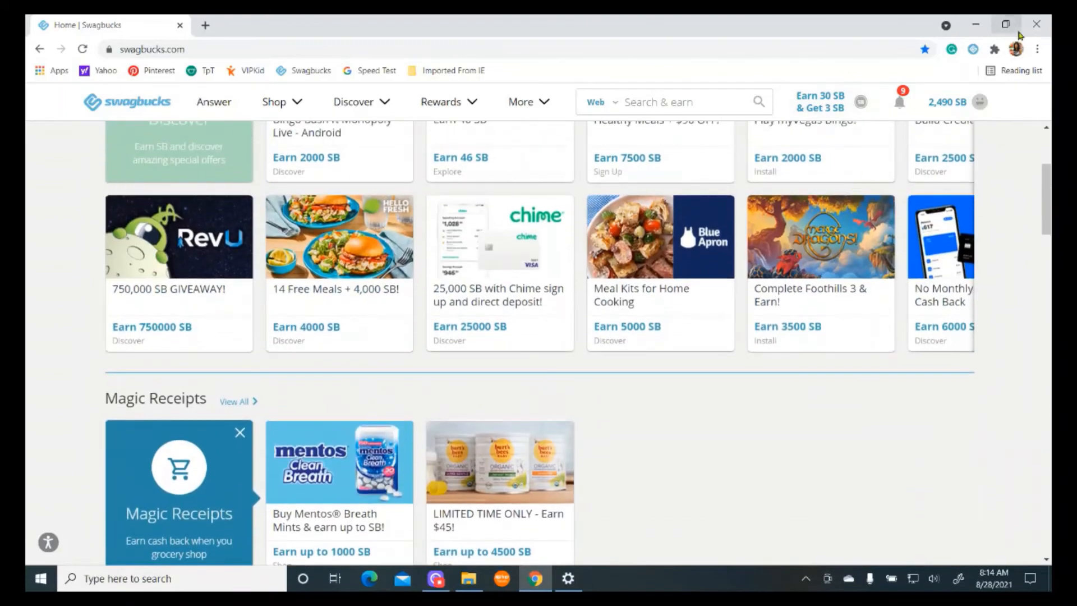
mouse_move(973, 48)
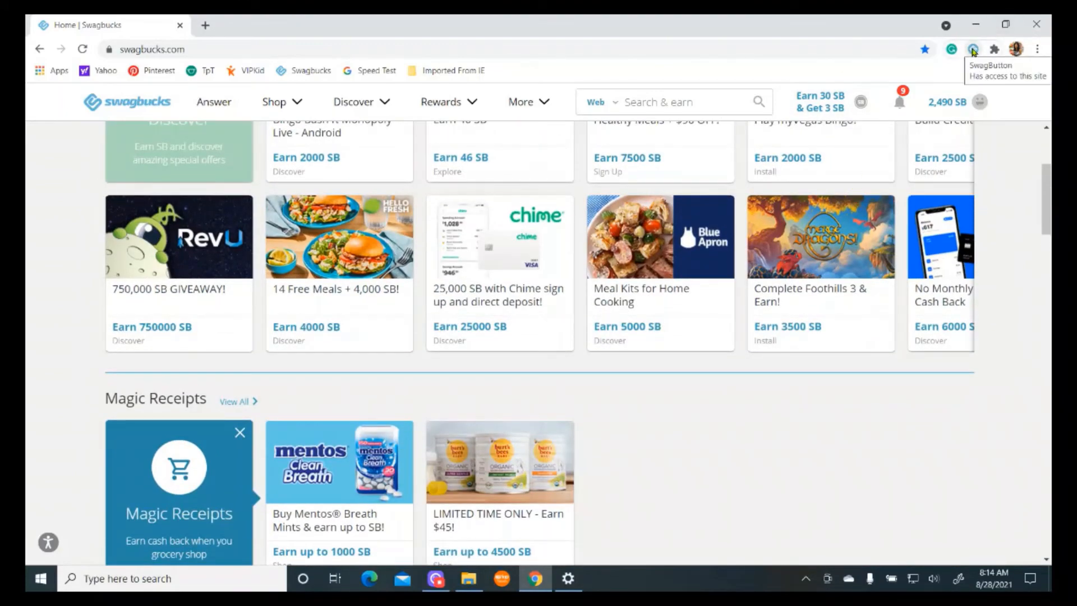
left_click(973, 48)
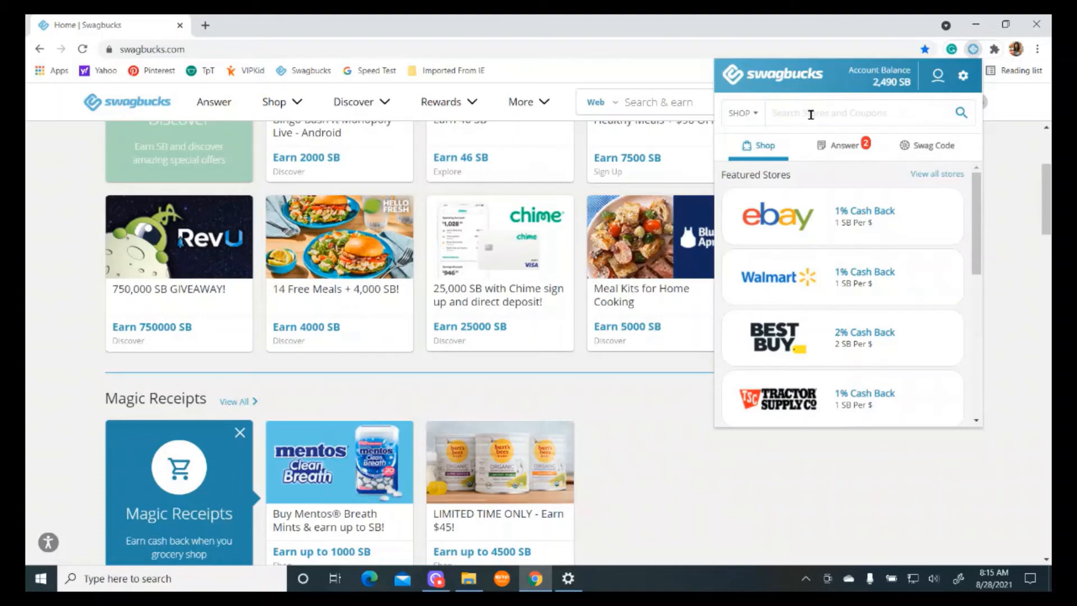
mouse_move(808, 122)
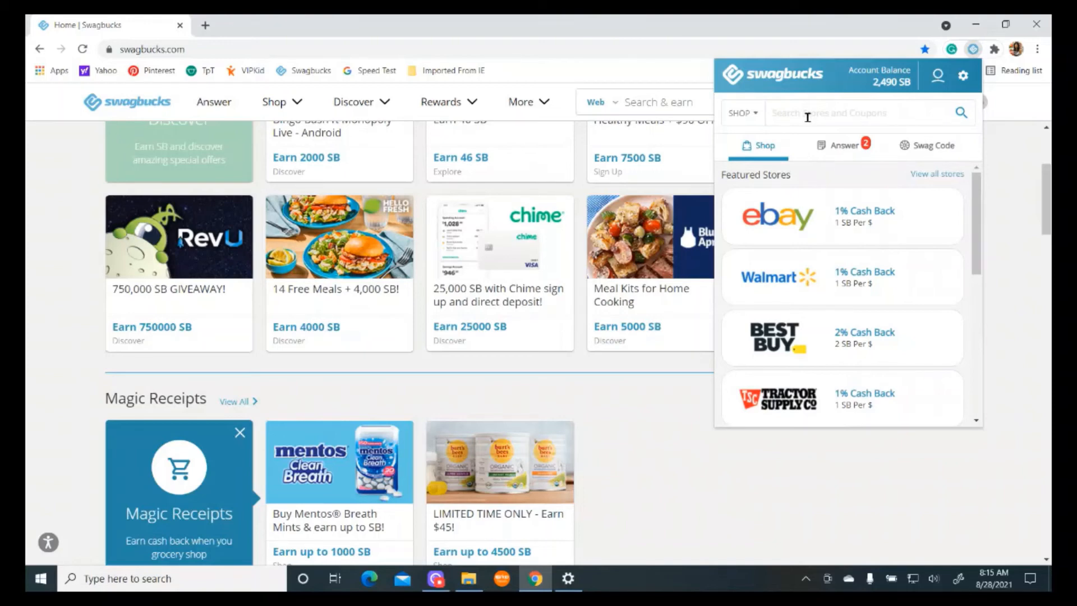
mouse_move(689, 275)
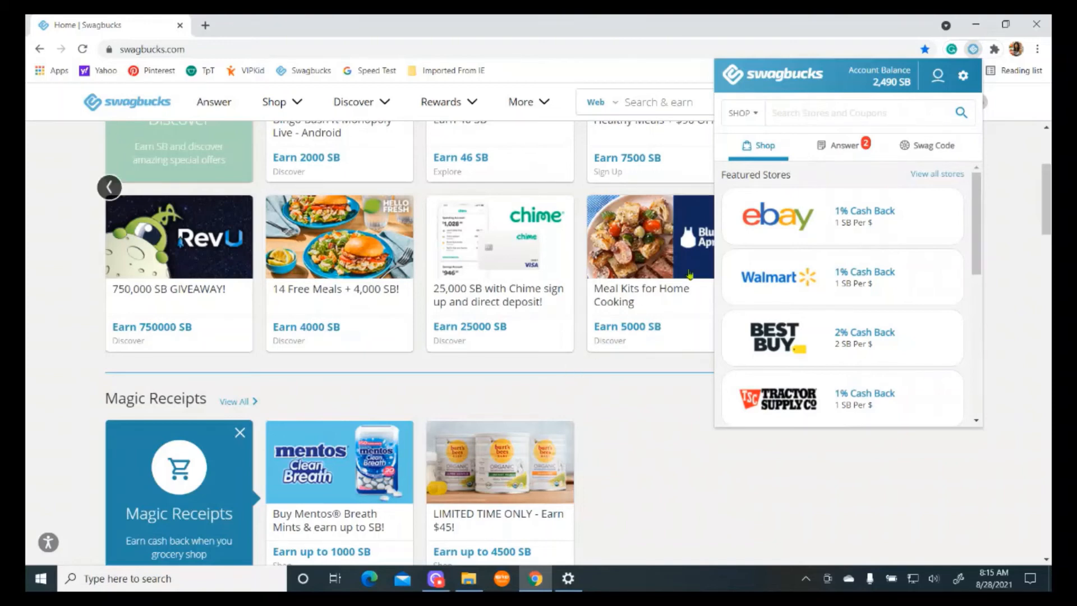
left_click(1014, 238)
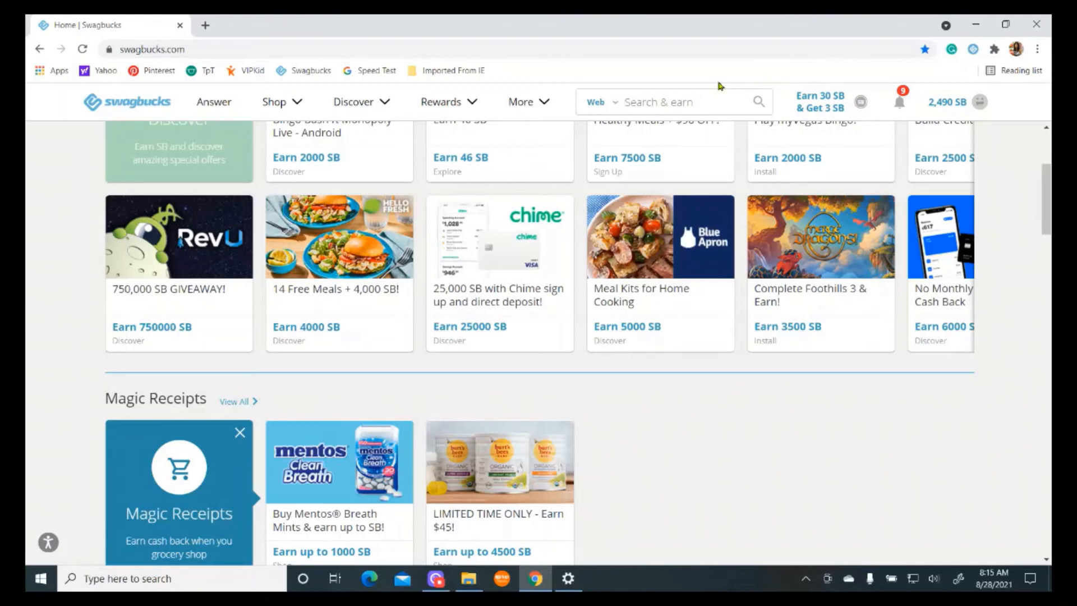
Run a Search & earn web search for 'dog day' showing the Earn 400 SB offer.
type("dd")
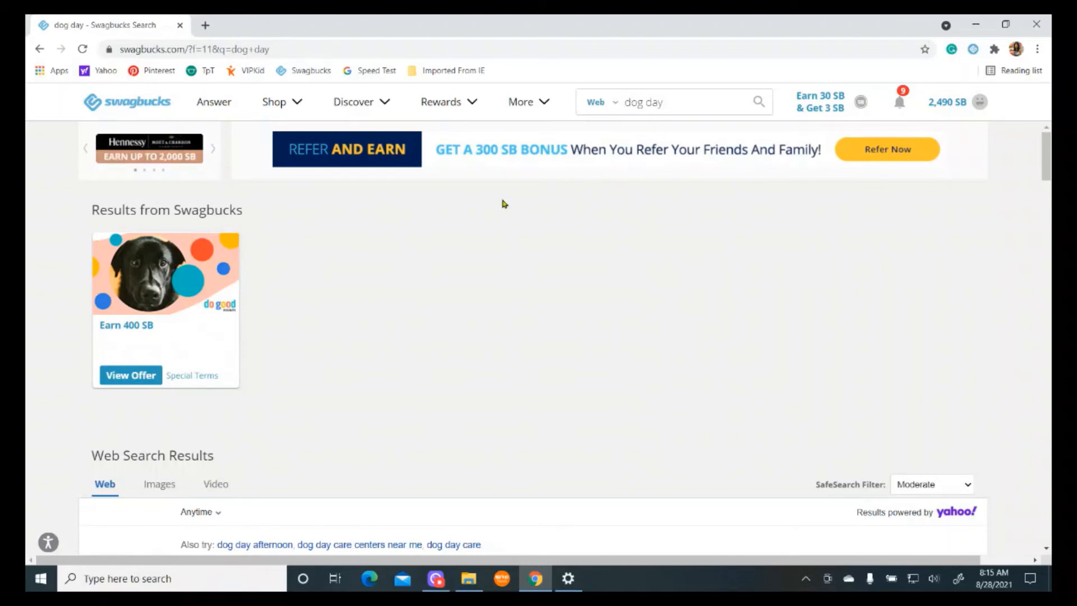
Show the SwagButton extension panel's Swag Code redemption entry.
left_click(950, 103)
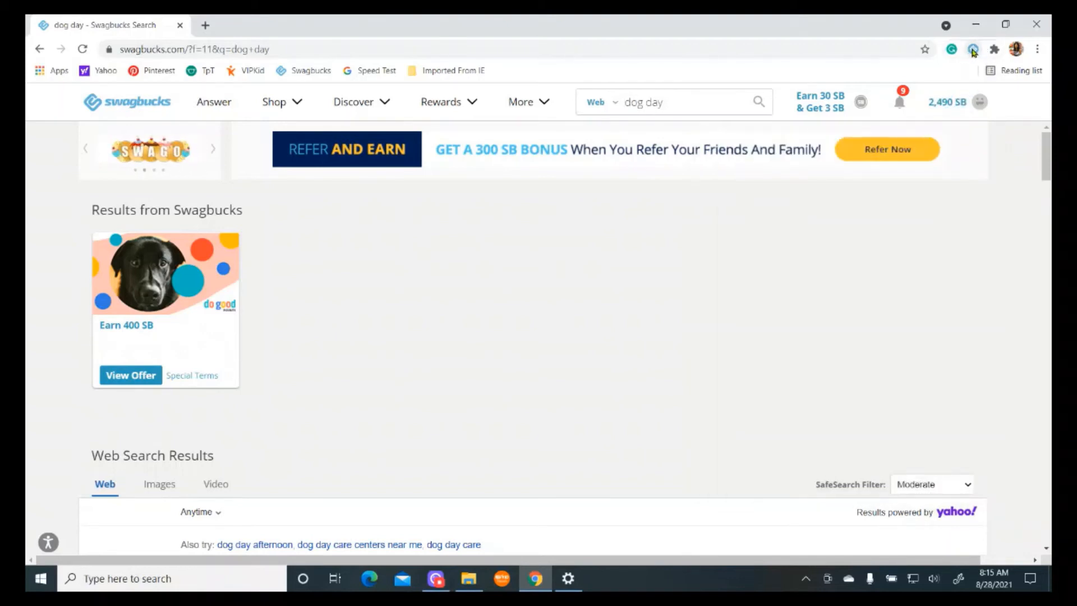
left_click(973, 49)
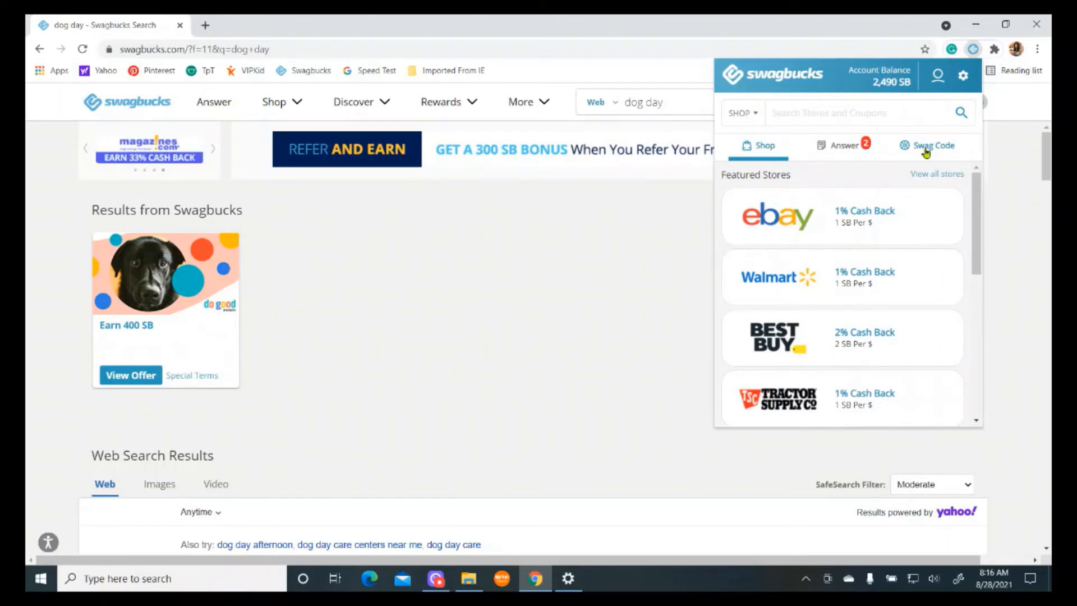
left_click(932, 145)
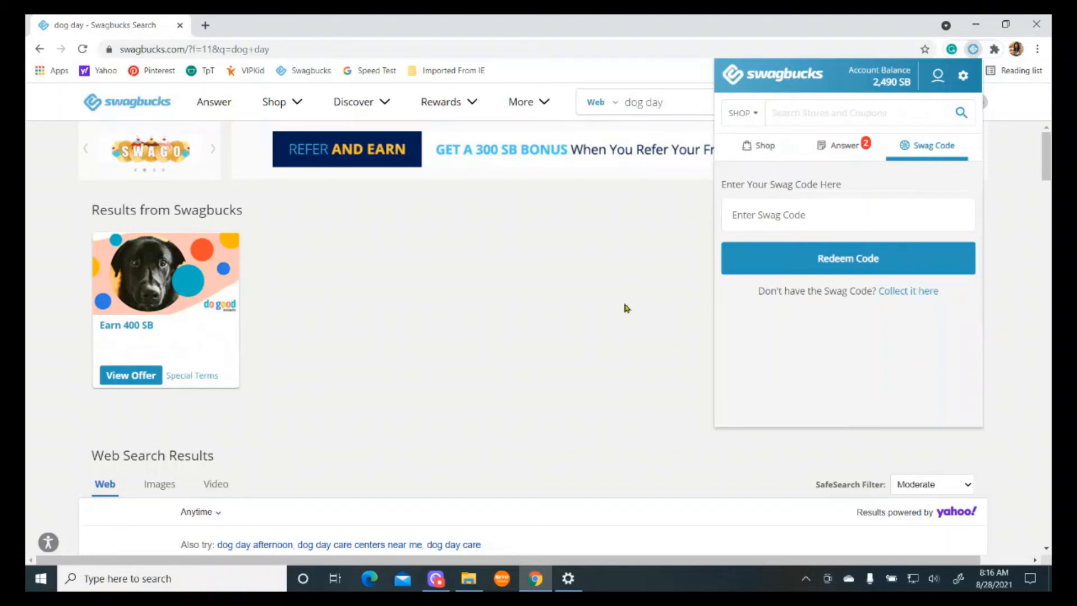
mouse_move(213, 102)
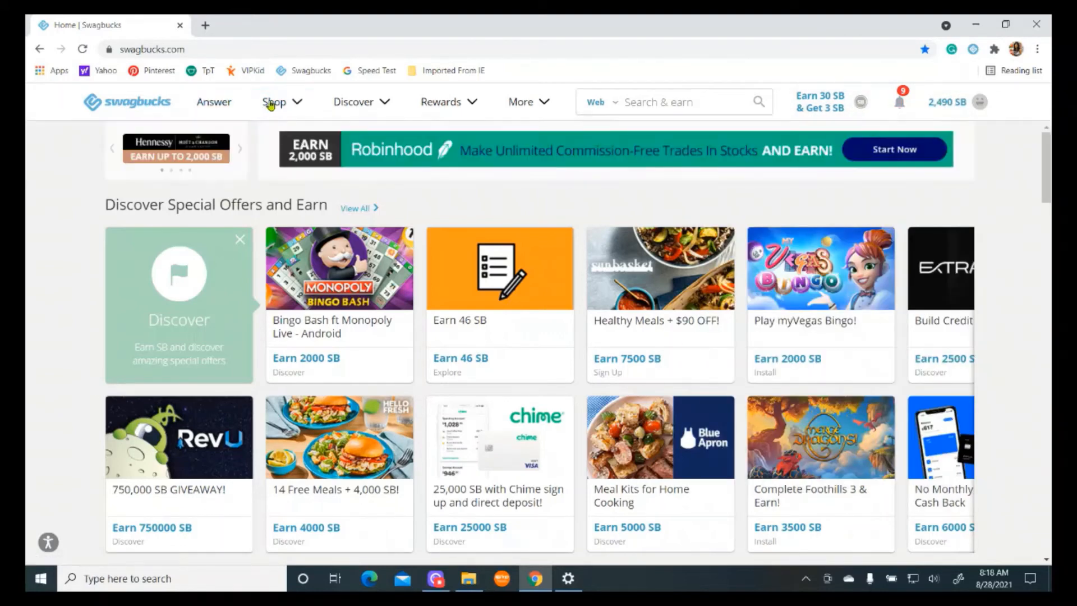
Navigate via the Shop and earn menus to the Free Online Games page.
left_click(274, 102)
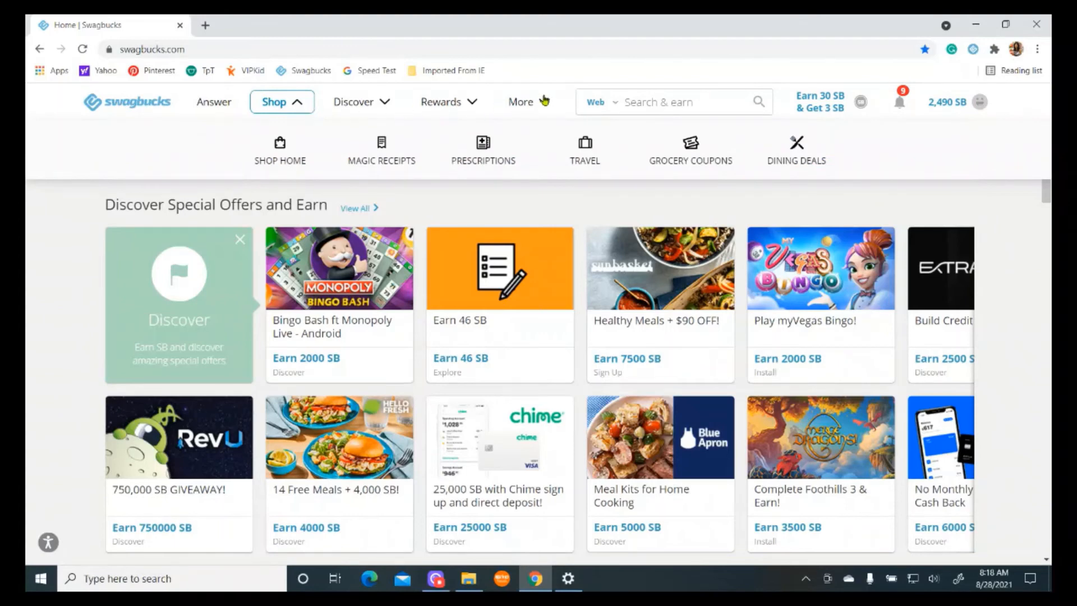
left_click(520, 102)
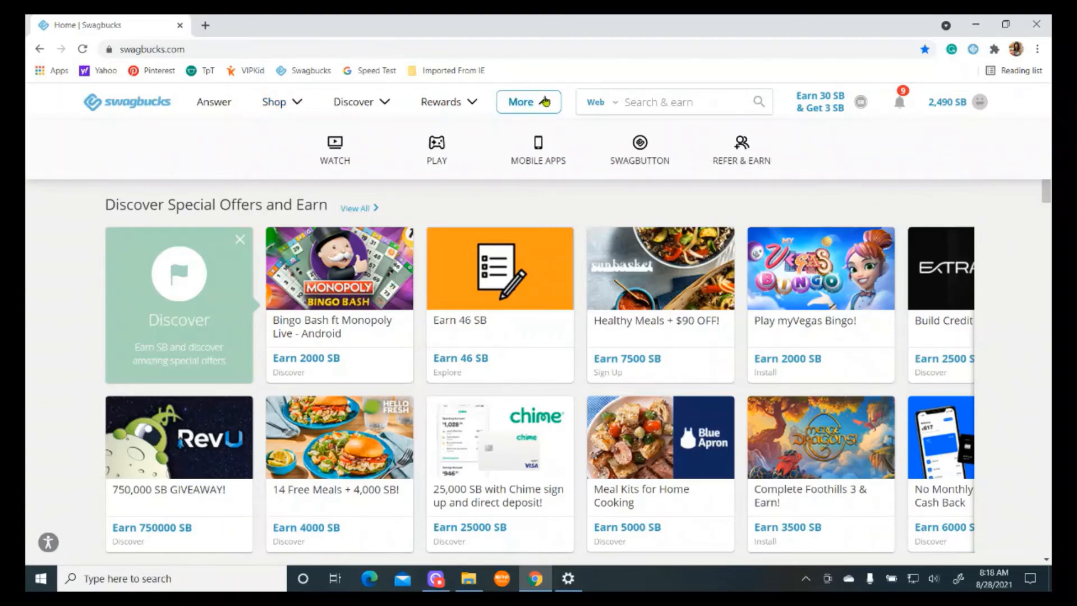
mouse_move(437, 146)
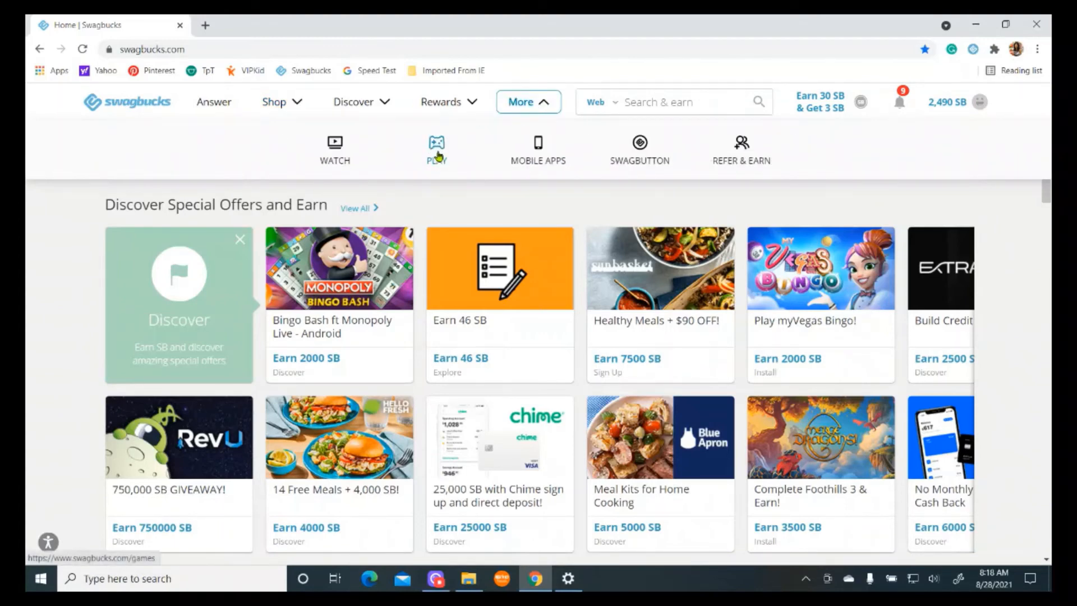
left_click(436, 148)
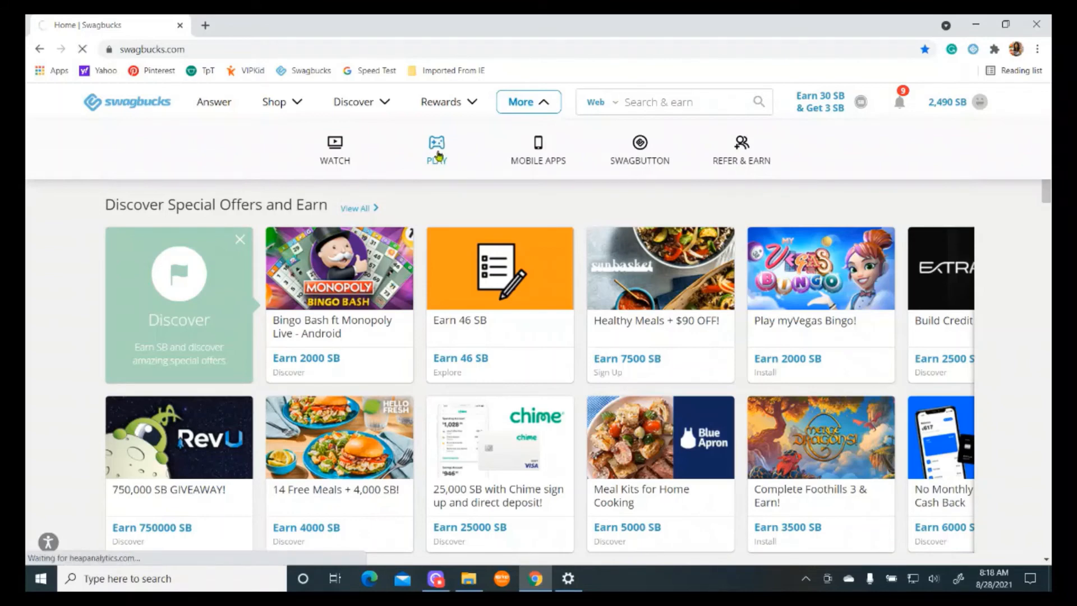
left_click(436, 148)
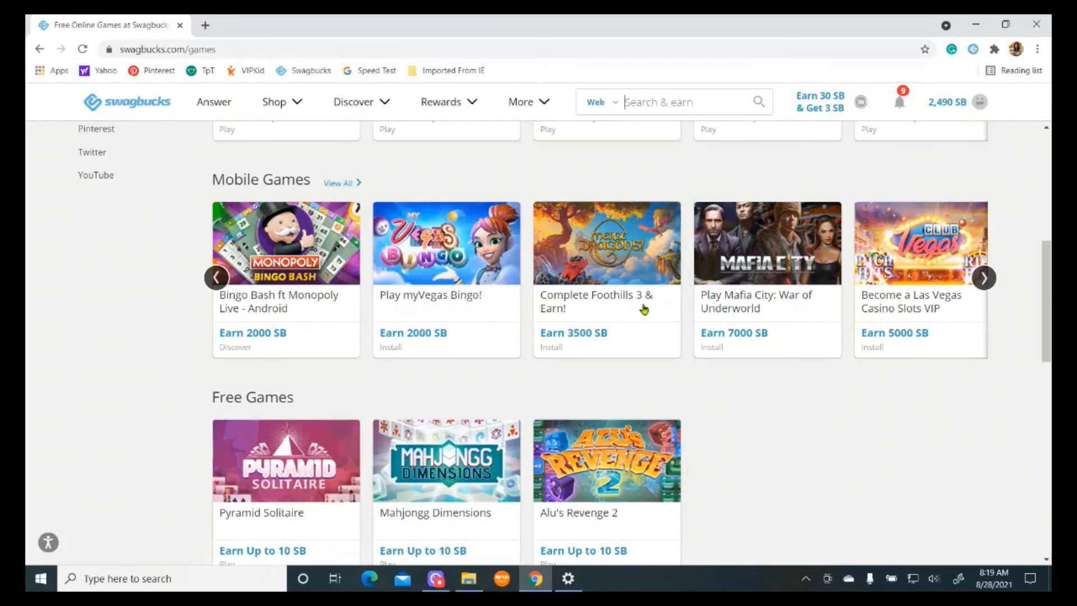
mouse_move(947, 115)
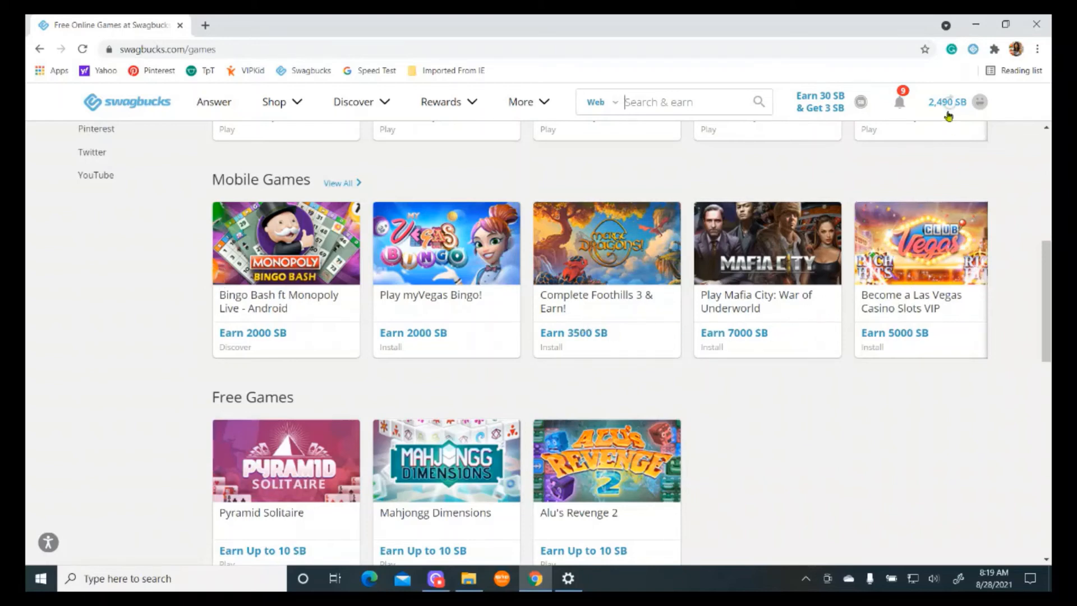
View the account Activity log showing 800 SB pending and 2,494 SB lifetime earnings.
left_click(981, 102)
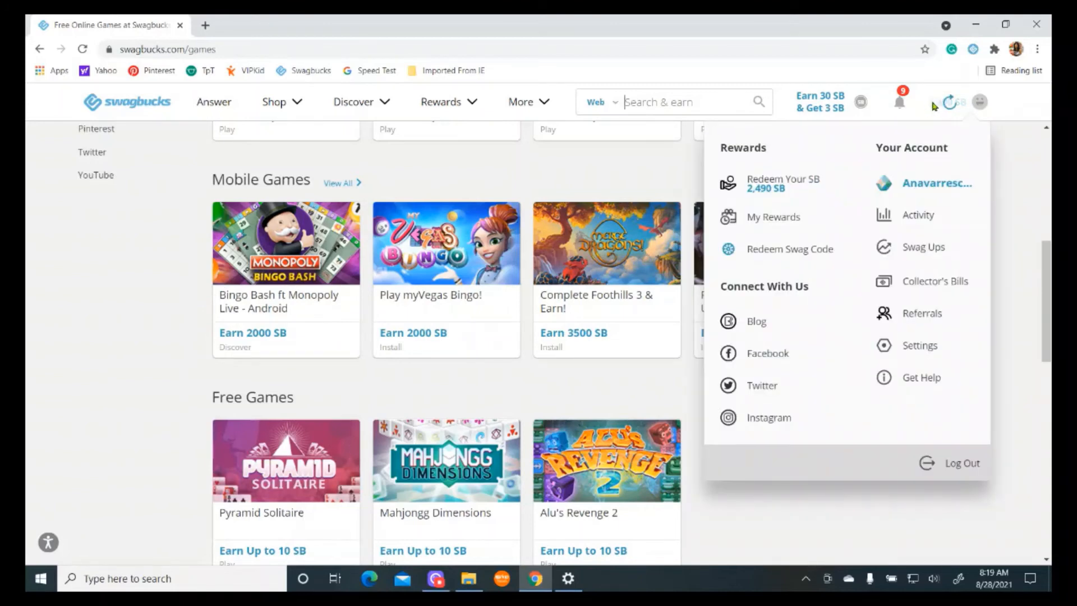
mouse_move(780, 183)
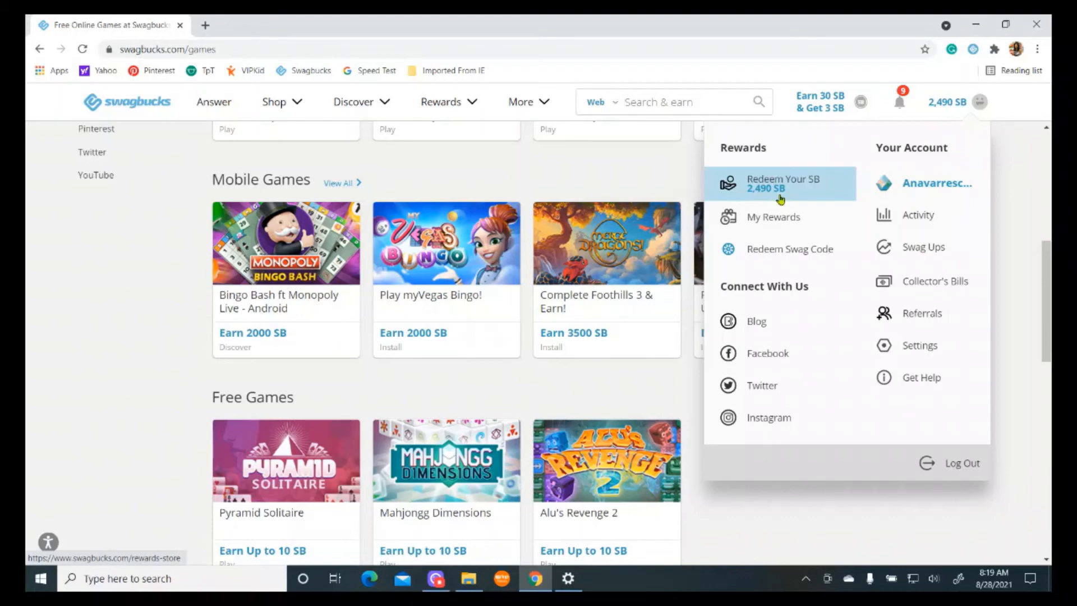
mouse_move(803, 154)
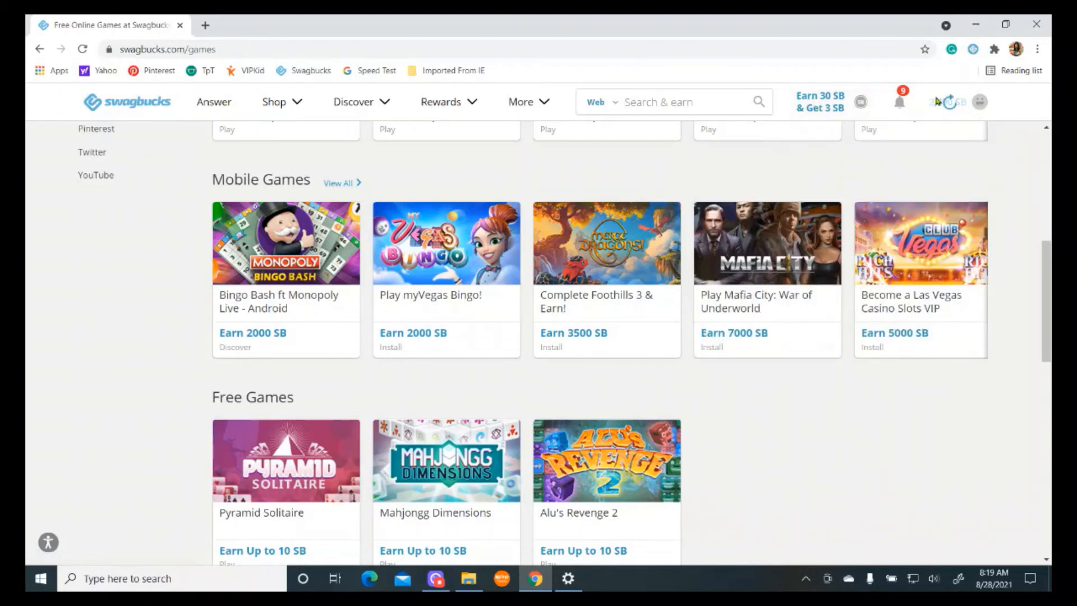
left_click(979, 102)
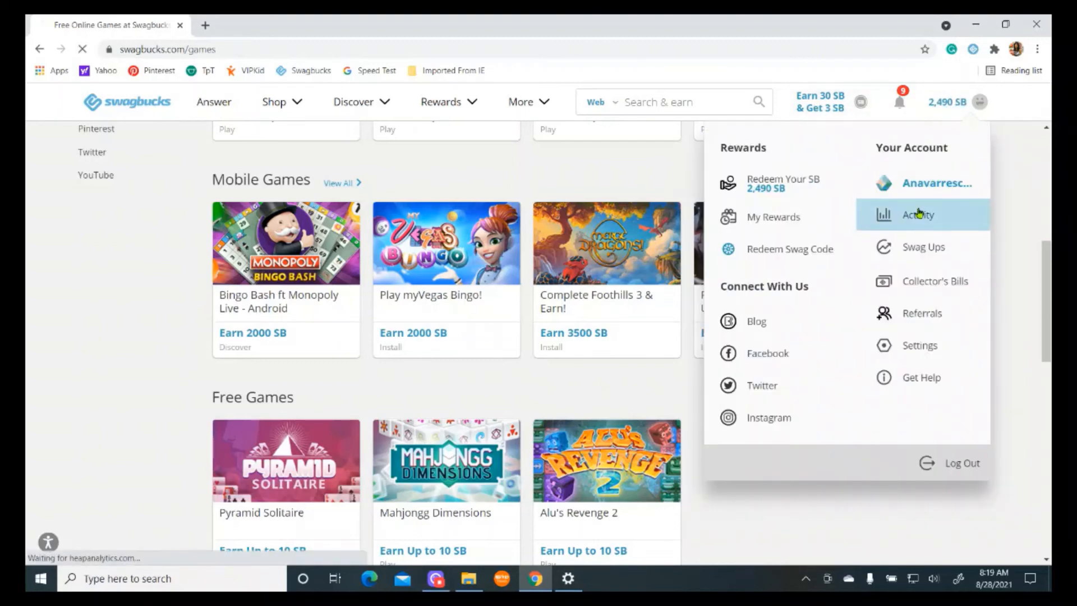
left_click(917, 215)
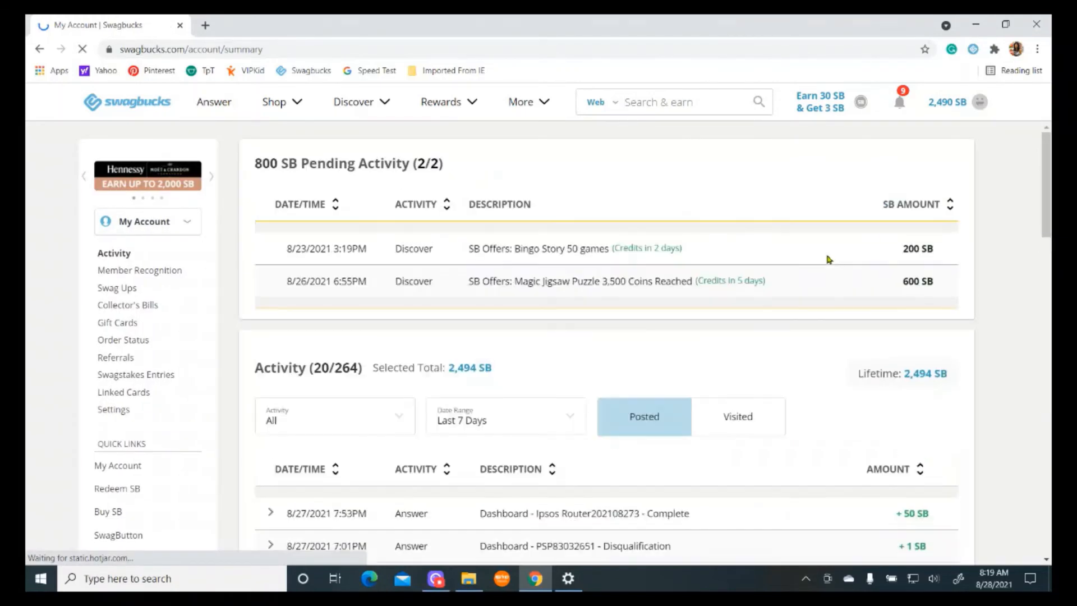
scroll("down", 3)
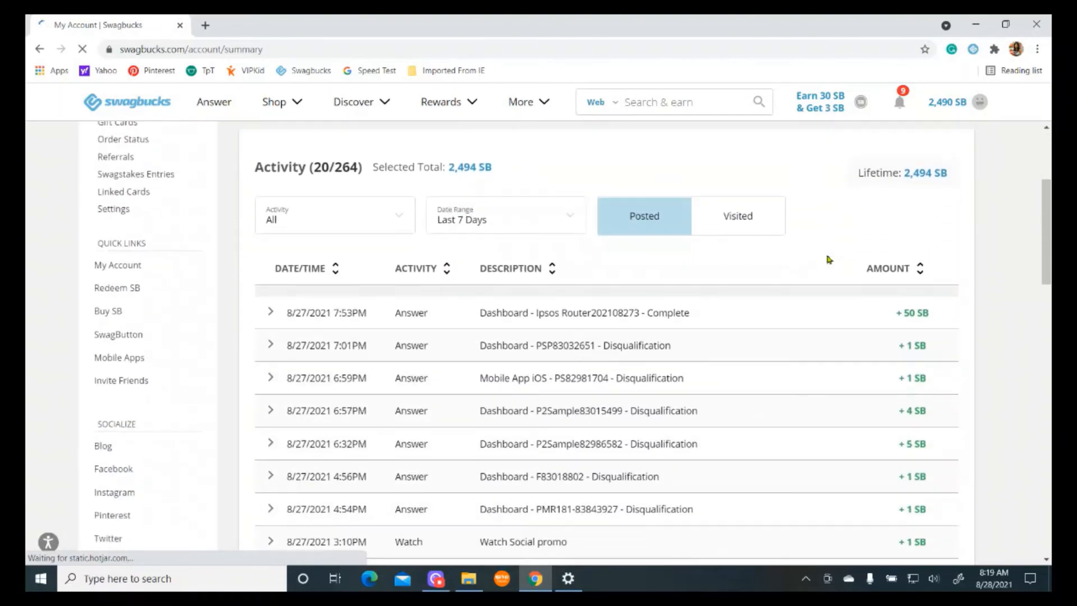
scroll("down", 3)
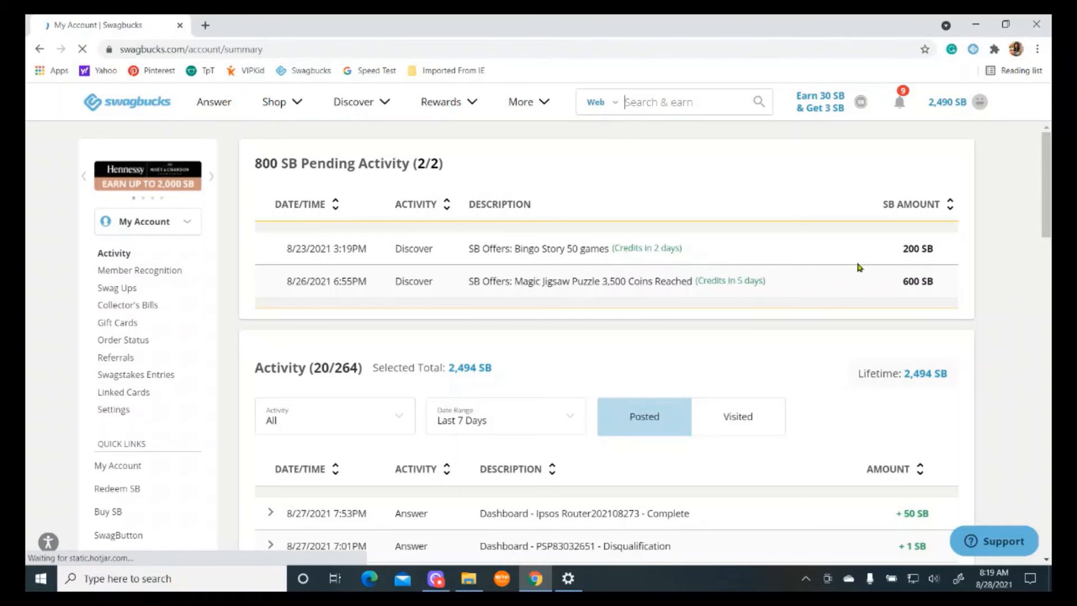
mouse_move(955, 255)
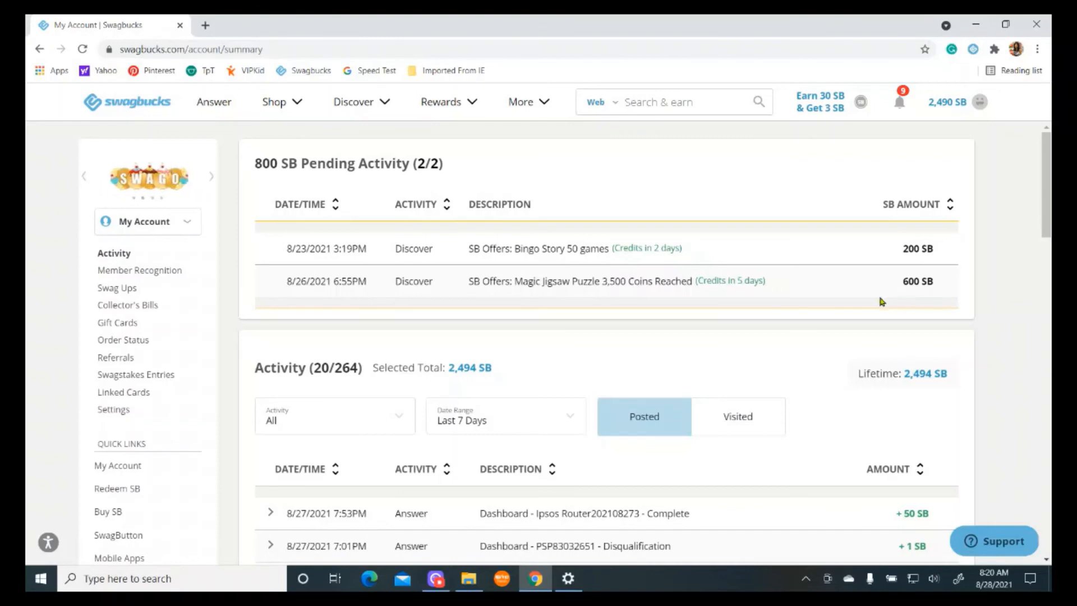
mouse_move(828, 269)
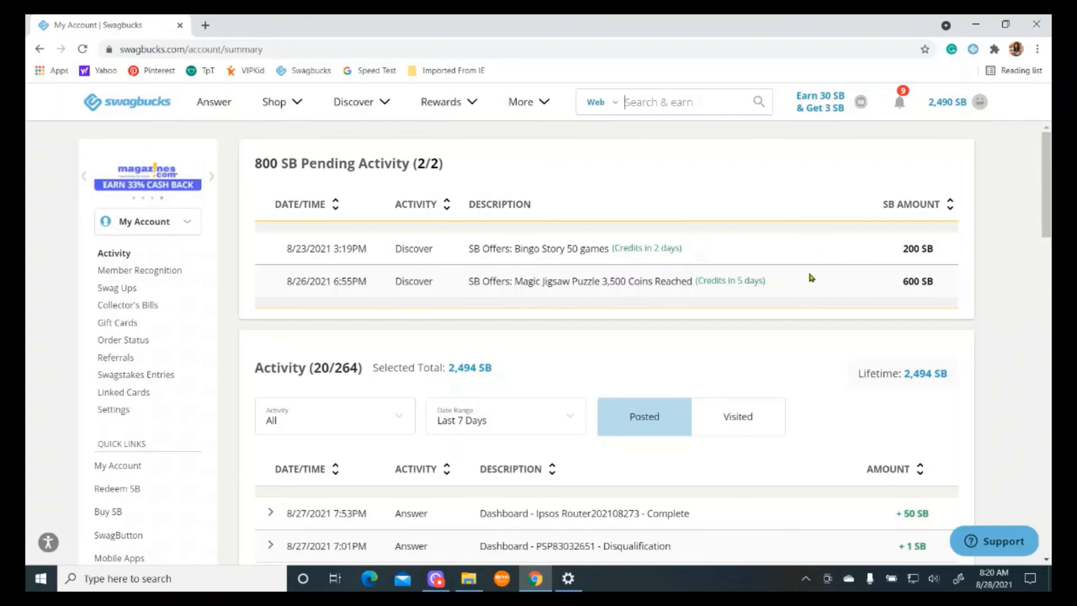
Browse the Discover menu's Mobile Games offers list from top to bottom.
left_click(353, 102)
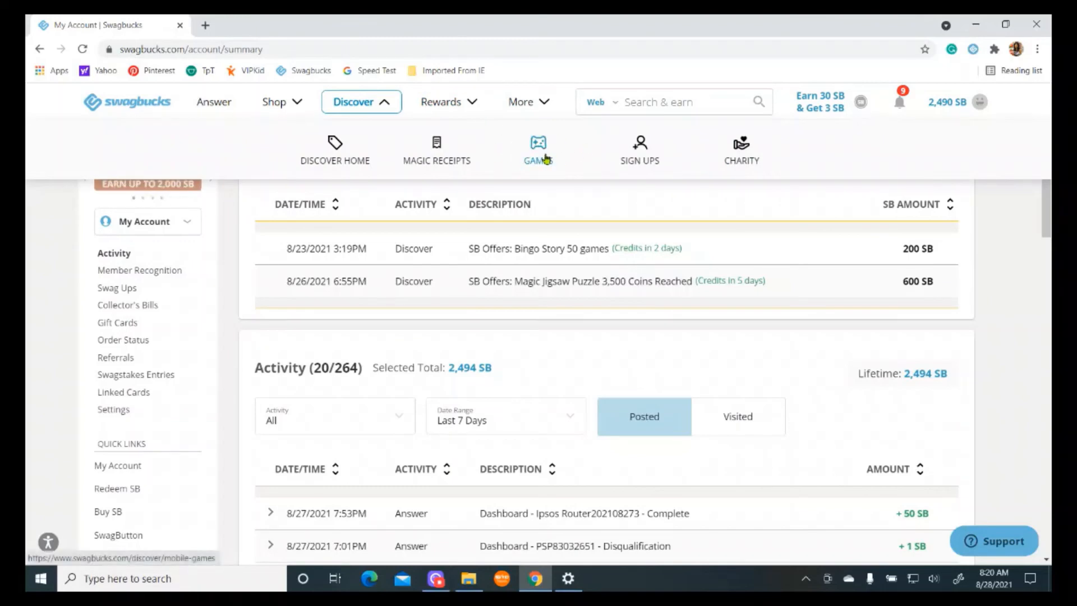
left_click(538, 150)
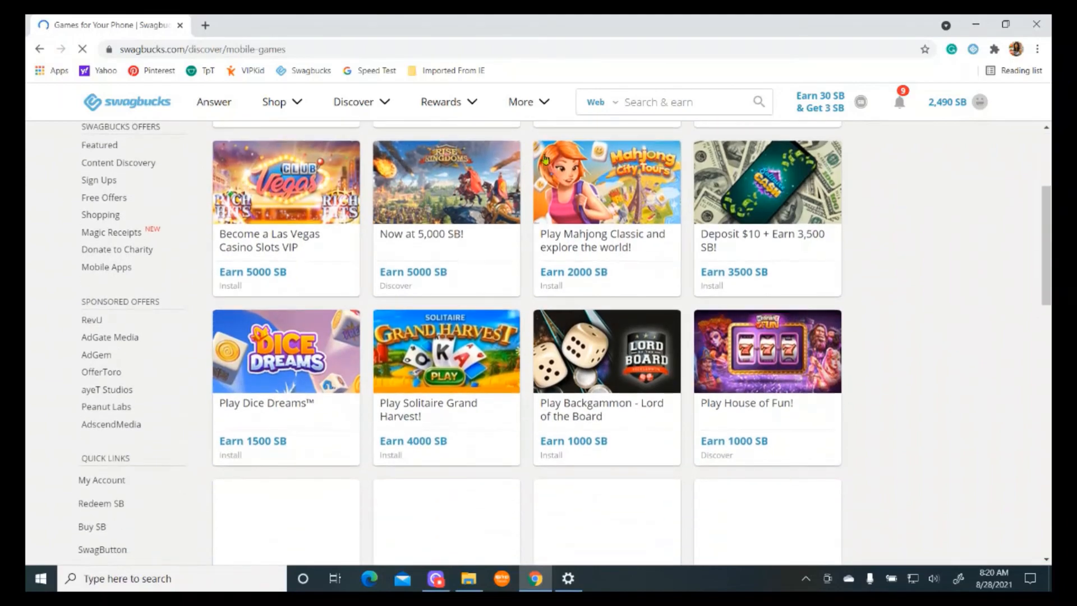
scroll("down", 3)
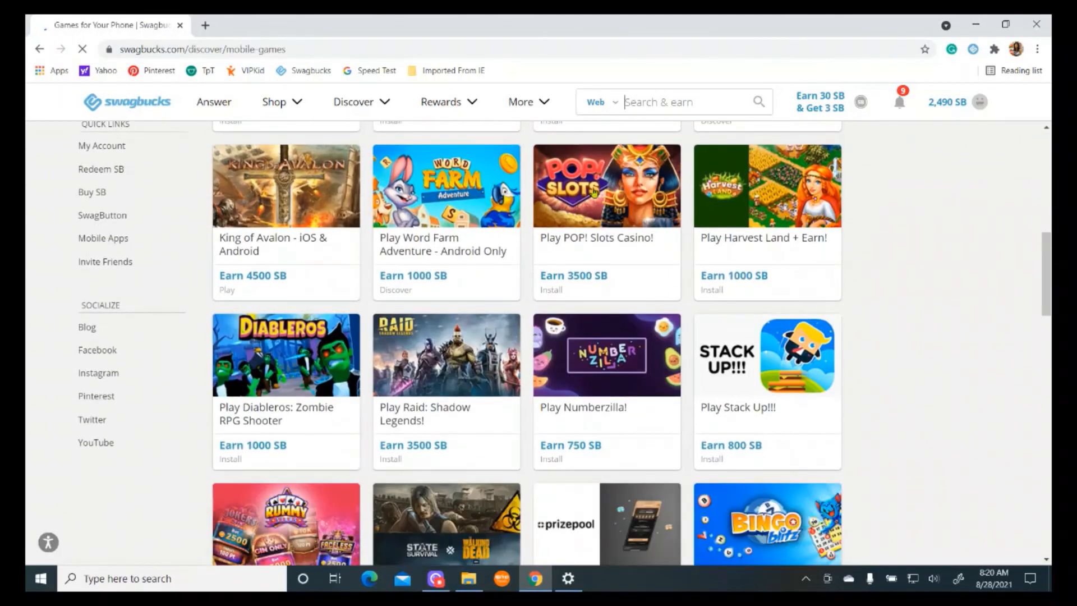
scroll("down", 3)
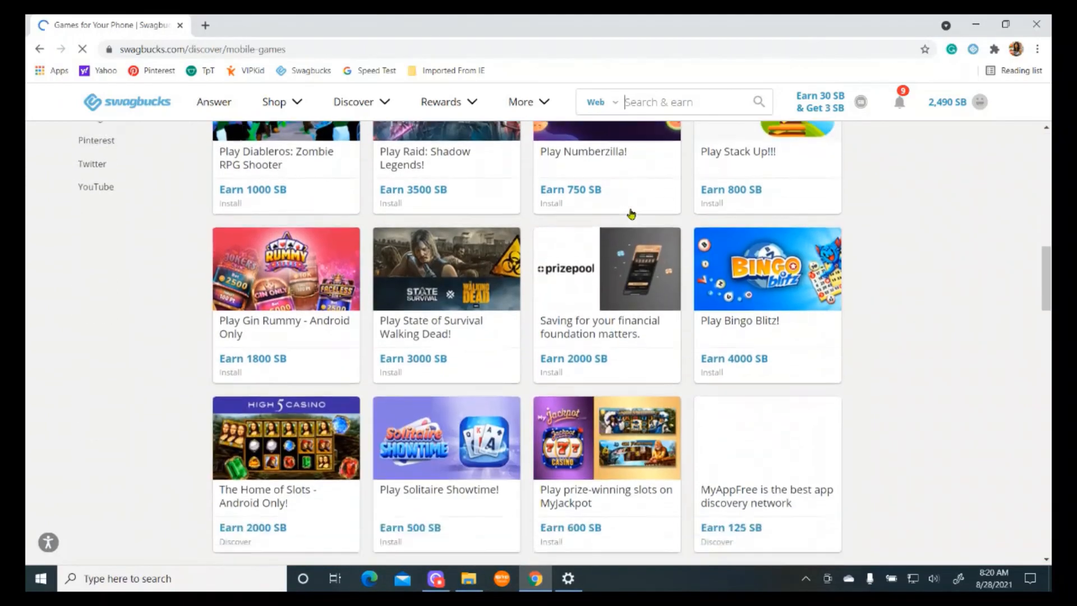
scroll("down", 3)
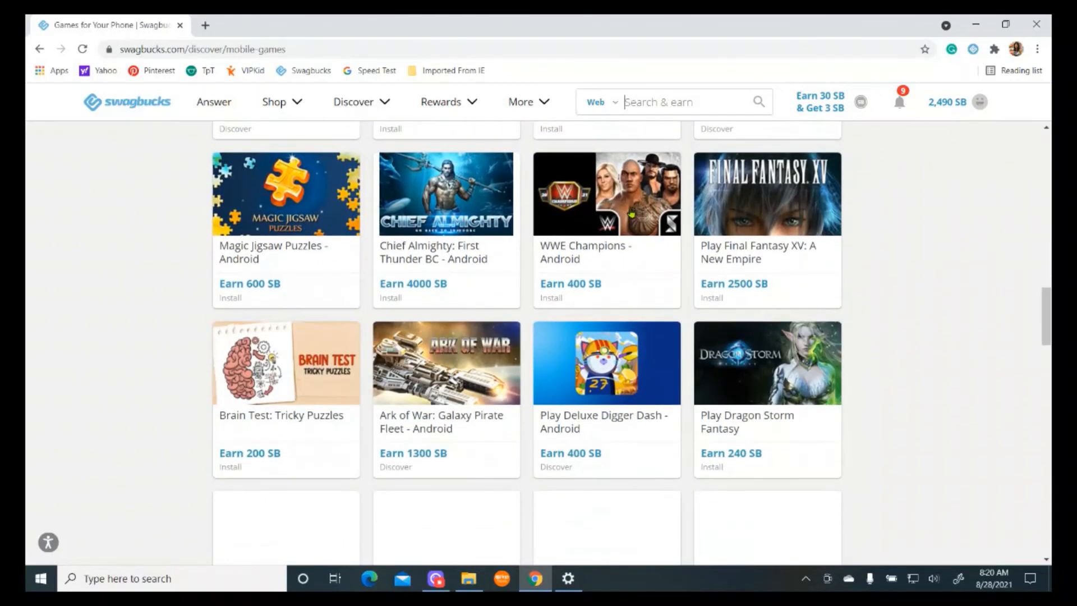
scroll("down", 3)
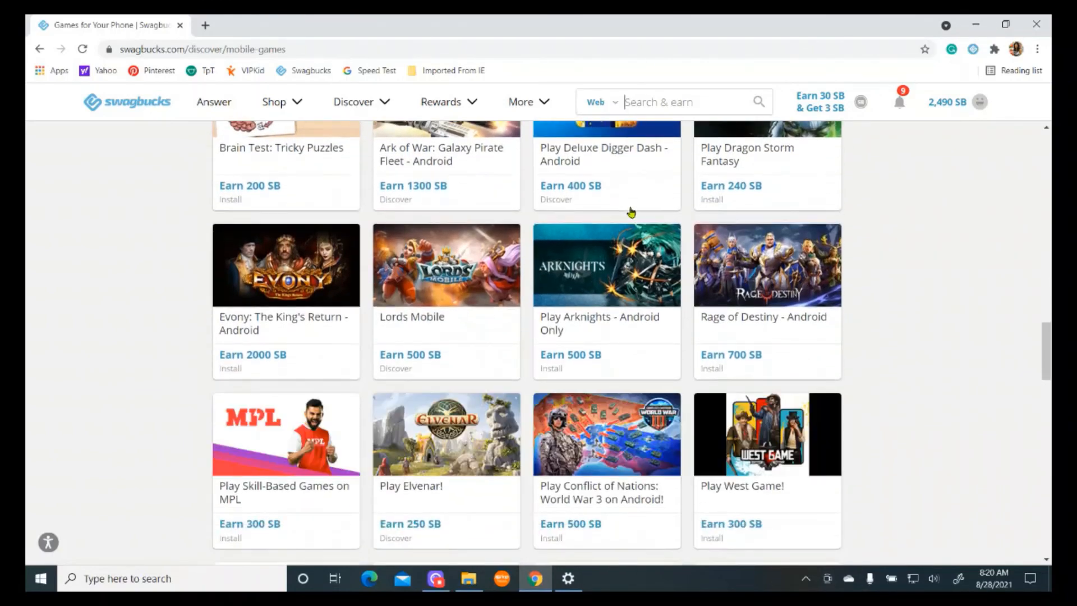
scroll("down", 3)
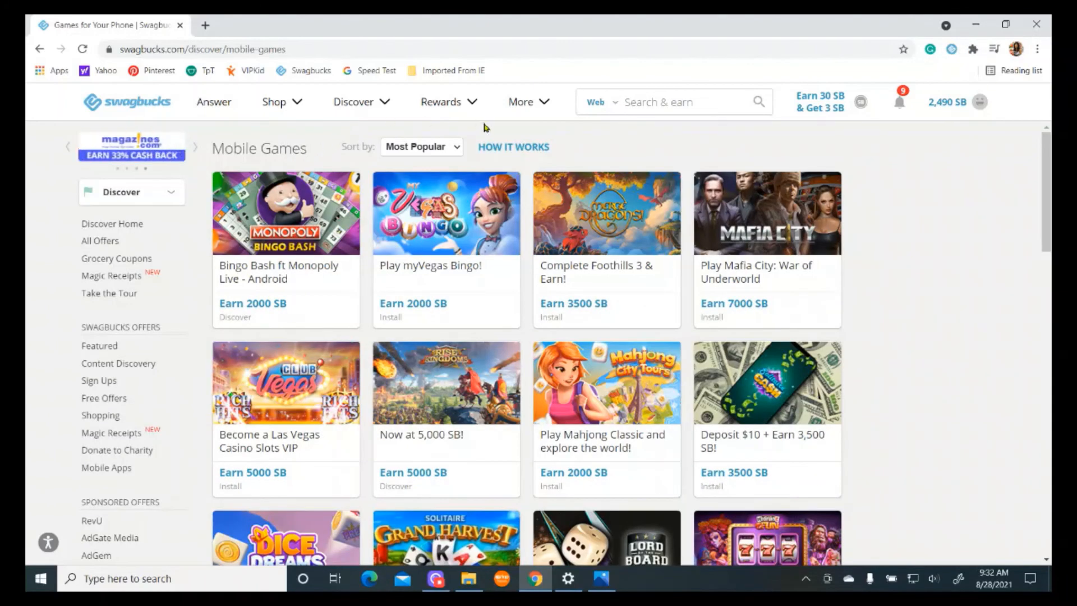
Browse the Shop menu's Grocery Coupons page listing the 77 printable coupons.
left_click(274, 102)
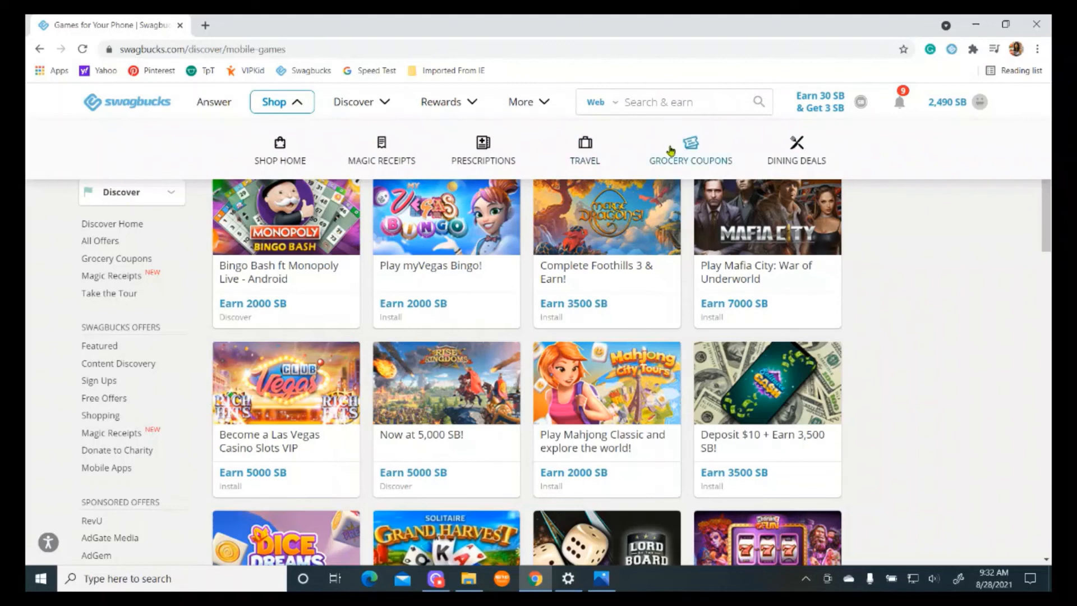
mouse_move(699, 164)
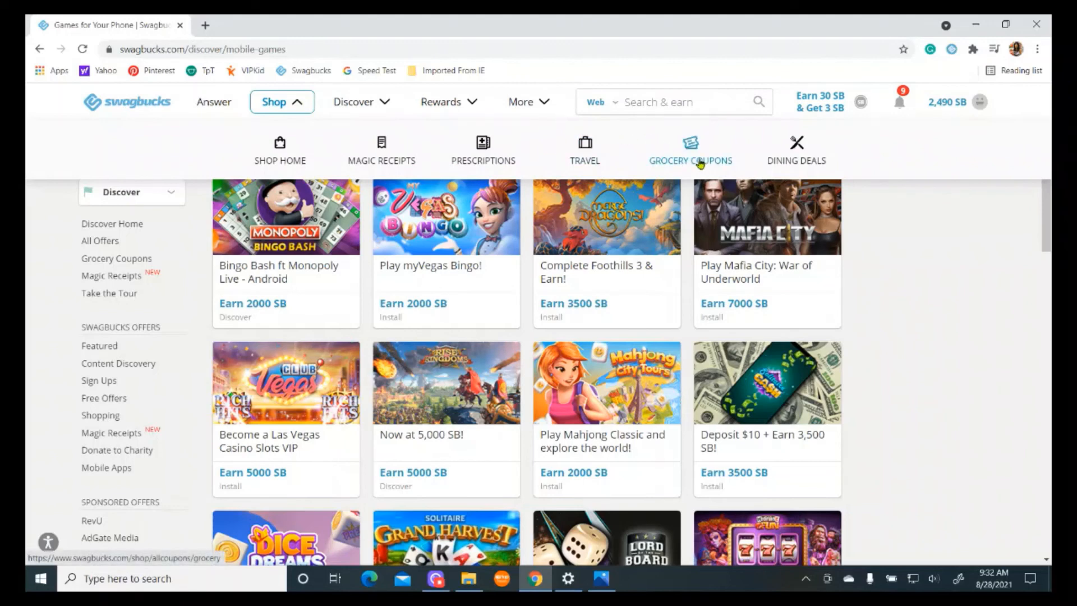
mouse_move(695, 155)
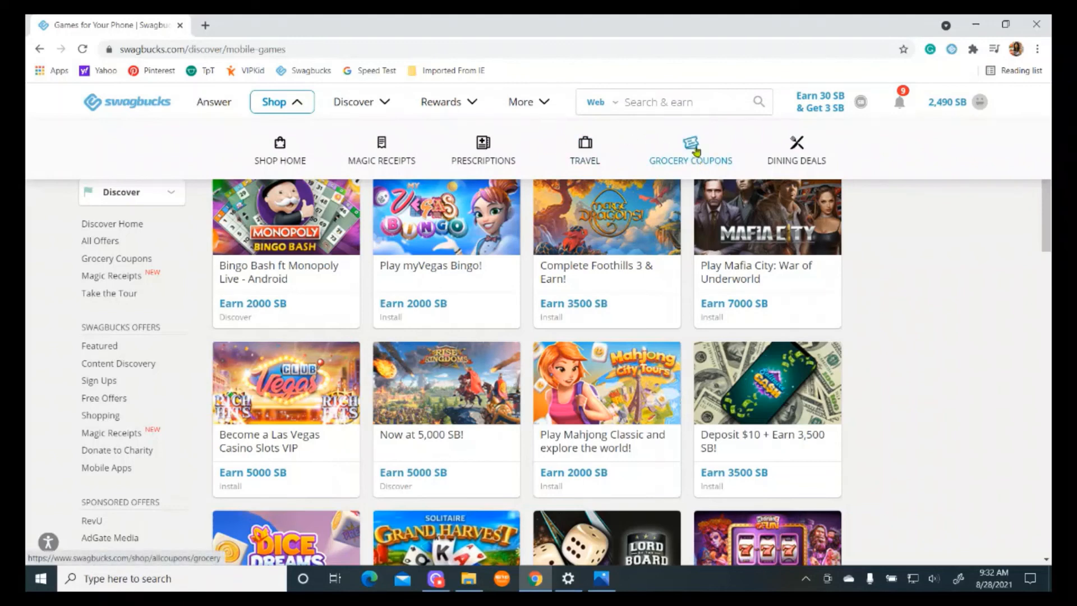
left_click(690, 151)
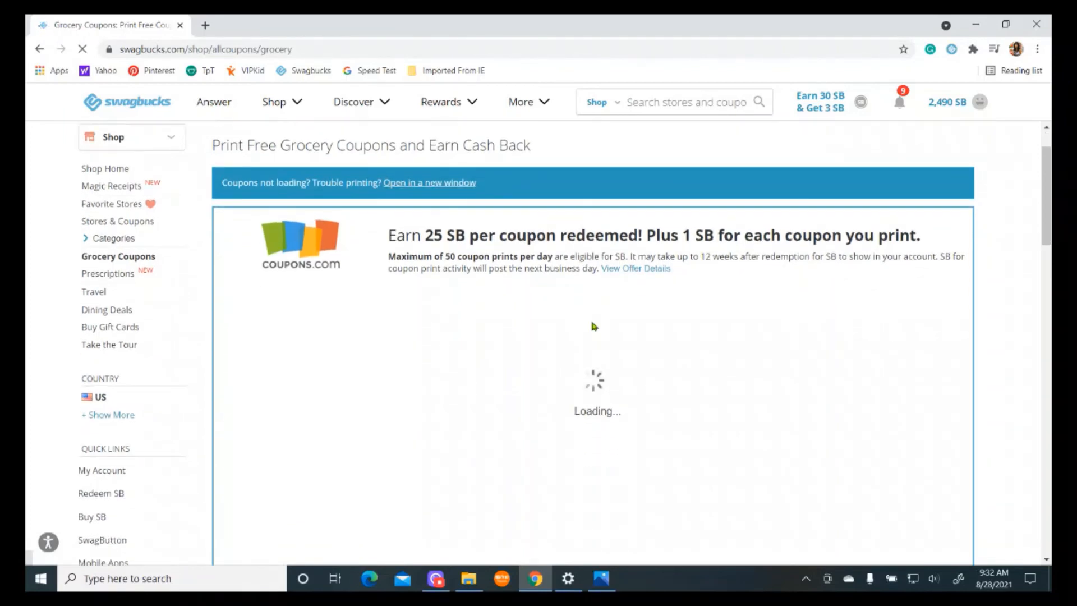
scroll("down", 3)
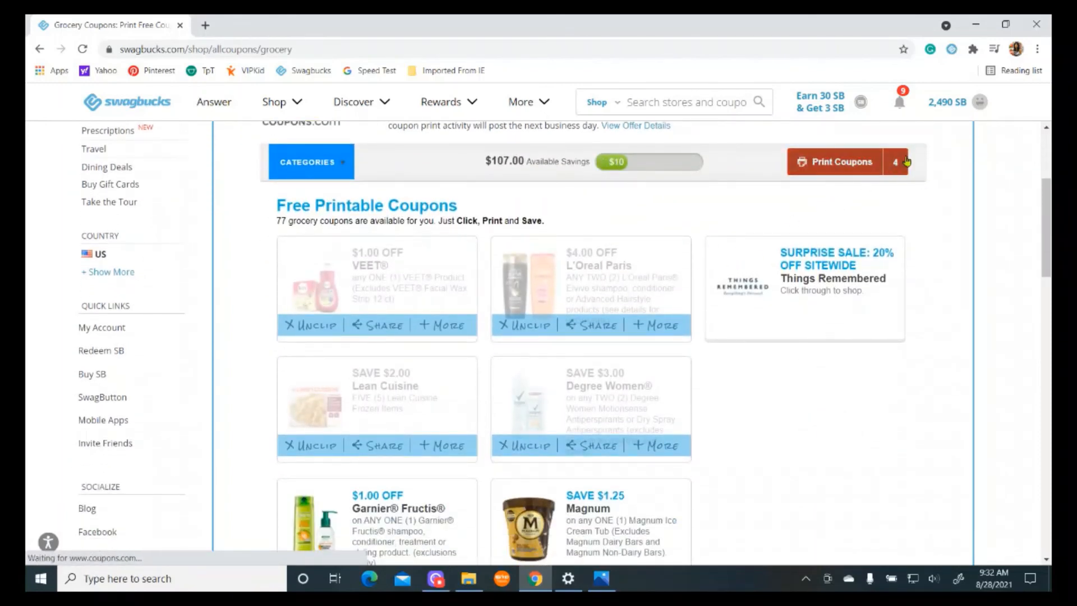
scroll("down", 3)
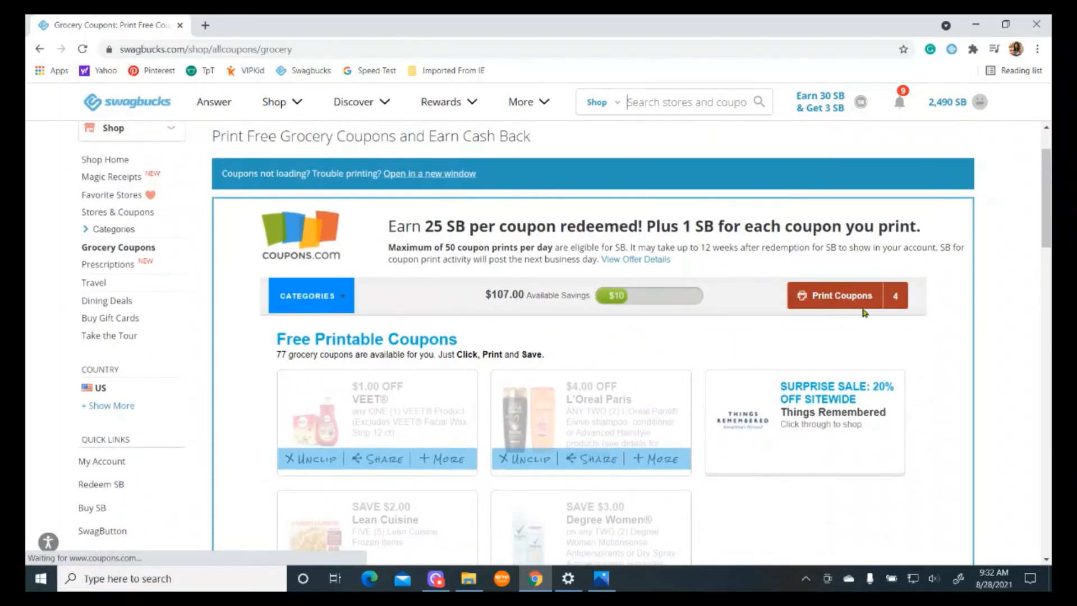
scroll("down", 3)
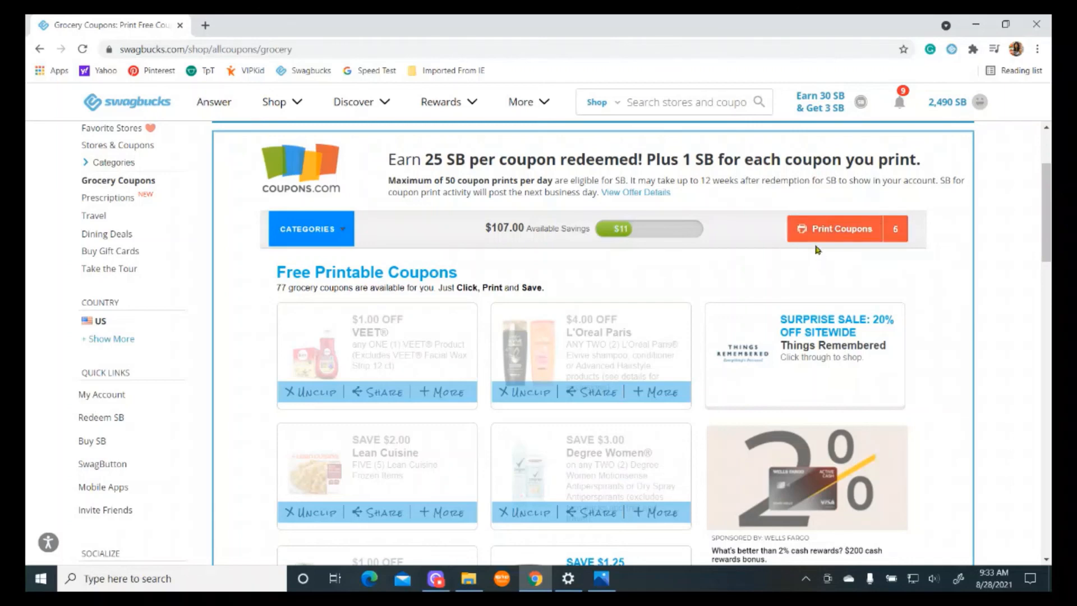
mouse_move(794, 255)
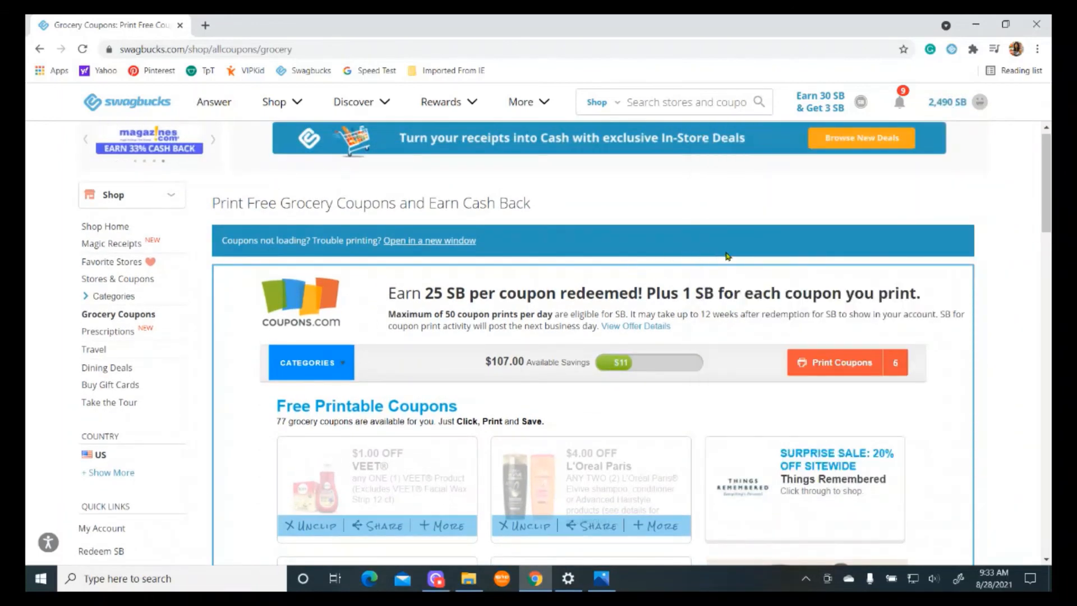
mouse_move(831, 221)
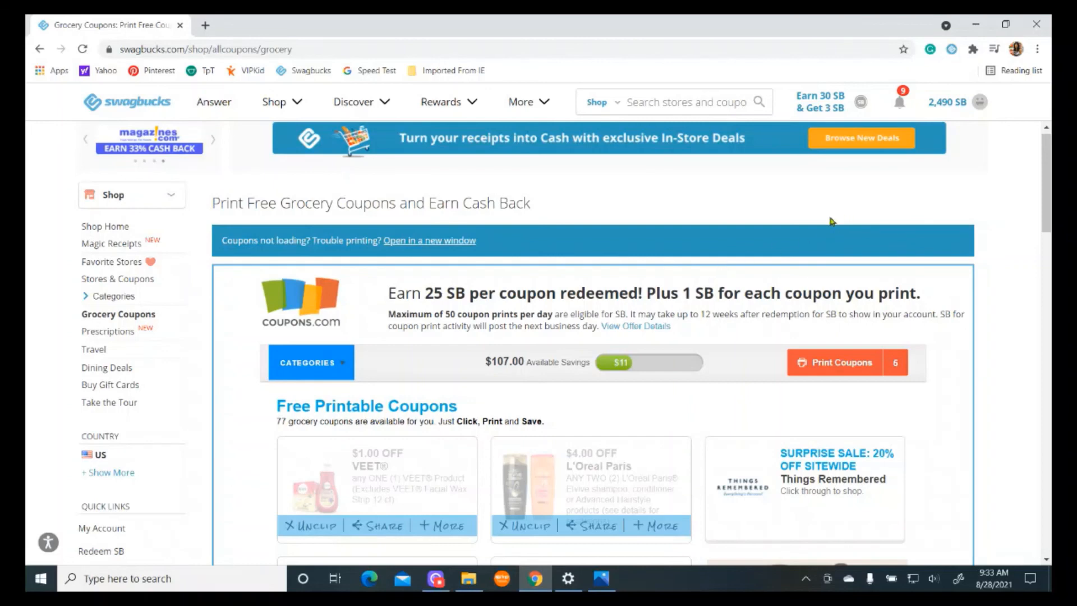